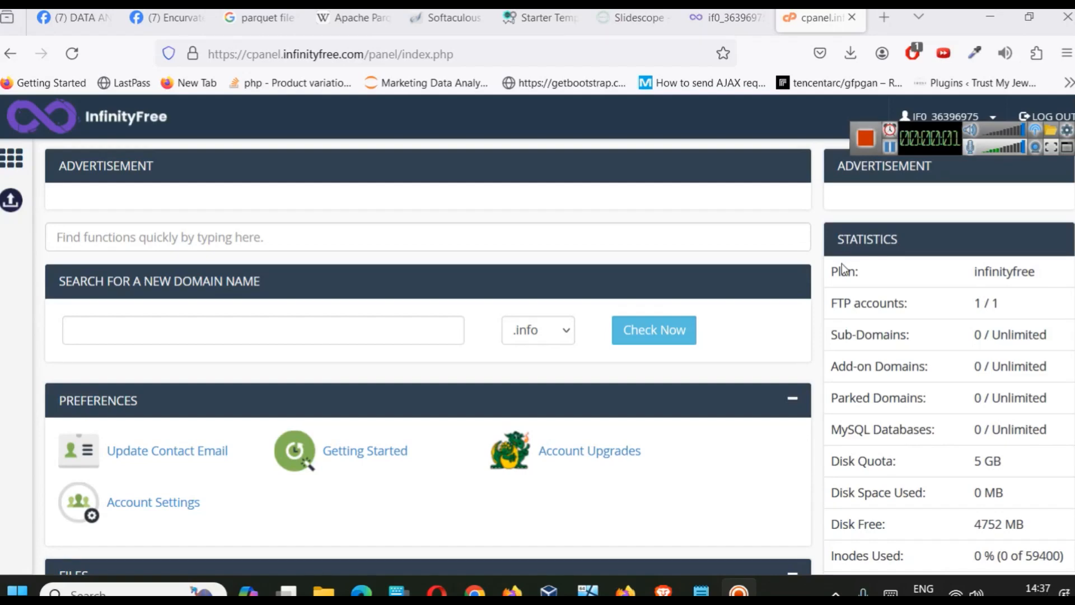
Review the buyplants.rf.gd hosting account overview, select its domain name, then switch to the KK Shop templates page
click(628, 17)
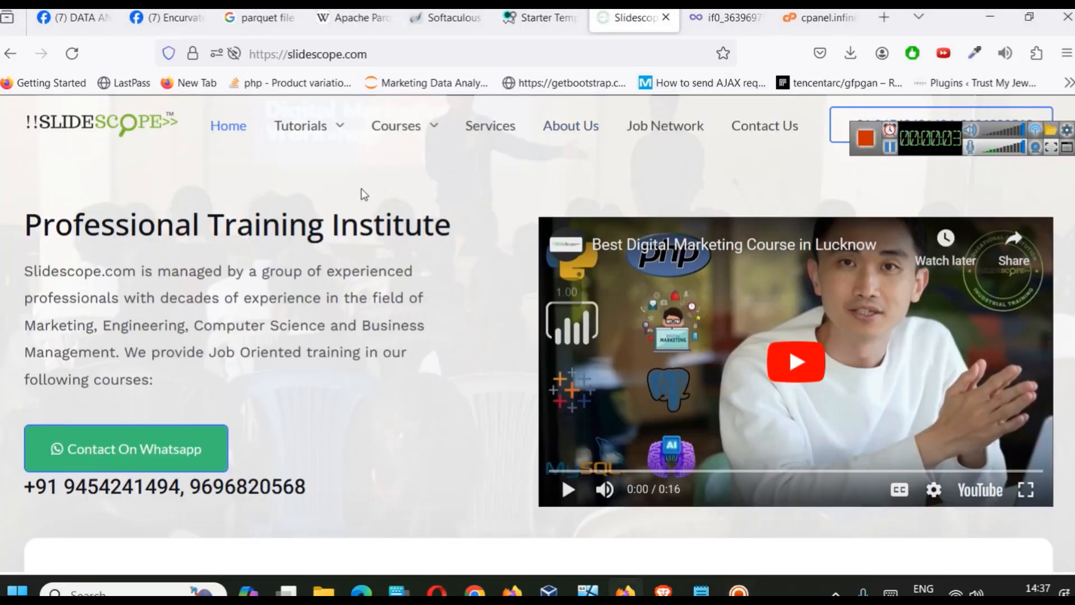
click(723, 17)
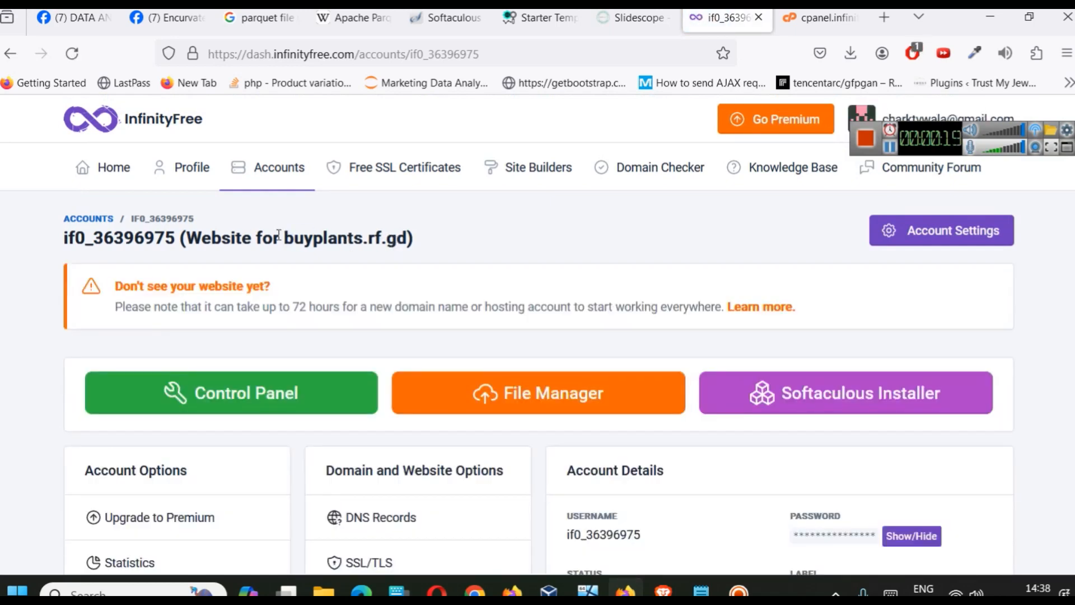
double_click(335, 238)
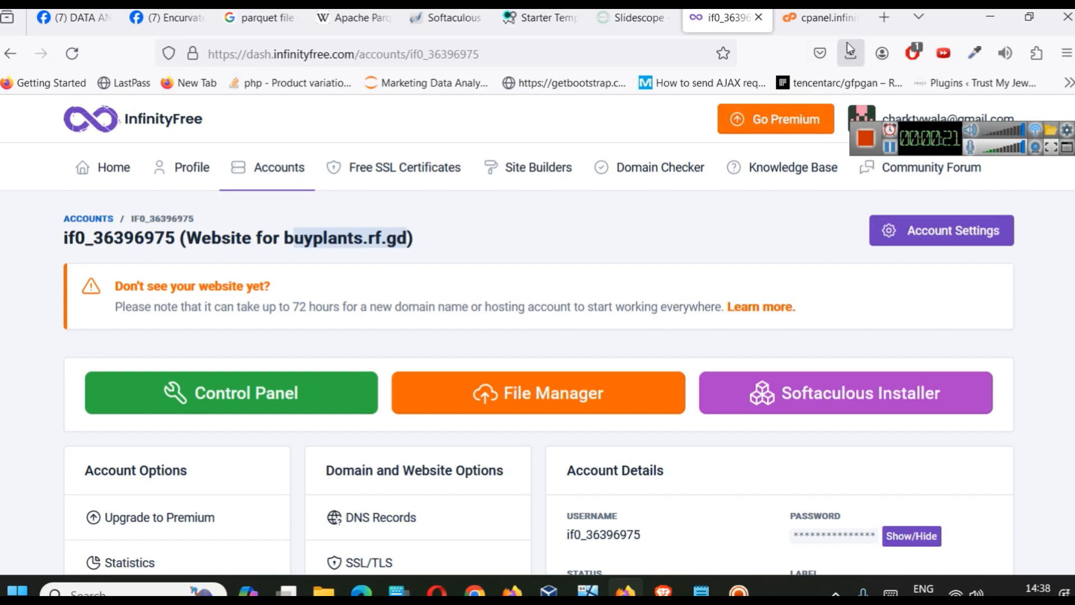
click(882, 17)
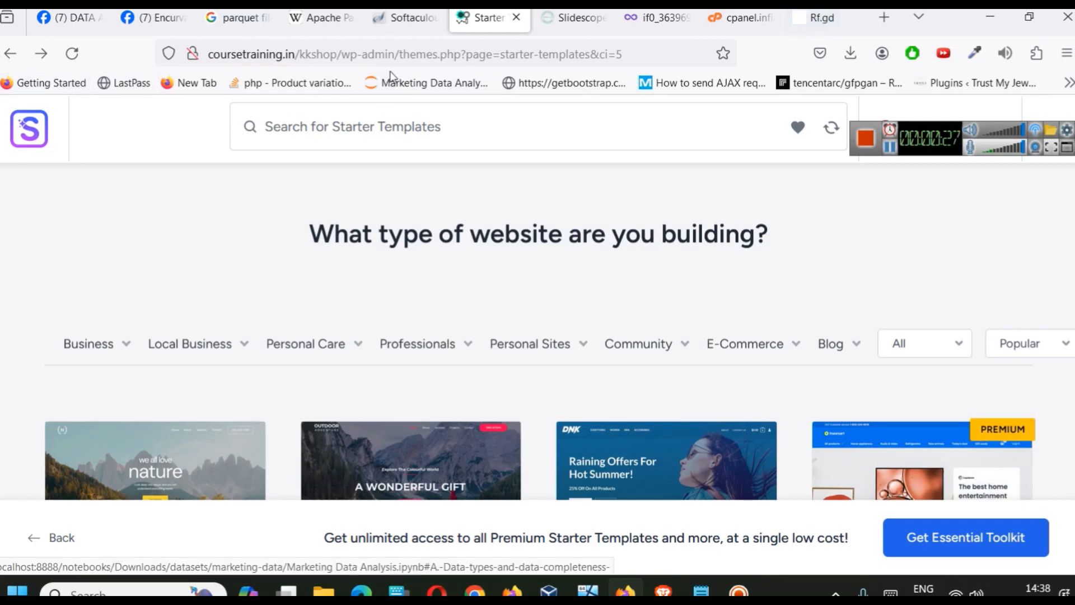
Browse the KK Shop example homepage down to the Featured Plants section
click(411, 54)
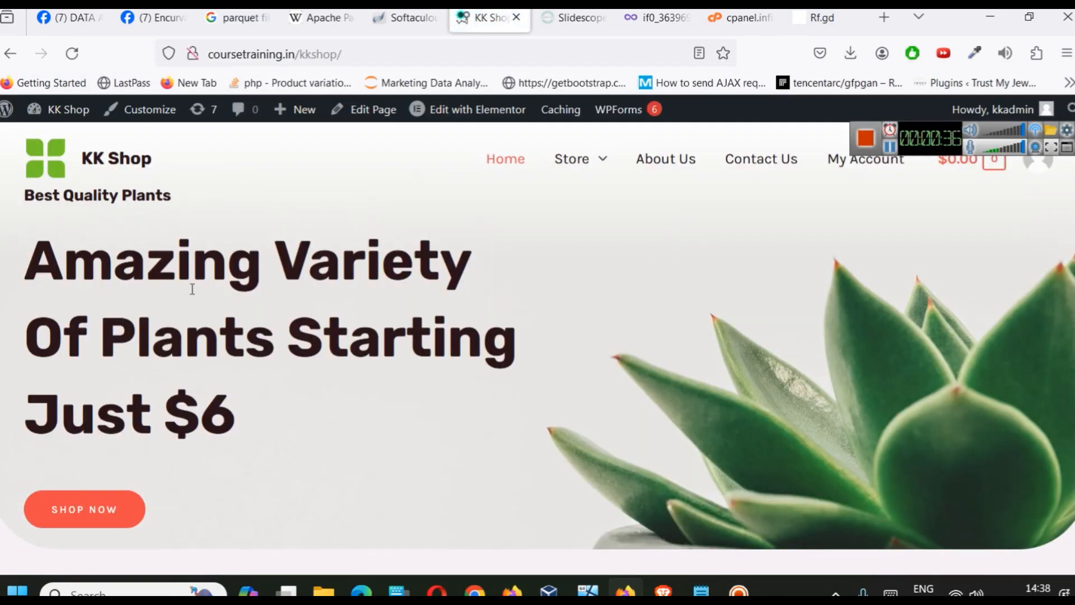
scroll(down, 3)
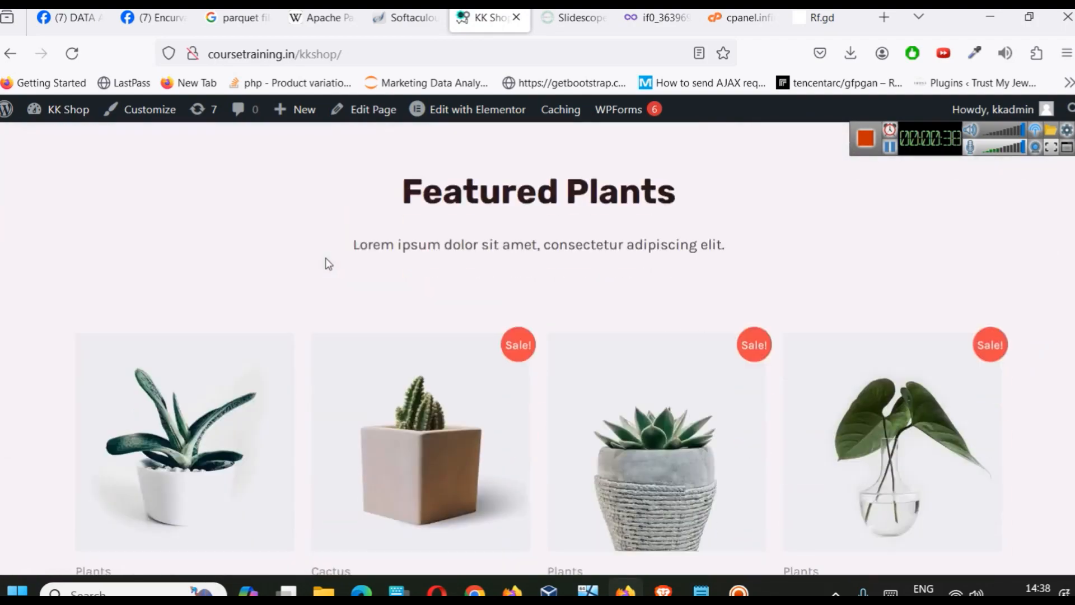
scroll(down, 3)
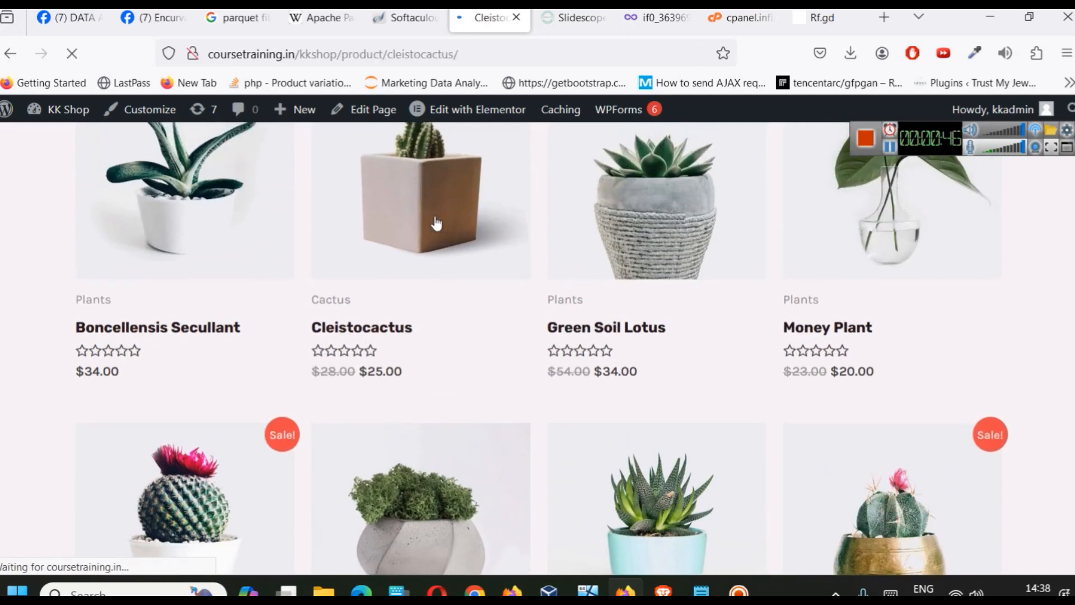
View the Cleistocactus product page, then switch to the Udemy course tab
click(420, 206)
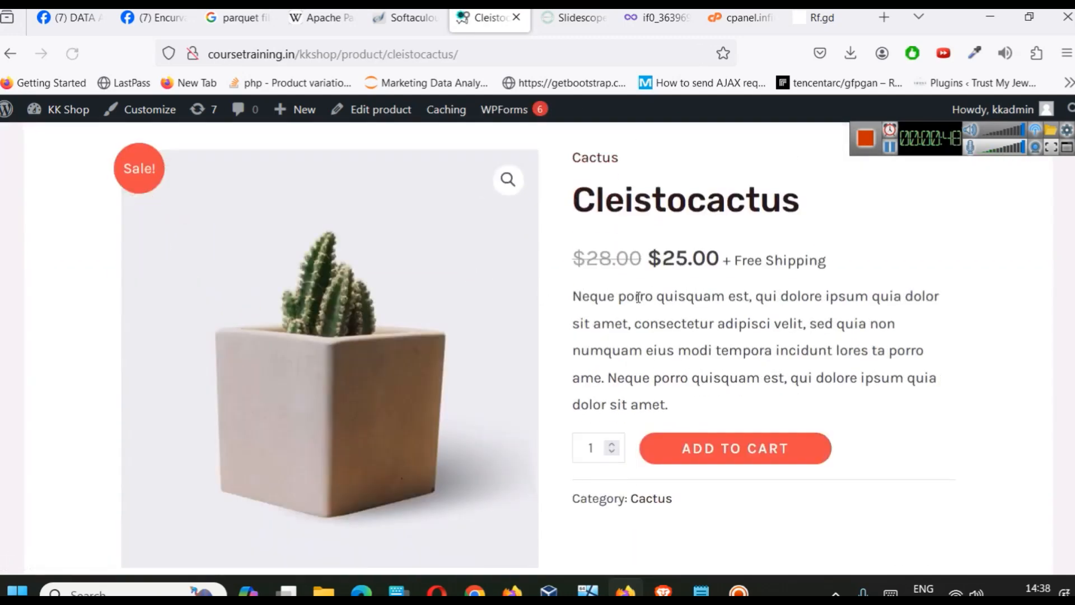
scroll(down, 3)
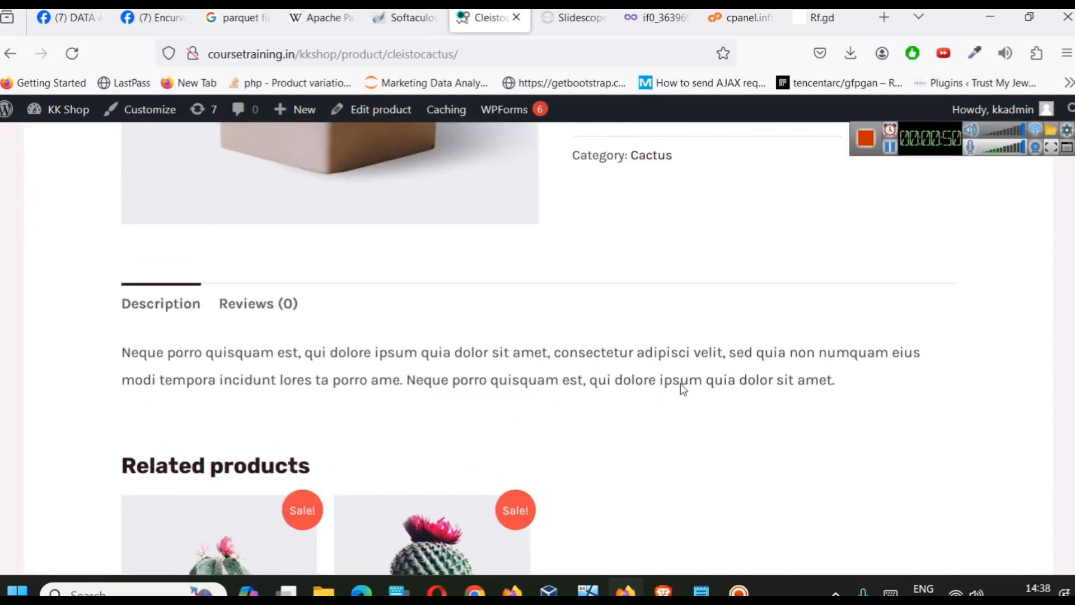
scroll(up, 3)
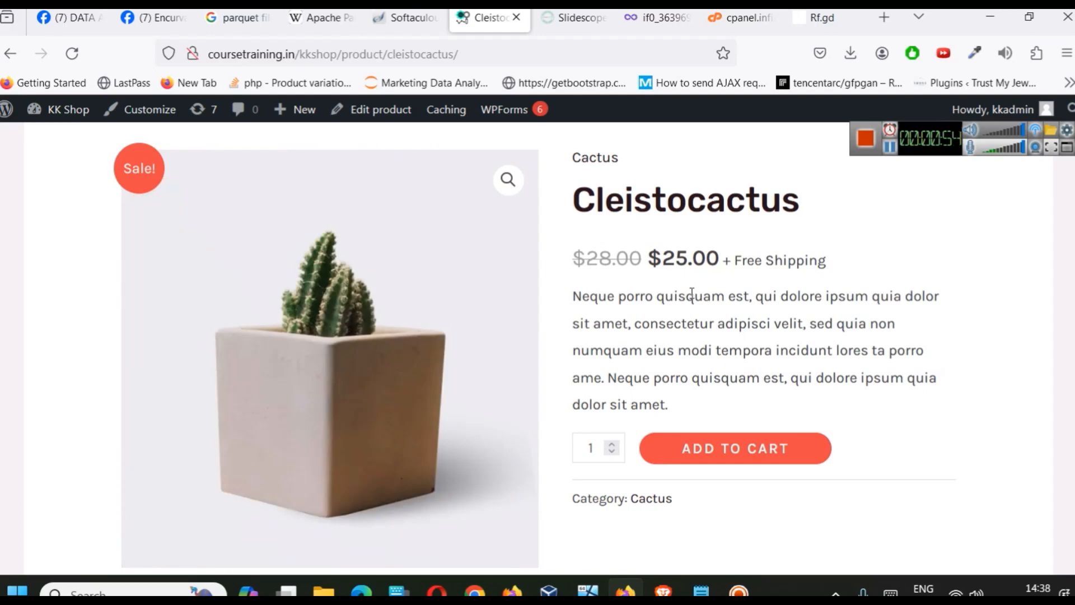
click(651, 17)
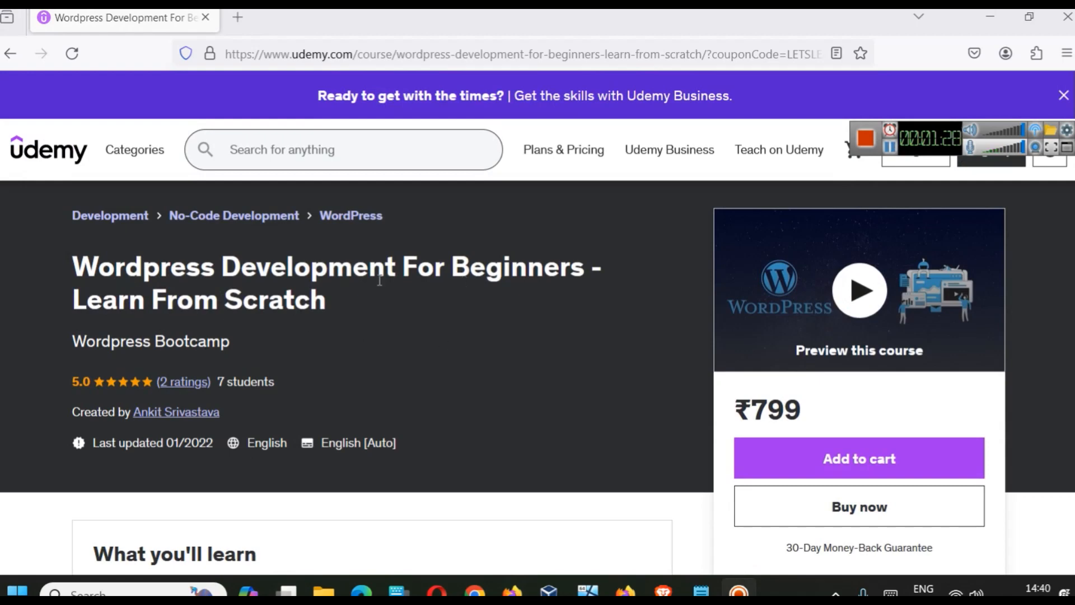
Read through the Course content lecture list, then return to the browser window with the hosting tabs
scroll(down, 3)
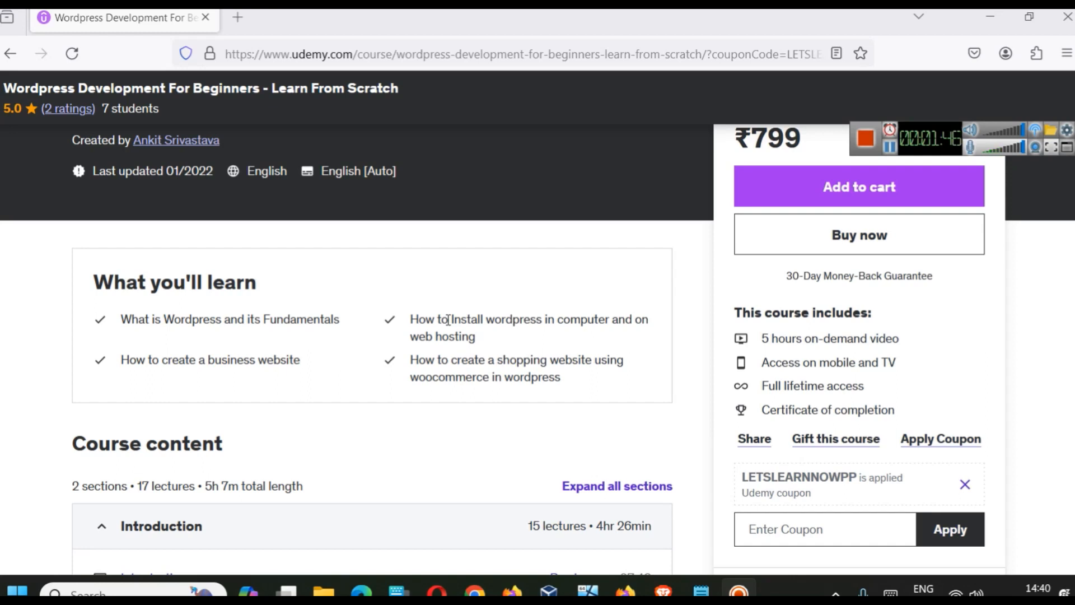
mouse_move(374, 408)
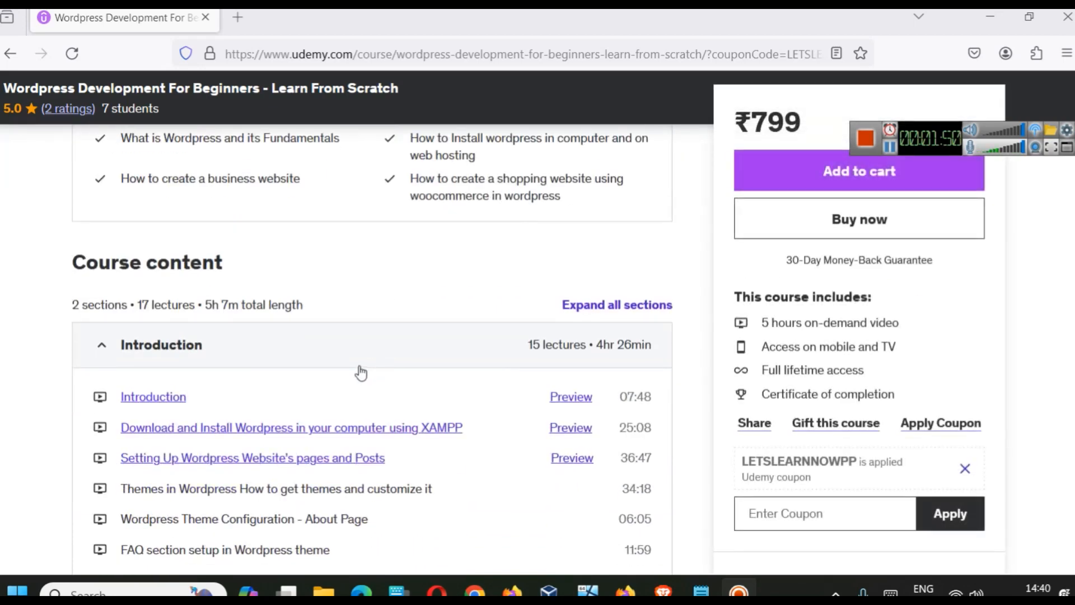
scroll(down, 3)
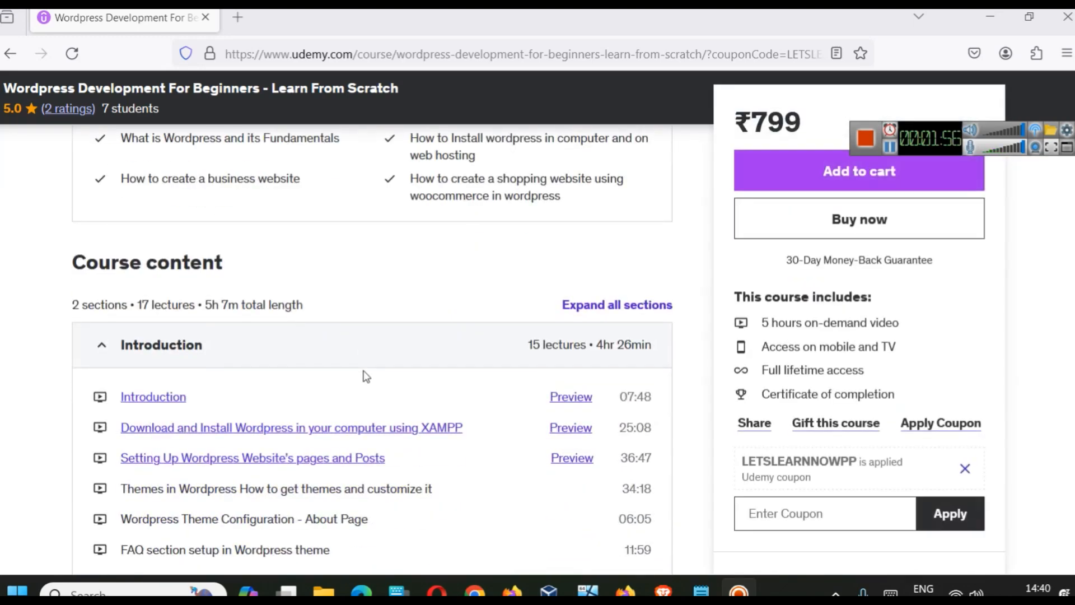
scroll(down, 3)
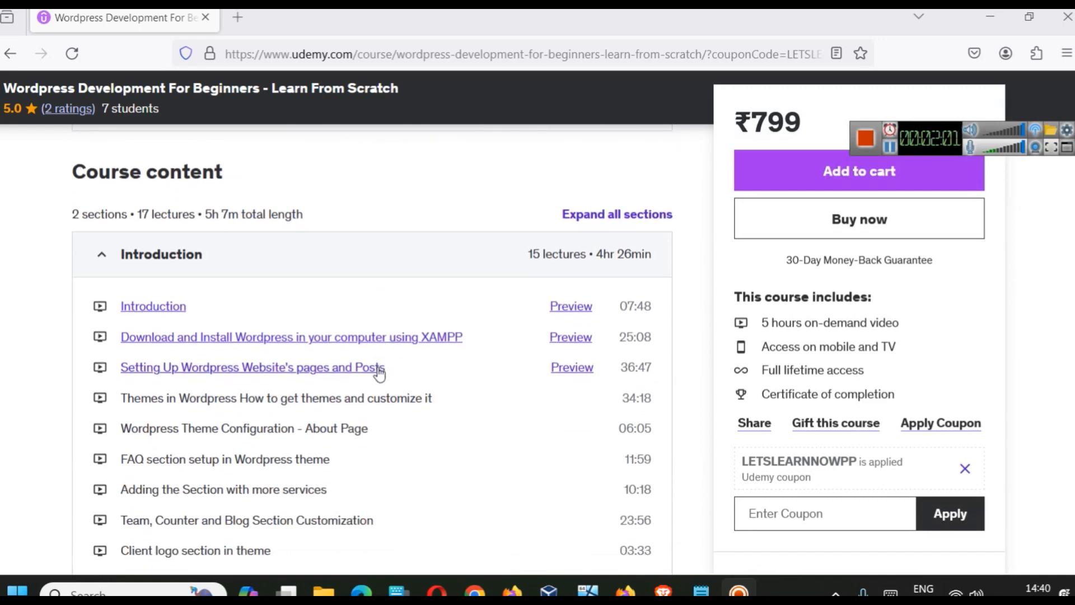
scroll(down, 3)
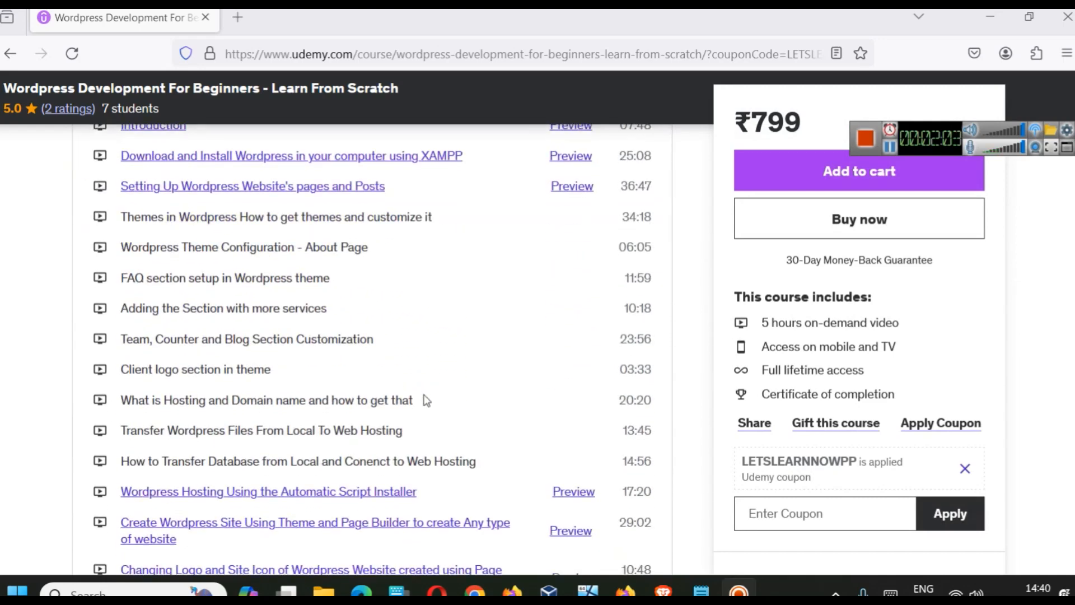
scroll(down, 3)
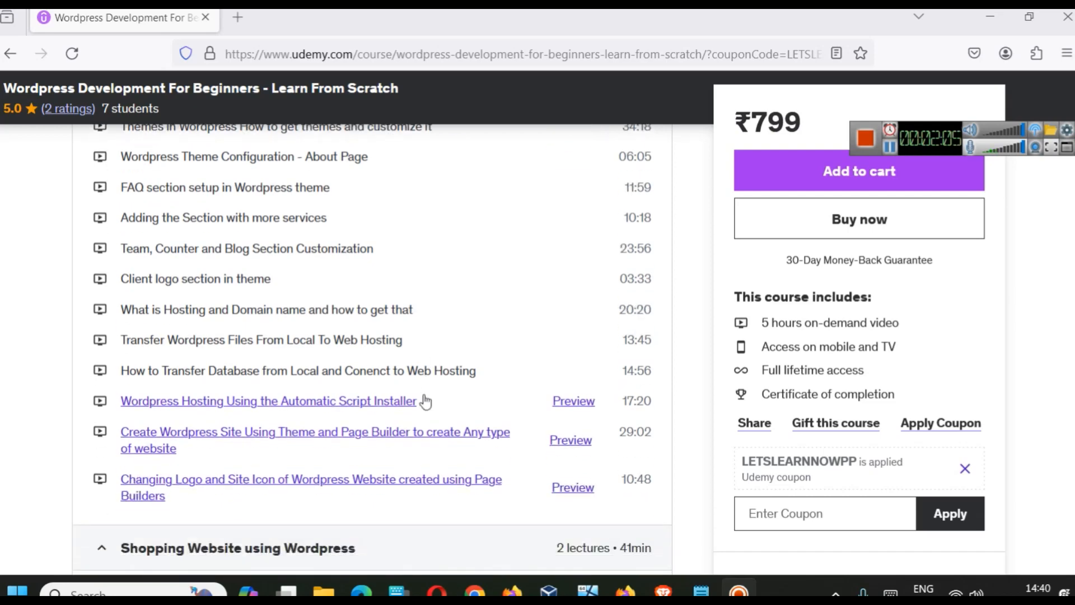
mouse_move(859, 120)
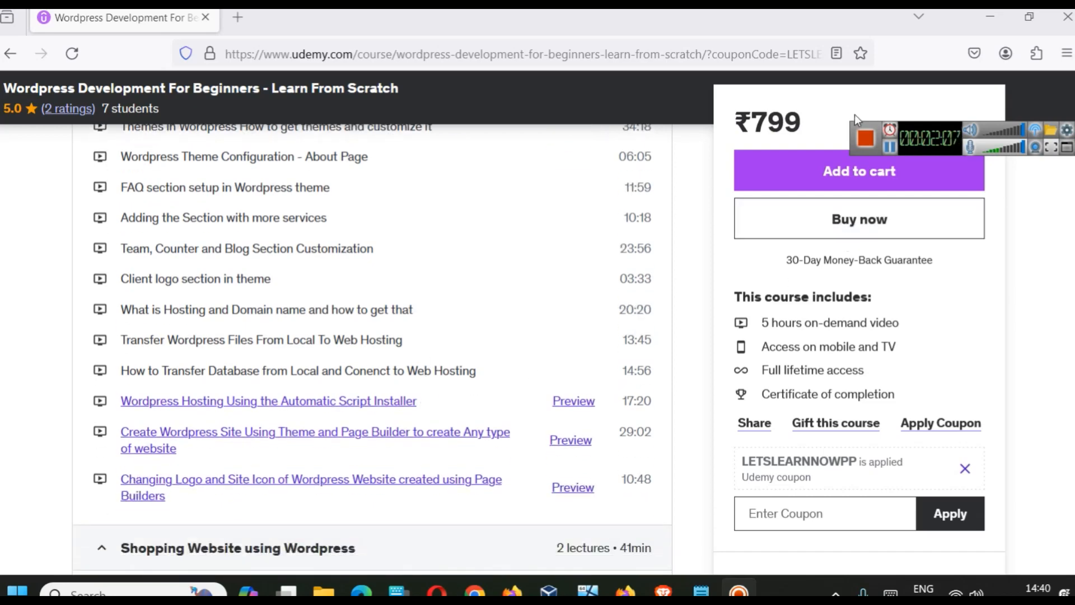
click(883, 17)
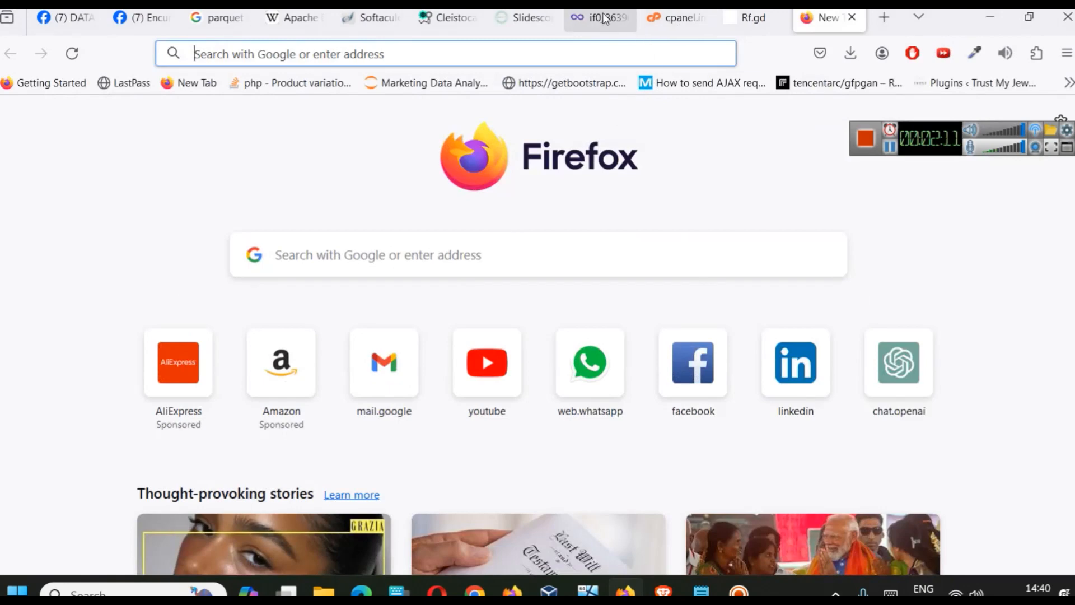
From the hosting control panel, search 'so' and launch the Softaculous Apps Installer
click(598, 18)
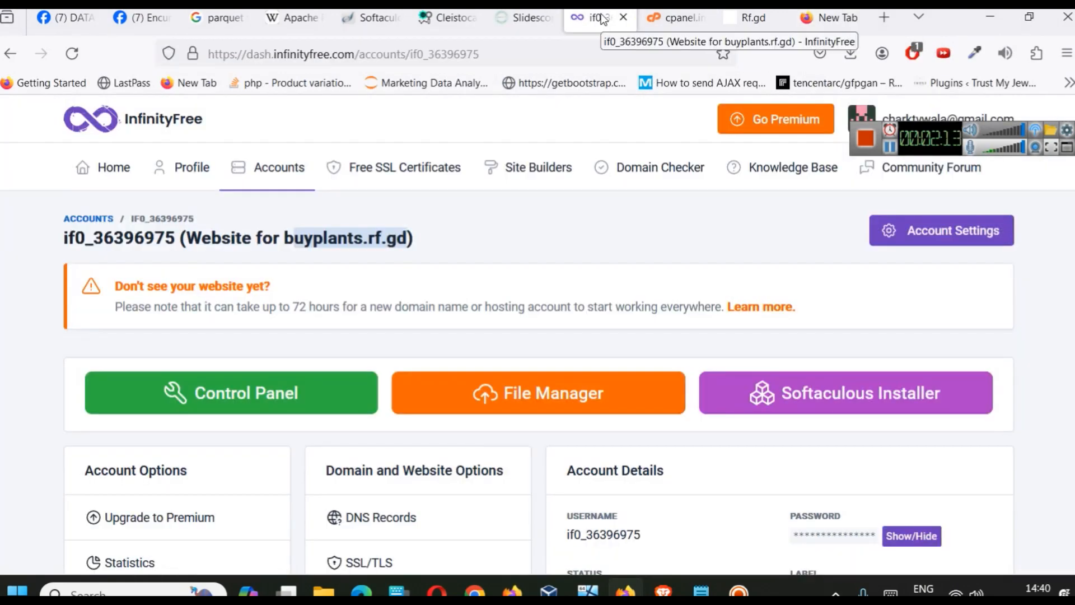
click(231, 392)
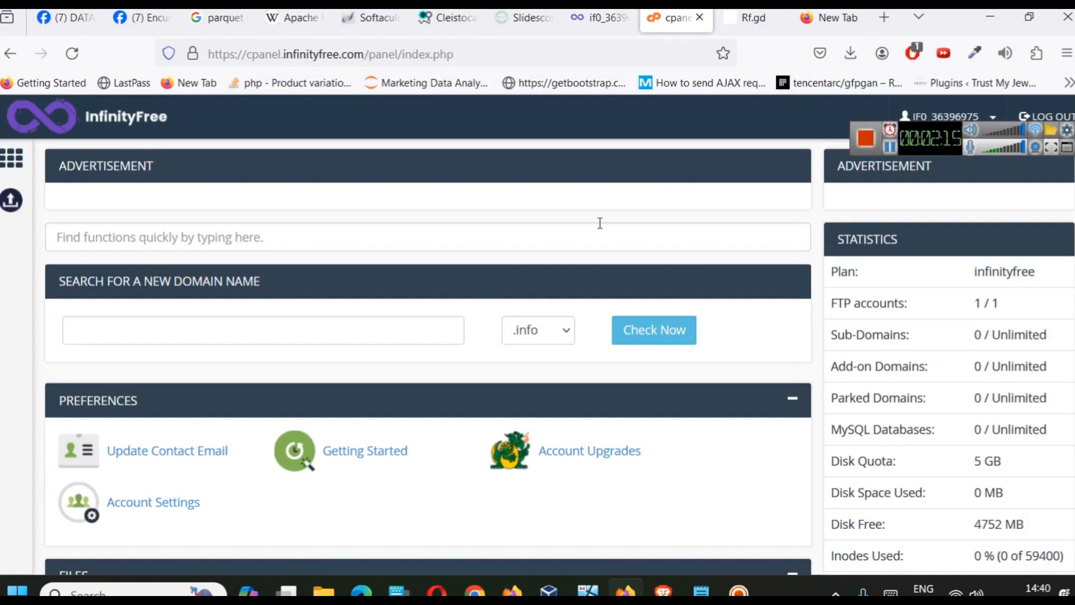
mouse_move(475, 297)
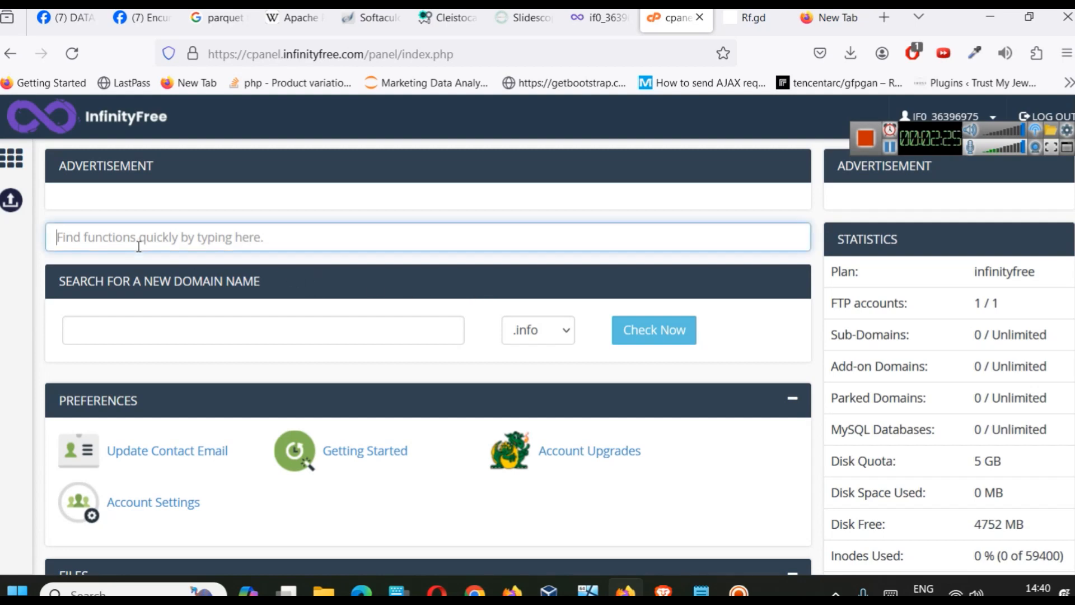
text(so)
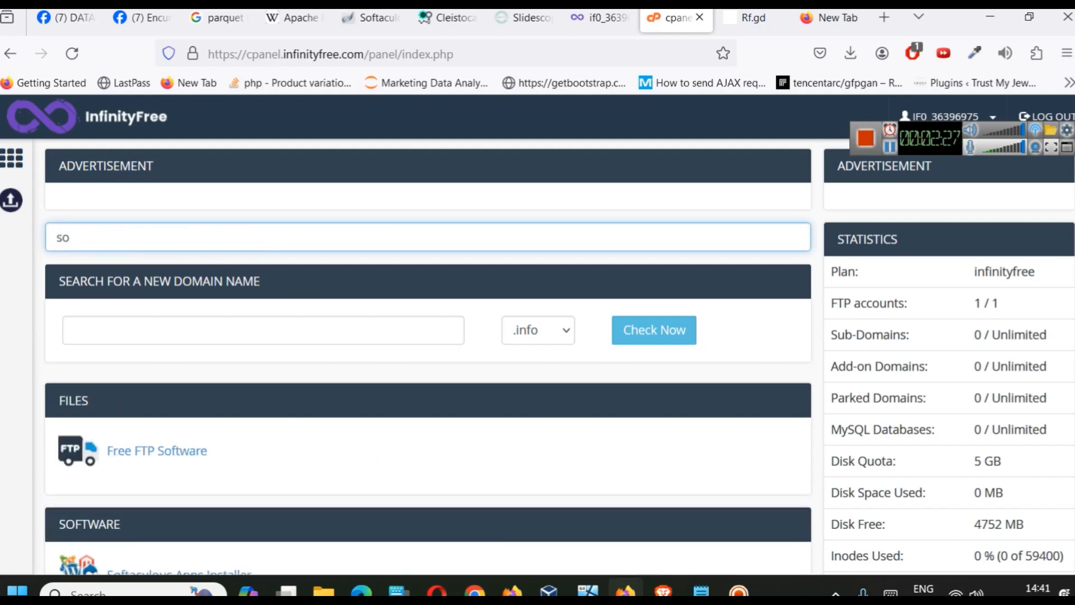
scroll(down, 3)
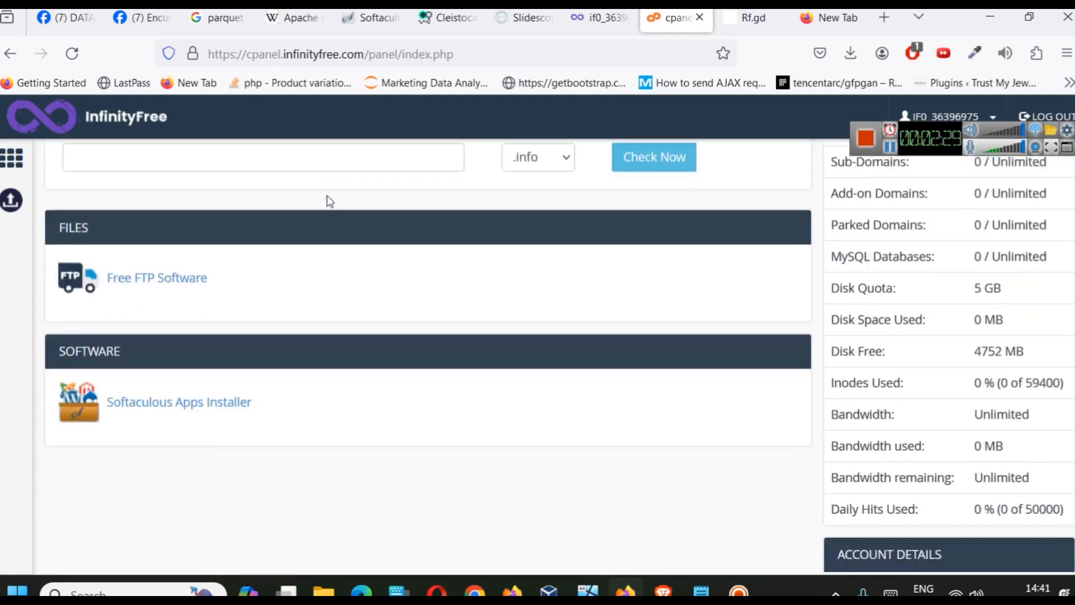
click(178, 402)
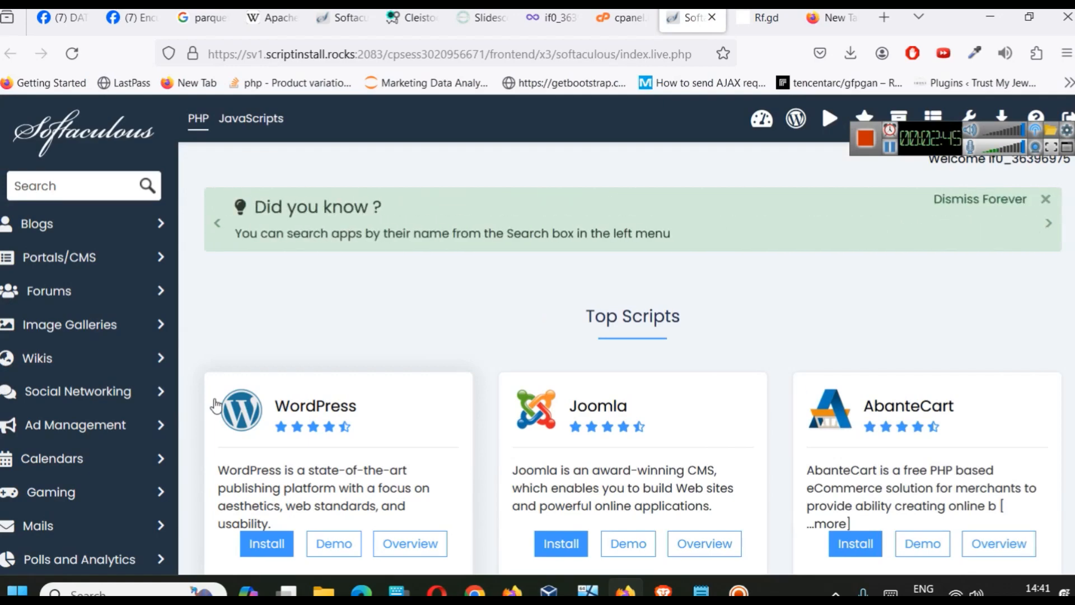
Zoom out, reach Top Scripts and start the WordPress install setup for buyplants.rf.gd
click(1068, 224)
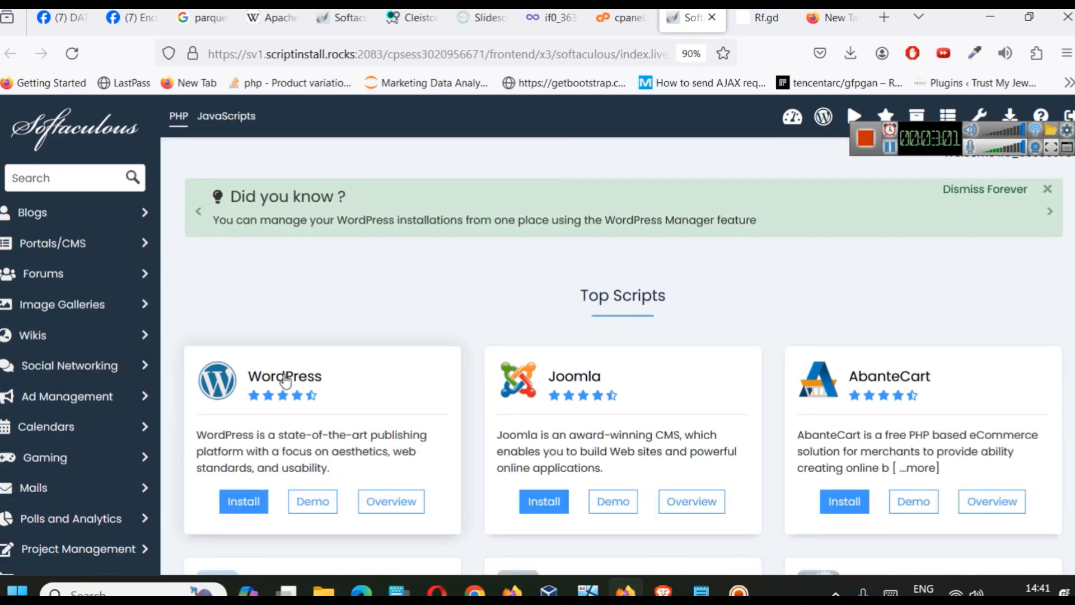
scroll(down, 3)
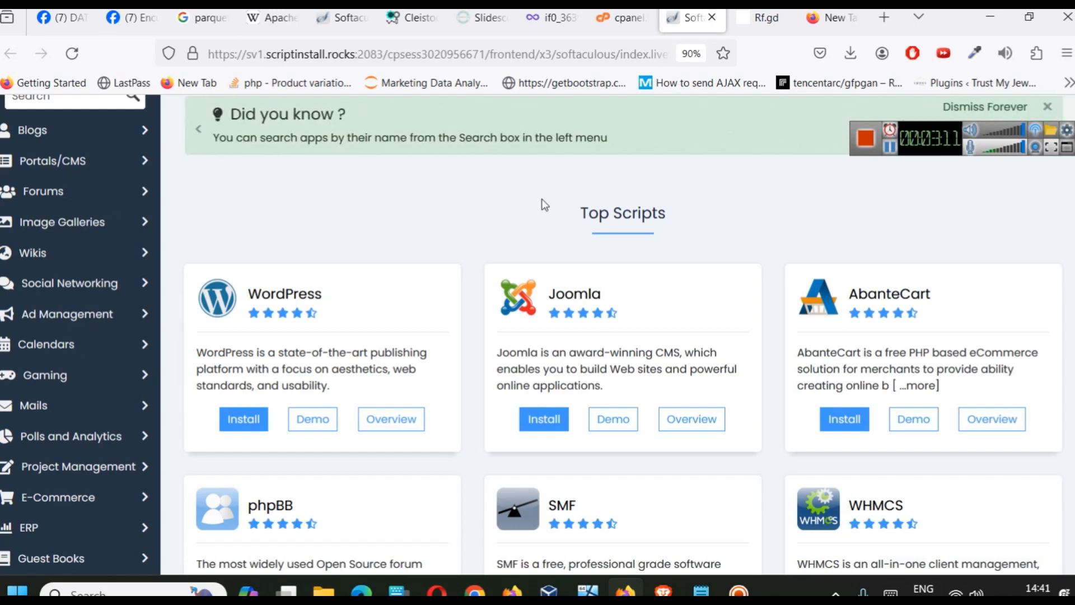
click(243, 419)
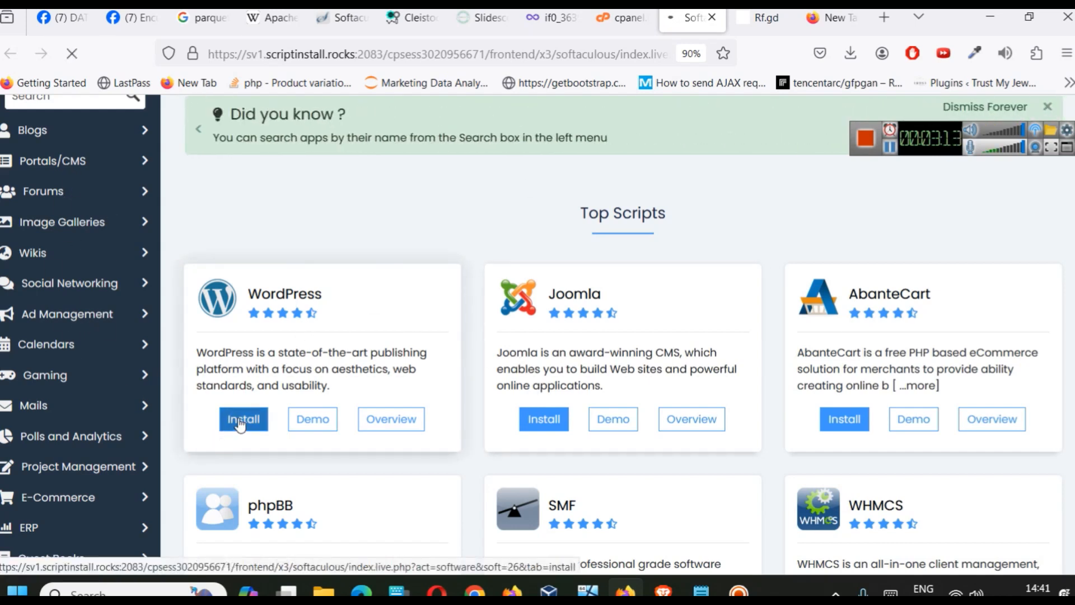
click(243, 419)
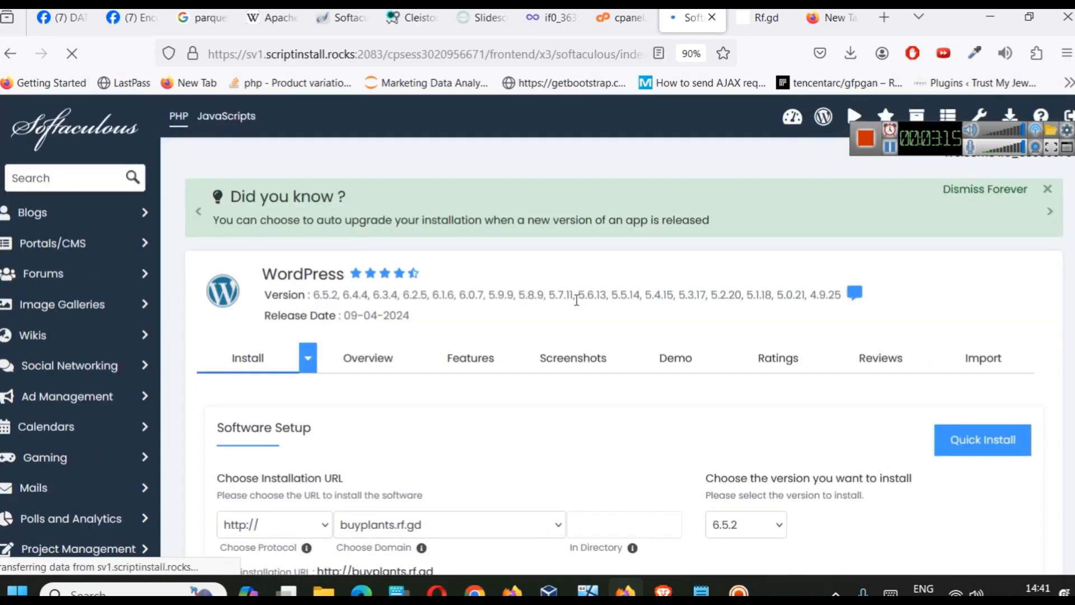
scroll(down, 3)
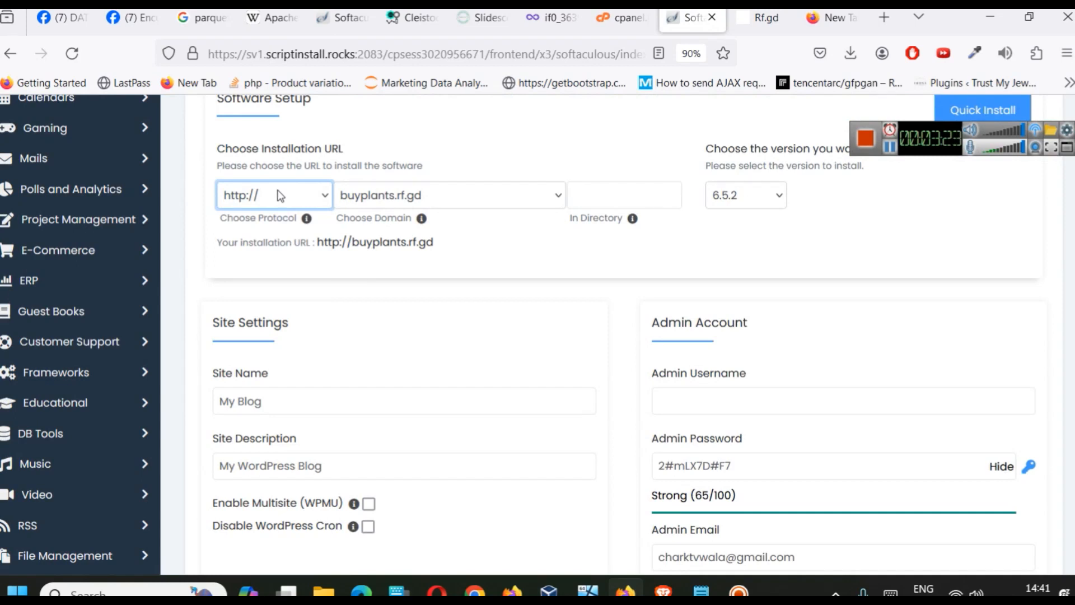
click(273, 195)
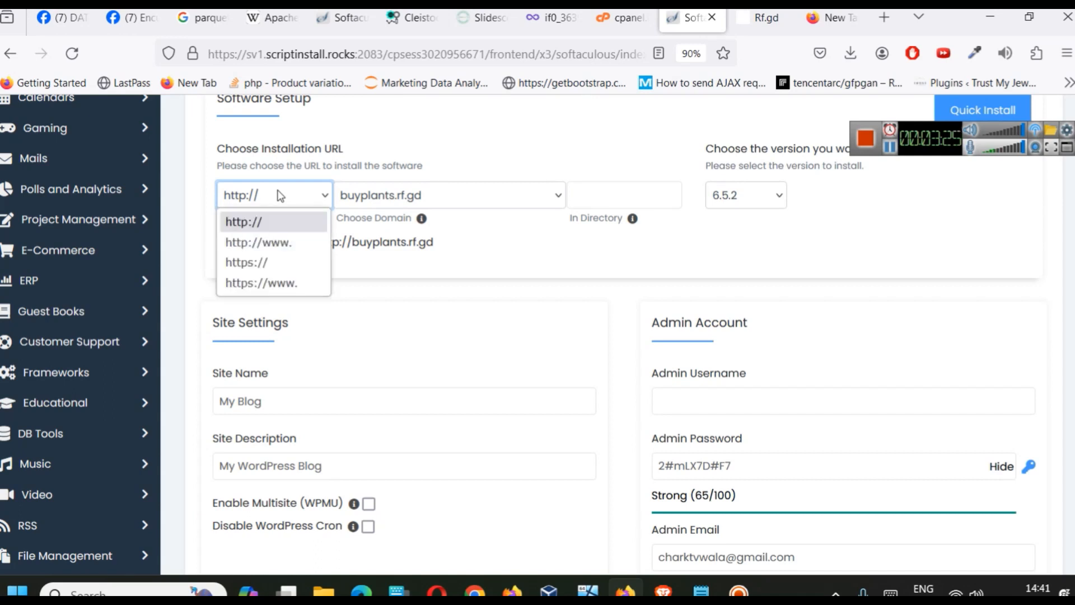
mouse_move(288, 200)
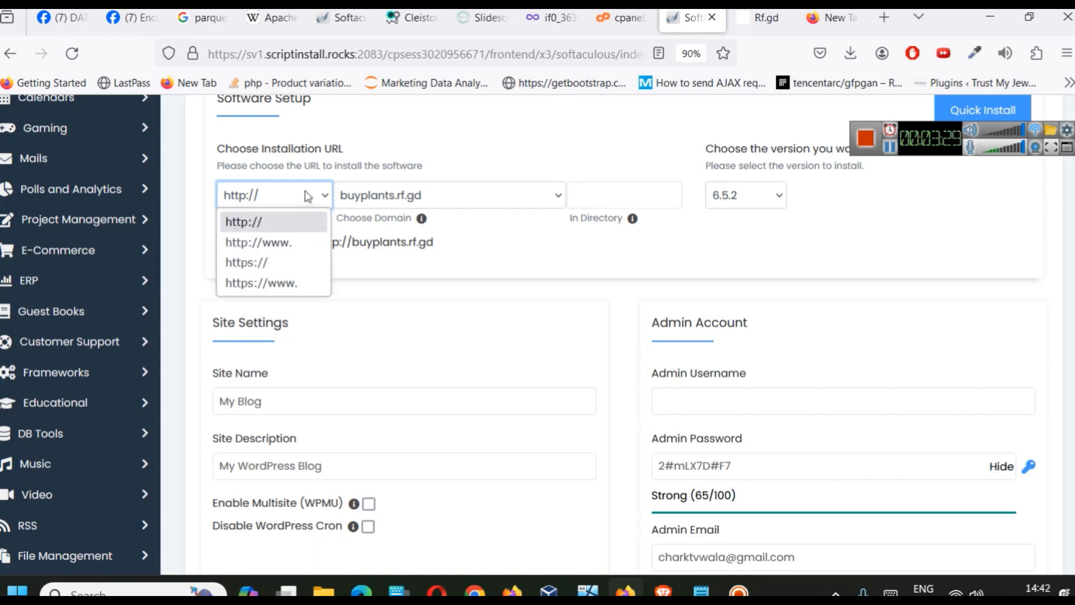
click(242, 222)
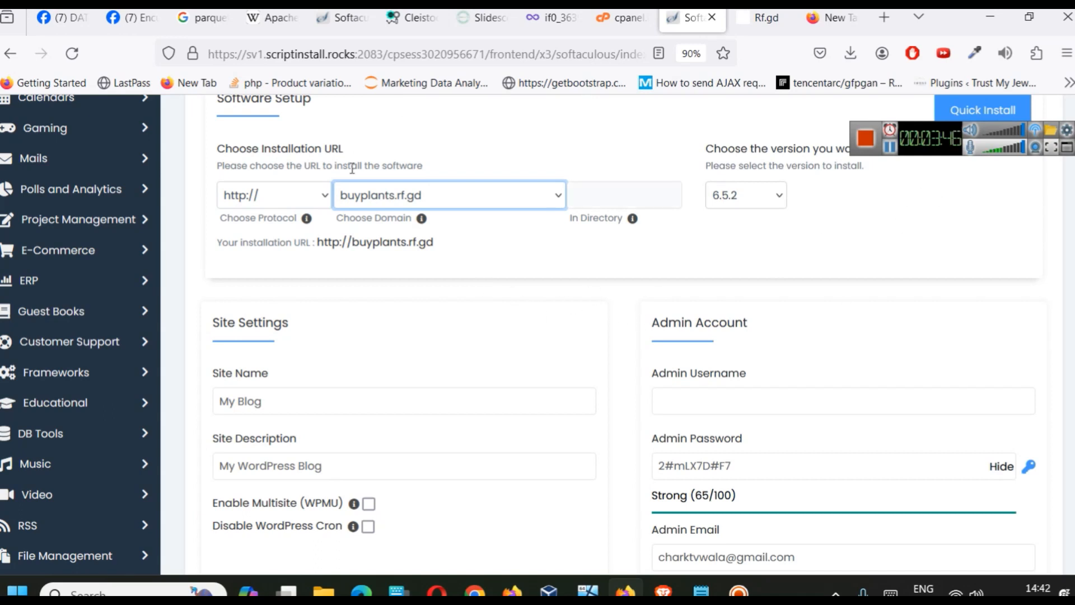
scroll(down, 3)
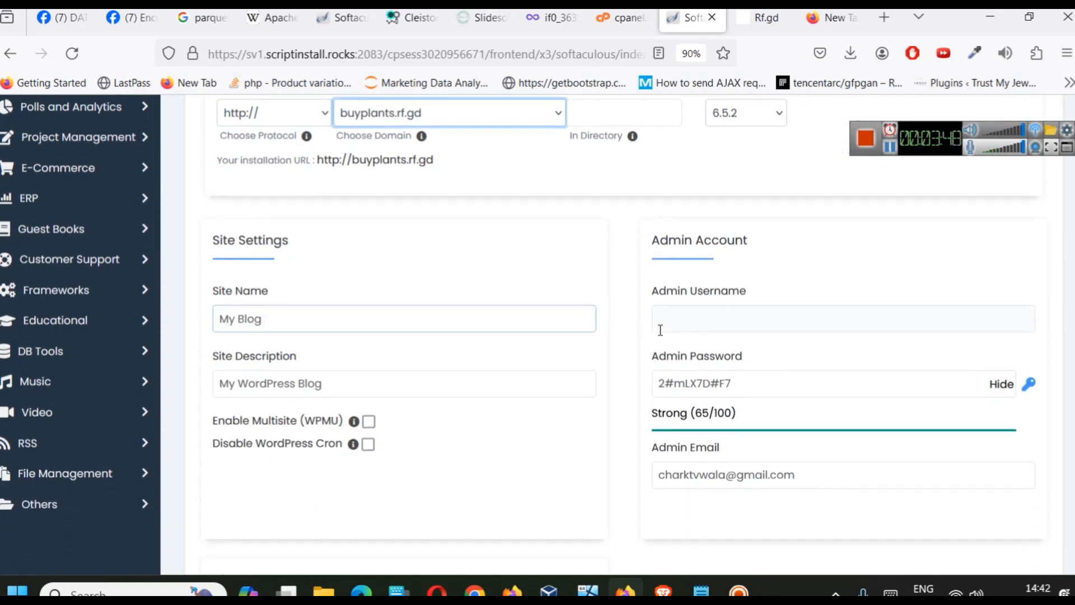
Set the admin username to plantadmin and scroll down to the Install button
click(842, 318)
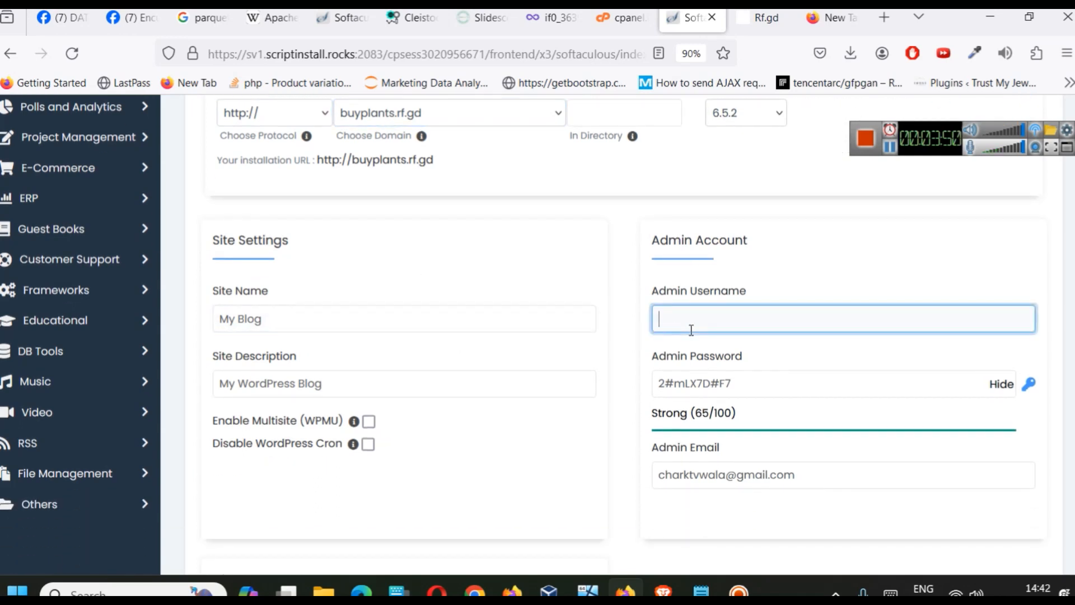
text(plant)
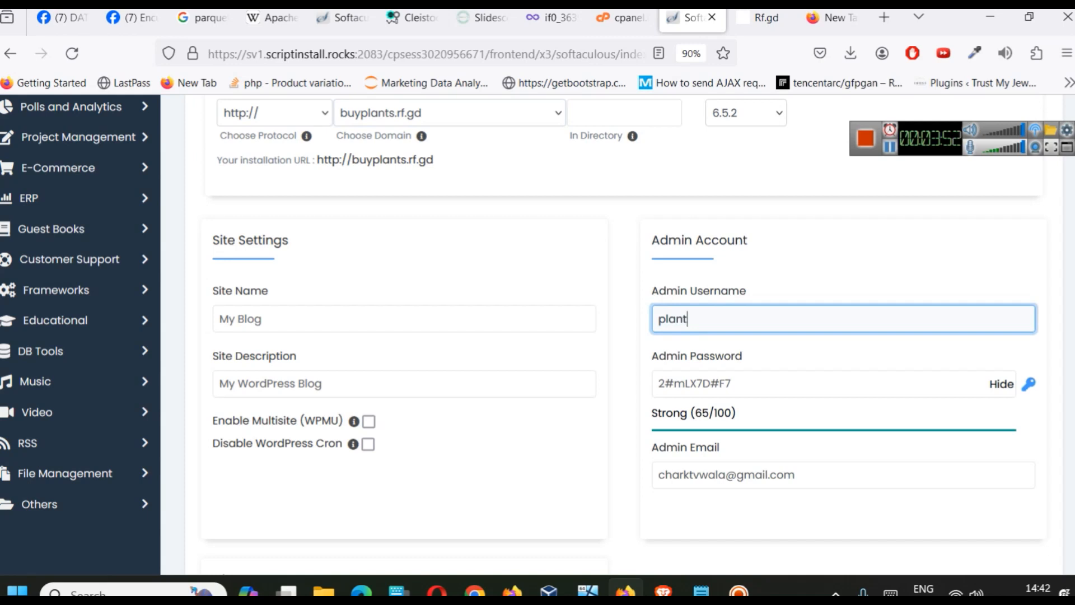
text(admin)
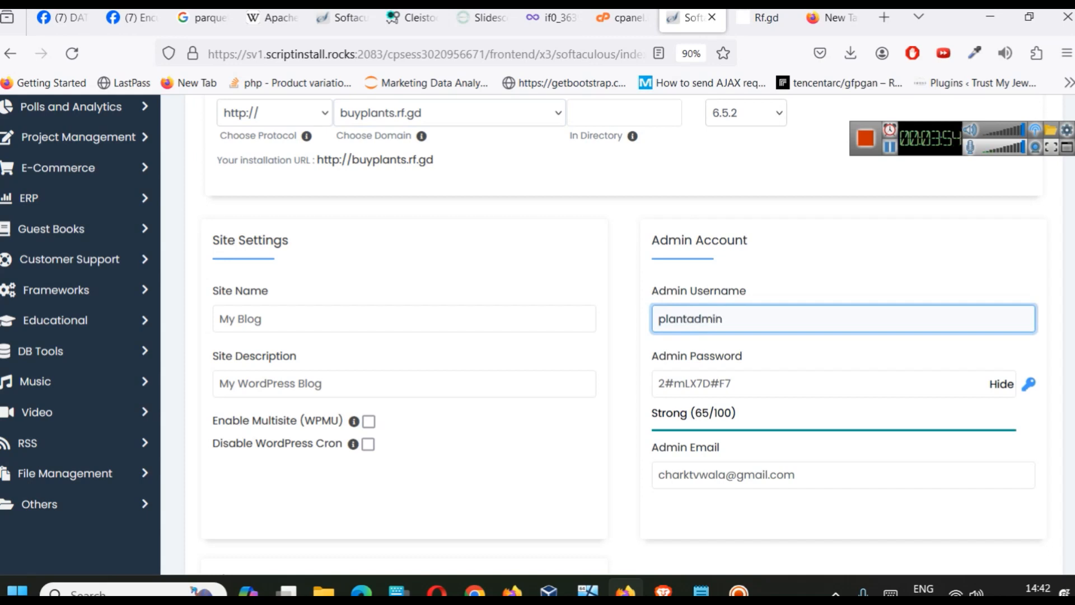
scroll(down, 3)
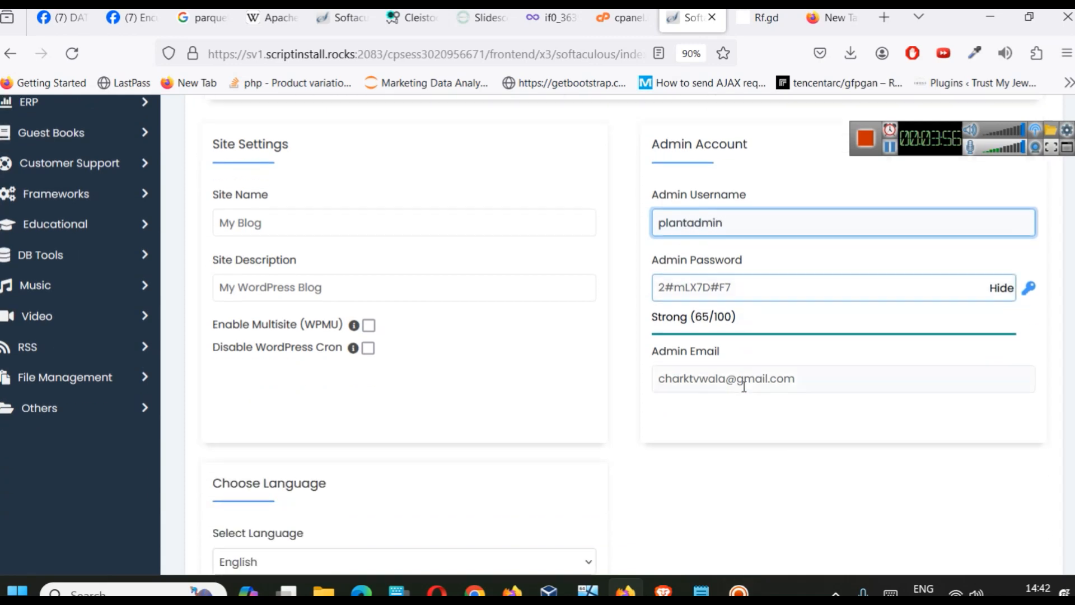
scroll(down, 3)
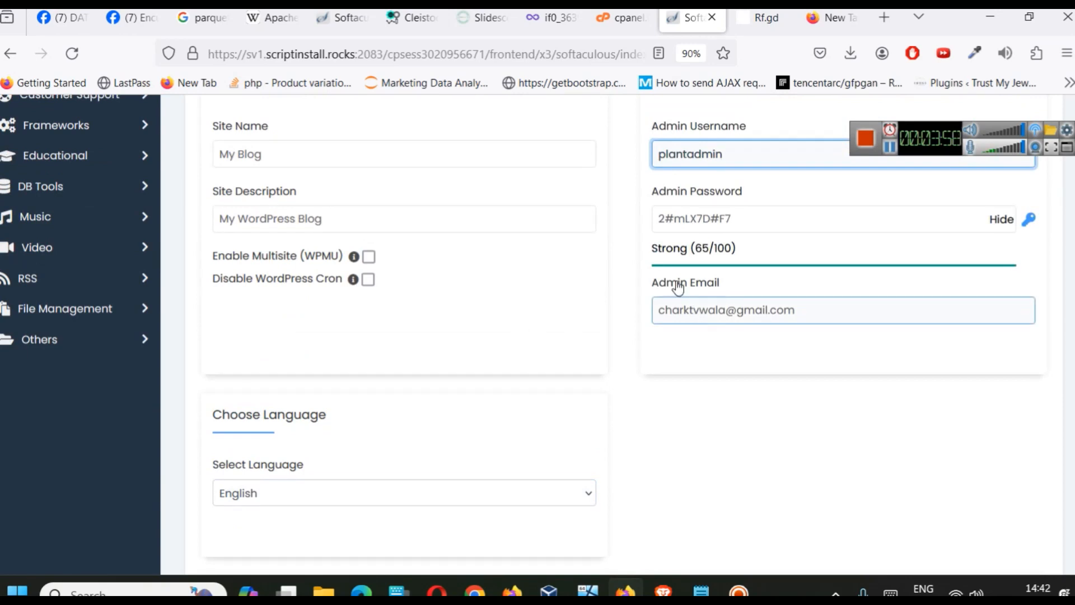
scroll(down, 3)
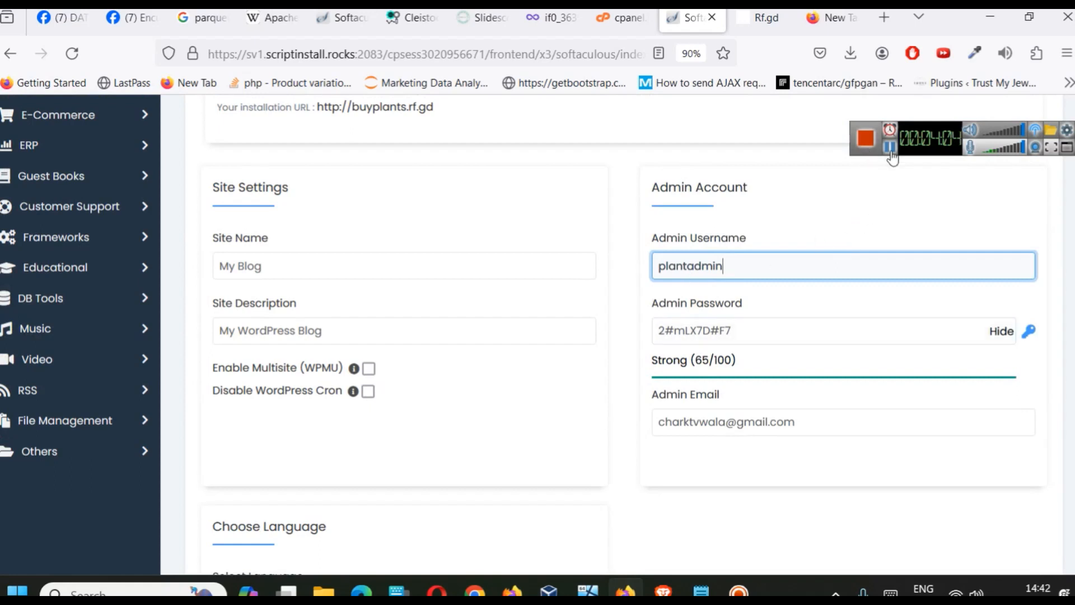
scroll(down, 3)
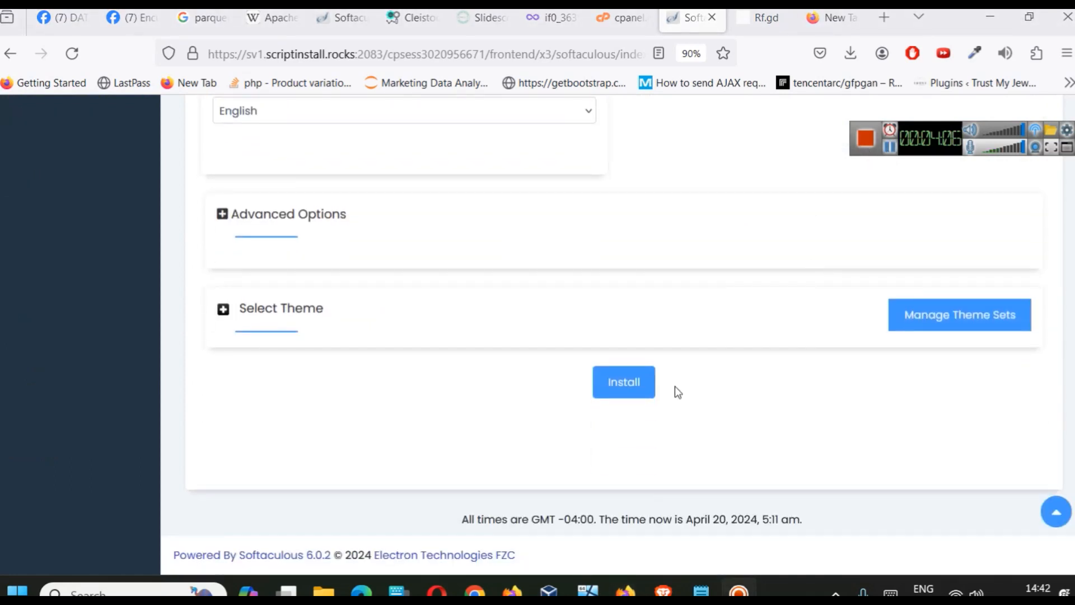
Submit the WordPress install, which reports an installation already exists at buyplants.rf.gd, and submit again
click(622, 381)
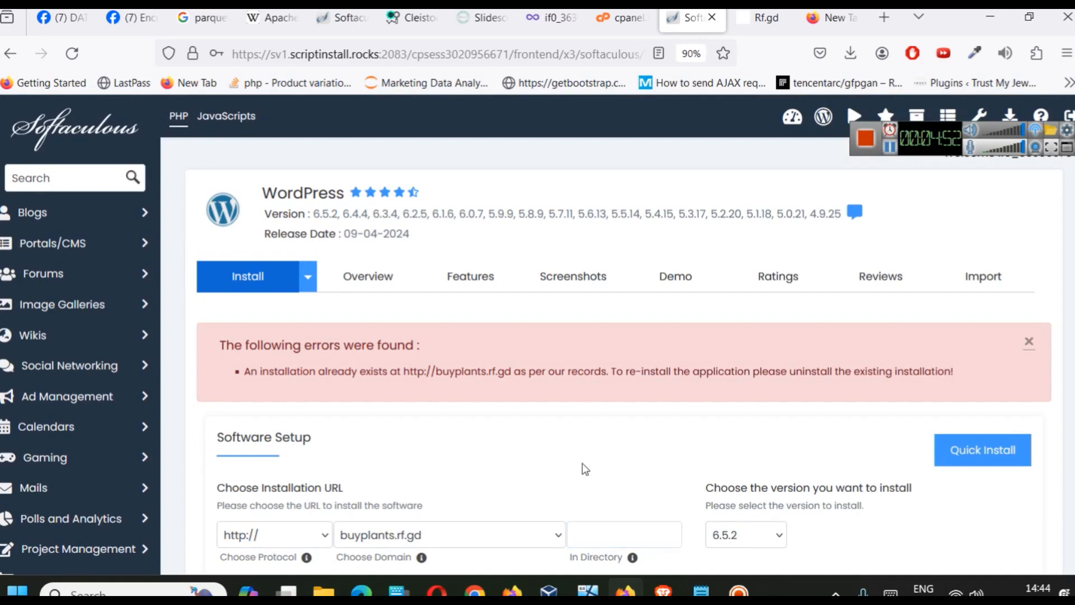
mouse_move(574, 445)
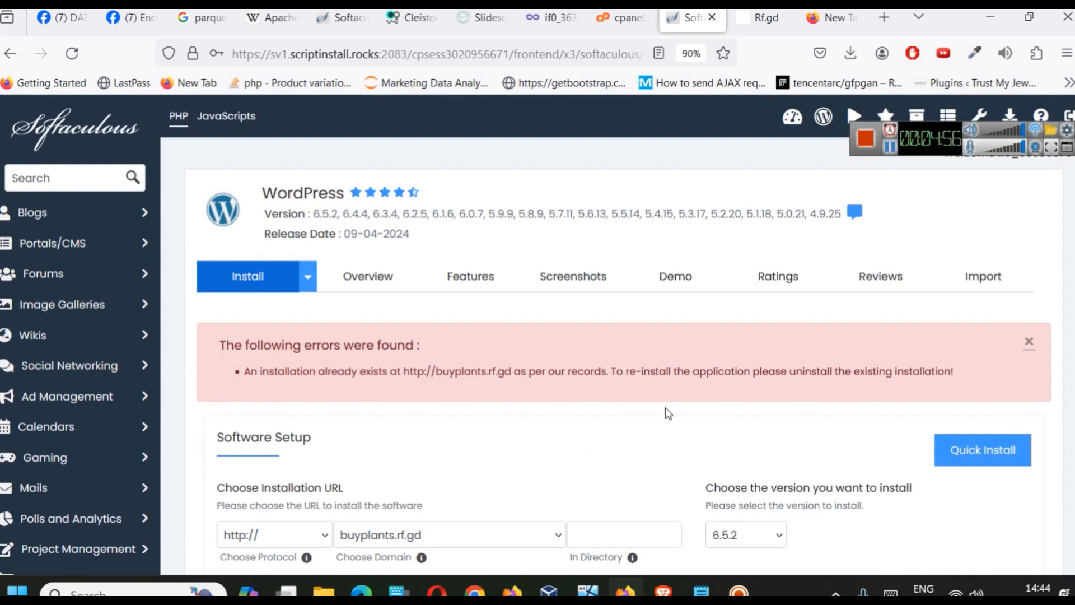
scroll(down, 3)
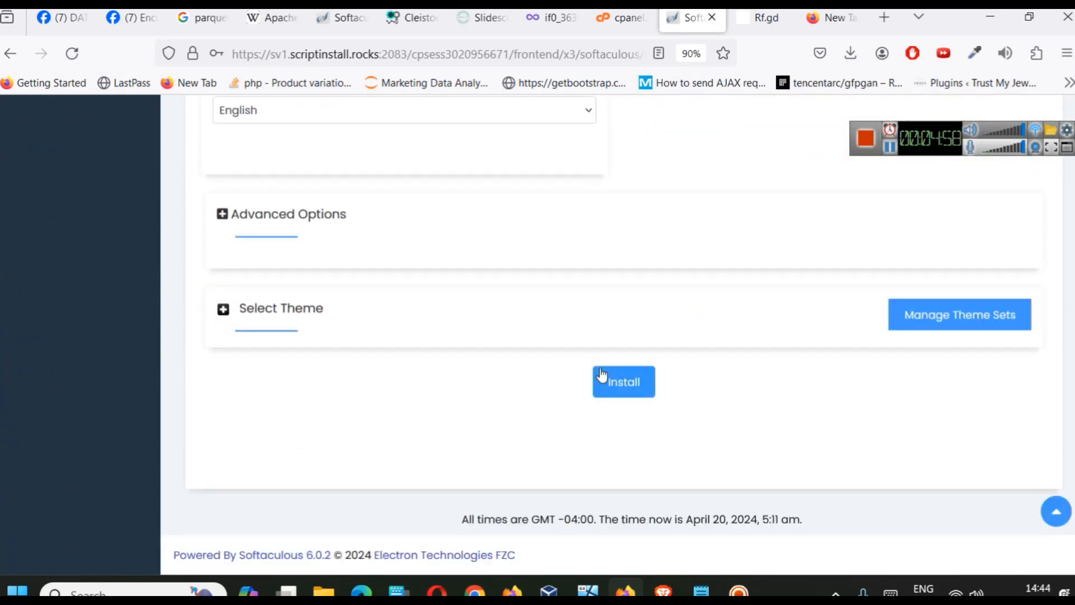
click(623, 382)
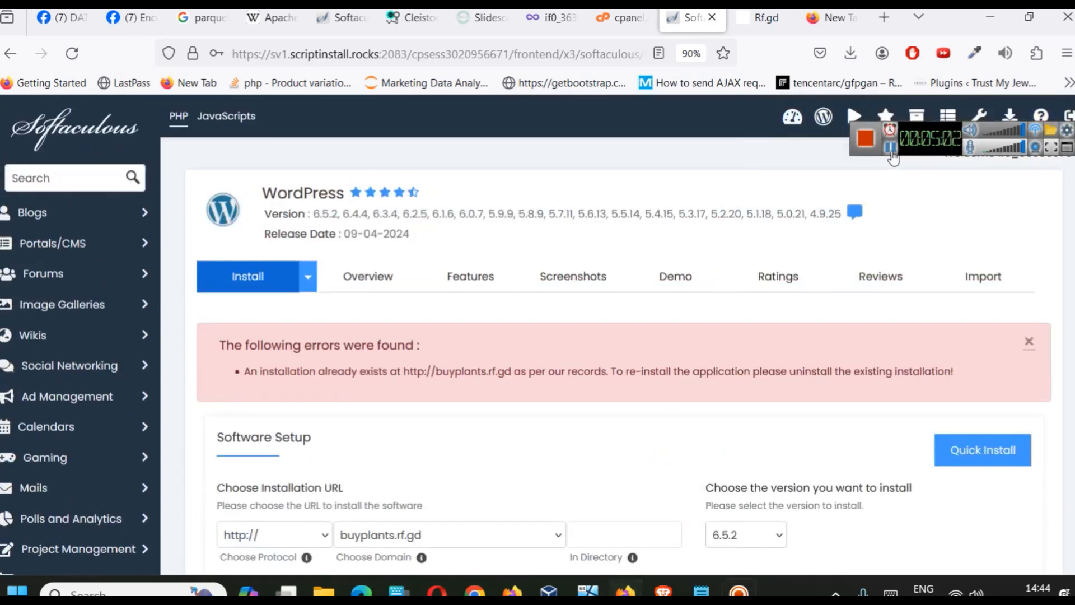
Complete the install, reaching the success page listing the wp-admin administrative URL
click(982, 450)
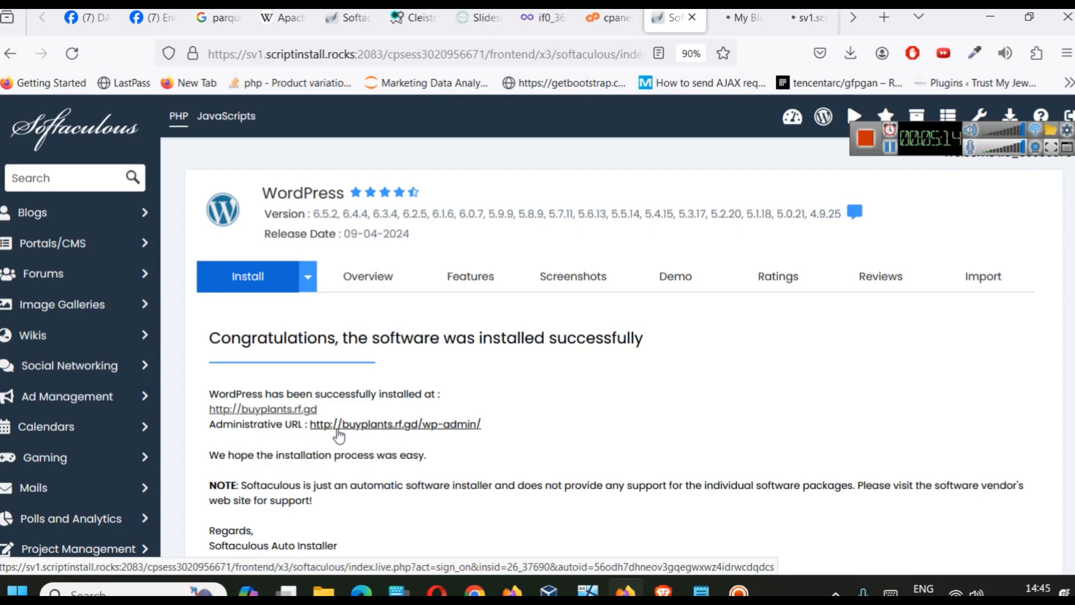
View the new site's homepage, then switch to its WordPress admin dashboard
click(739, 17)
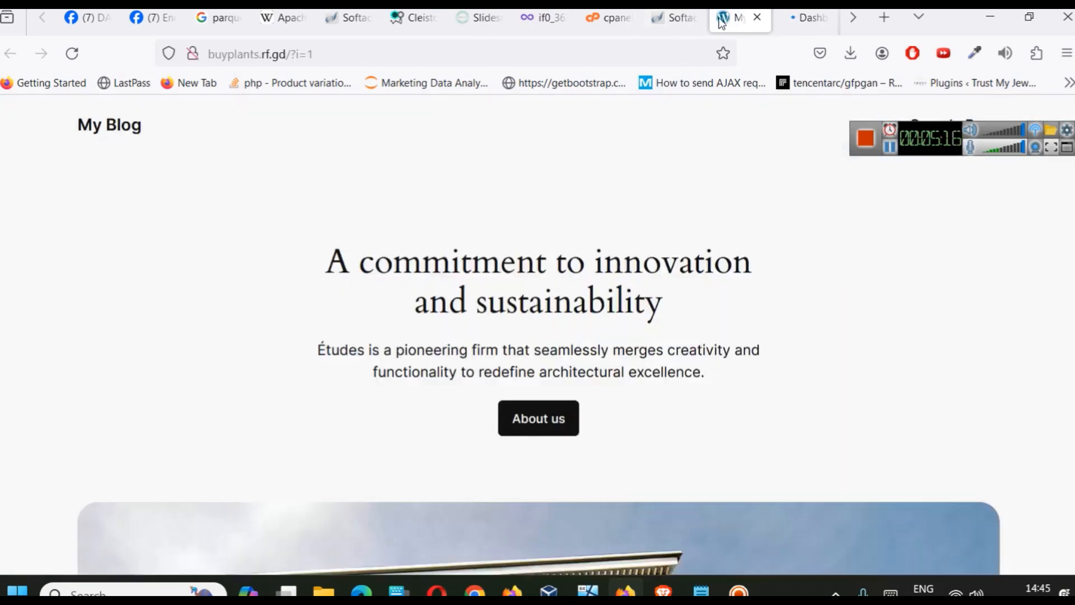
scroll(down, 3)
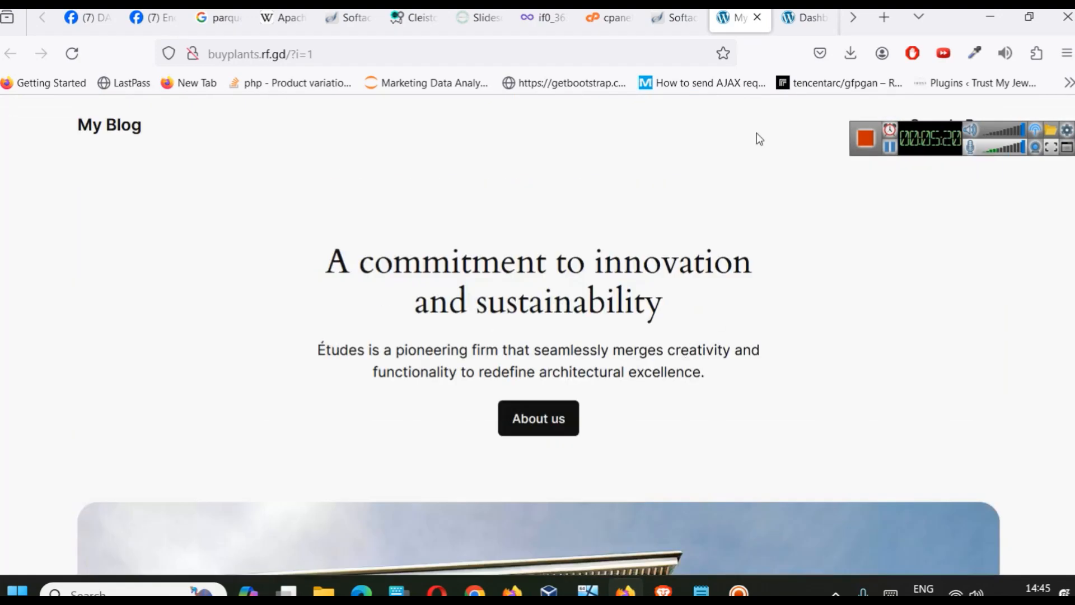
click(804, 17)
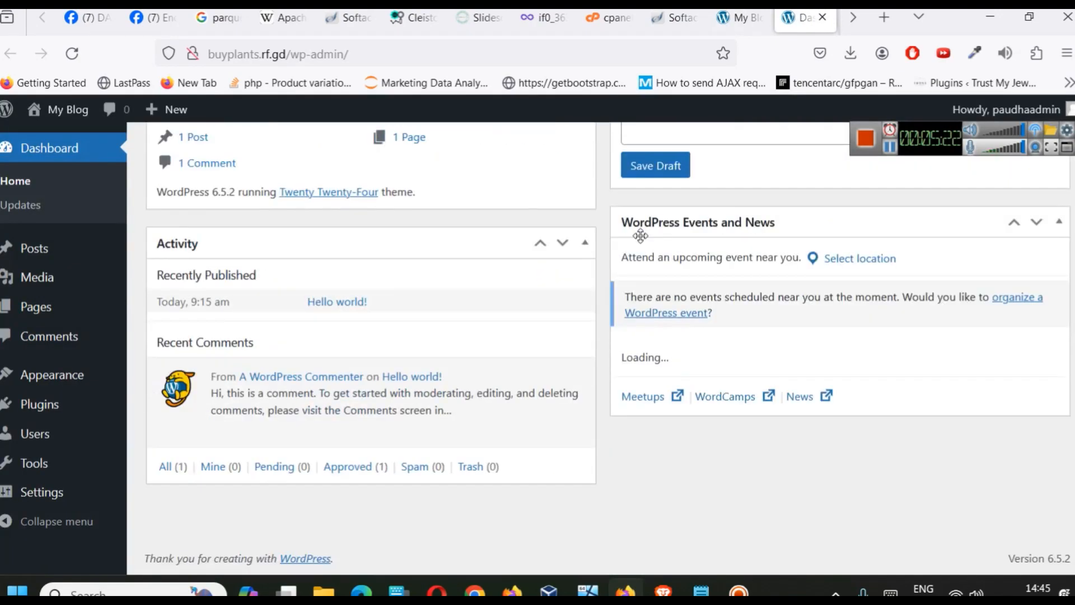
scroll(up, 3)
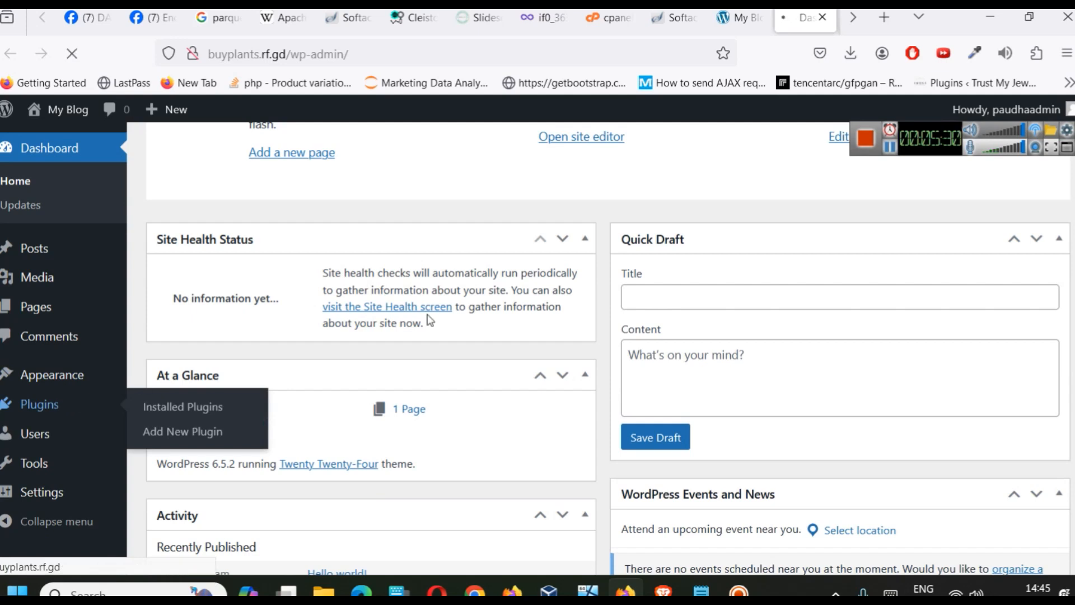
Bulk-delete the Akismet Anti-spam and Hello Dolly plugins with their data
click(183, 406)
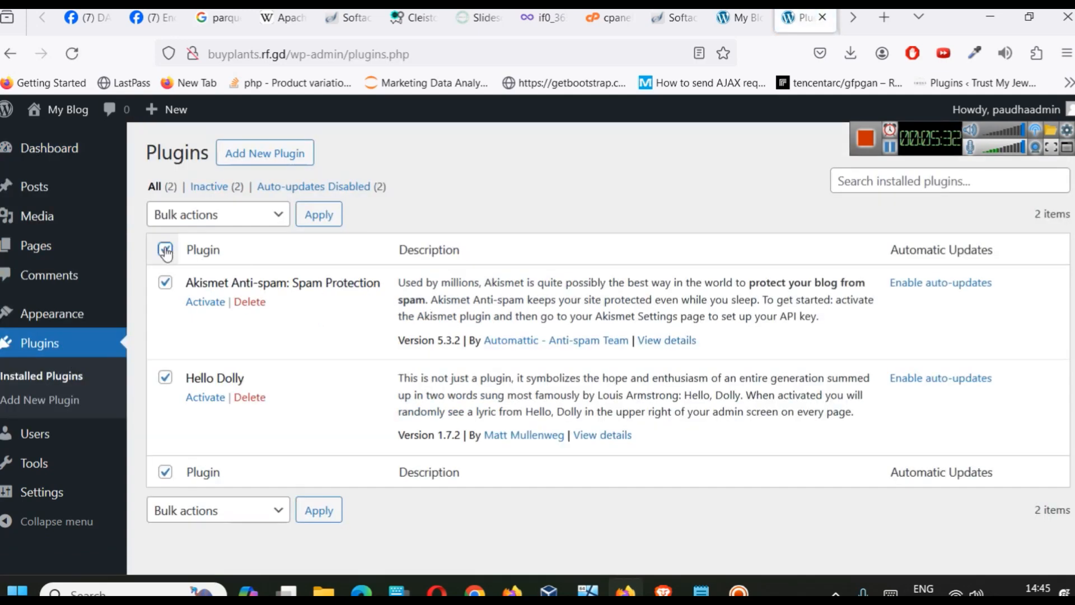
click(217, 214)
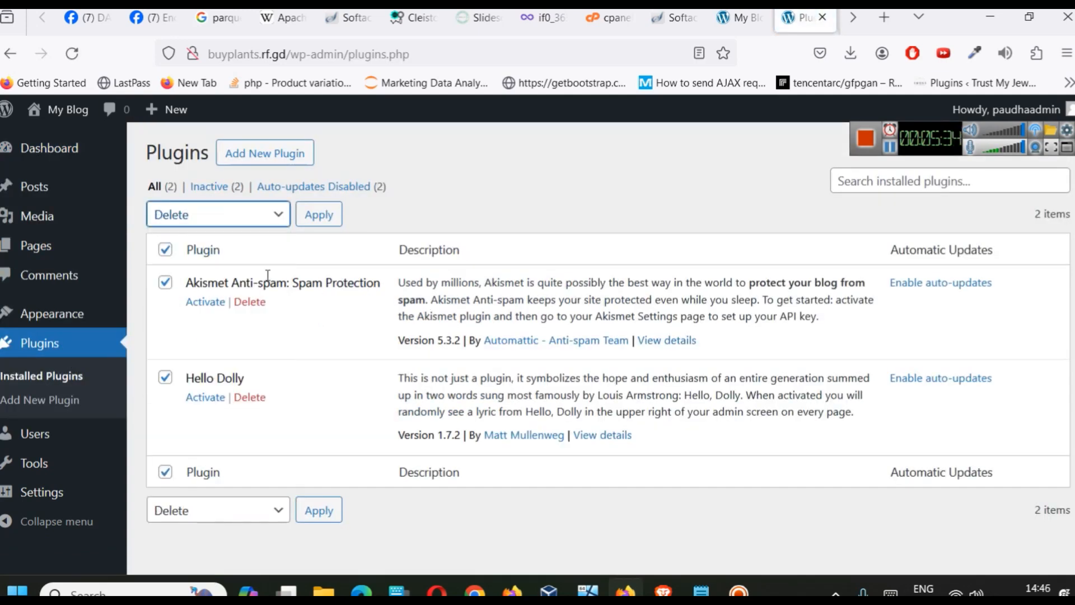
click(319, 214)
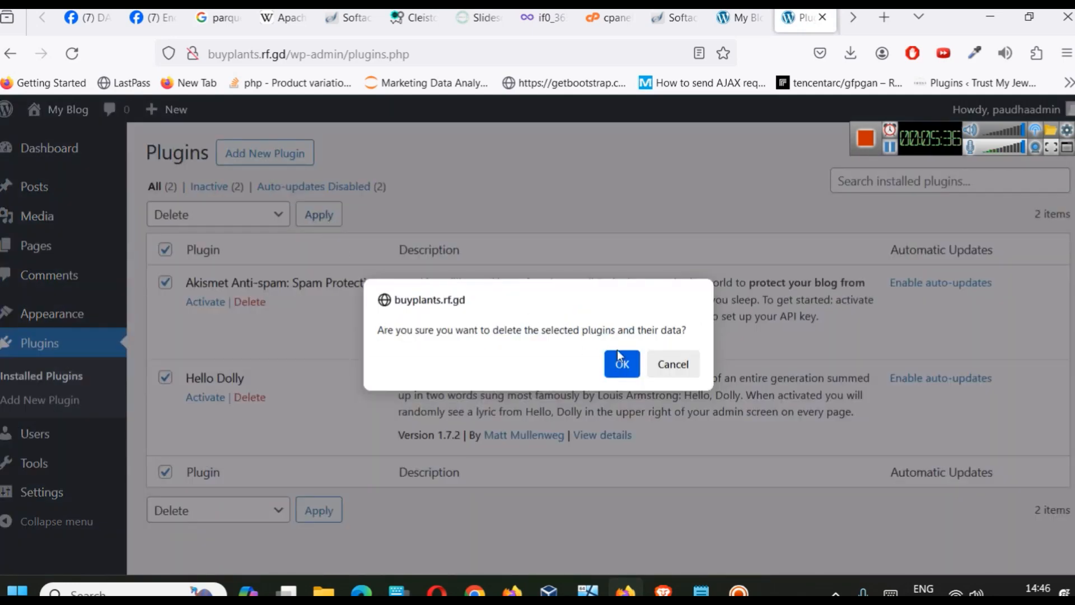
click(620, 364)
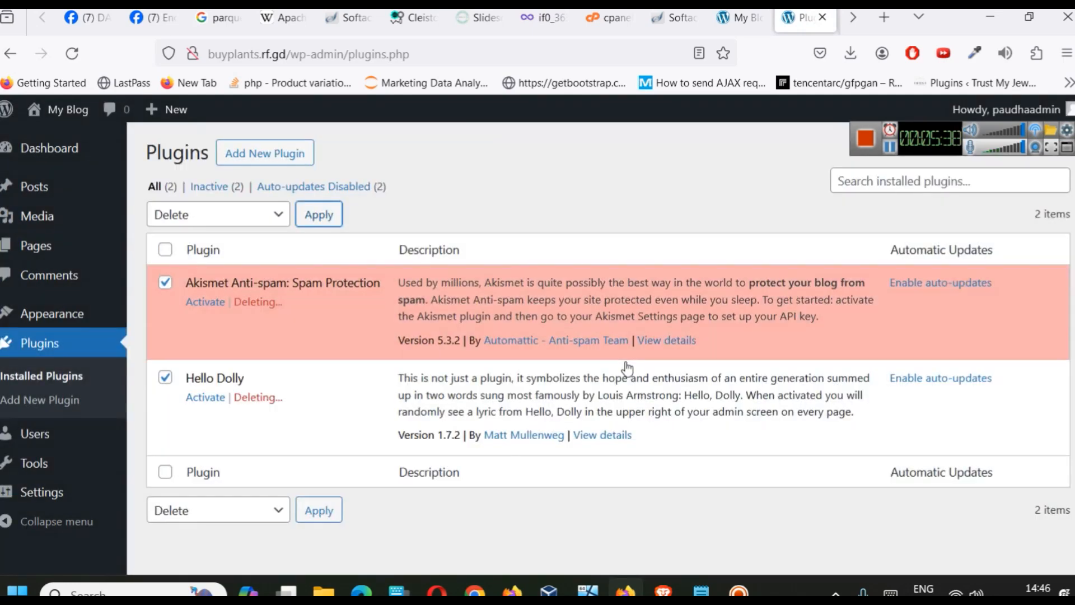
Go to the Add Plugins page to install new plugins
click(318, 213)
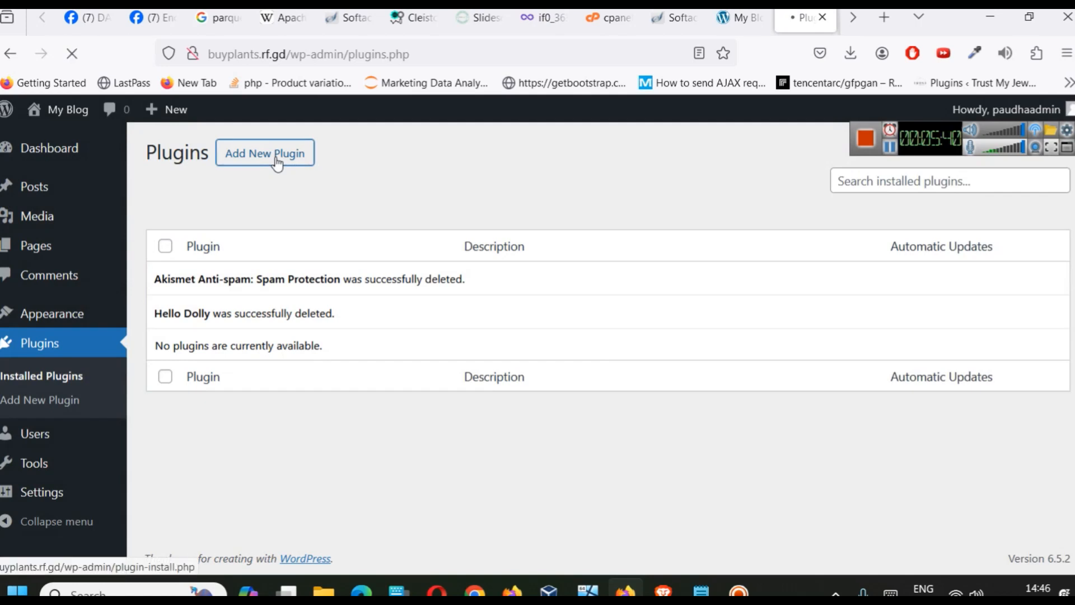
click(264, 154)
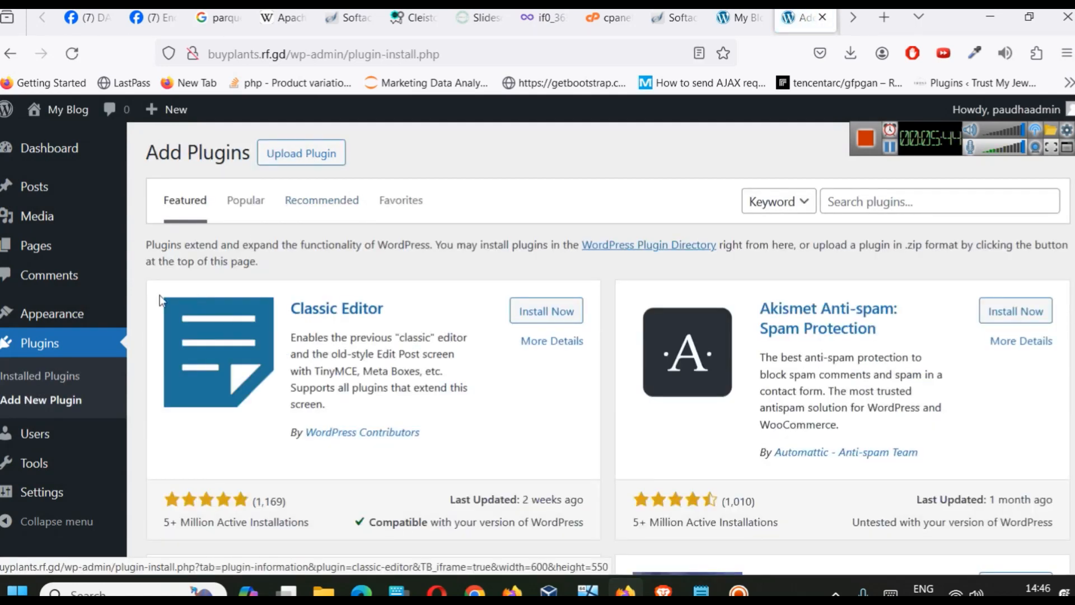
click(322, 201)
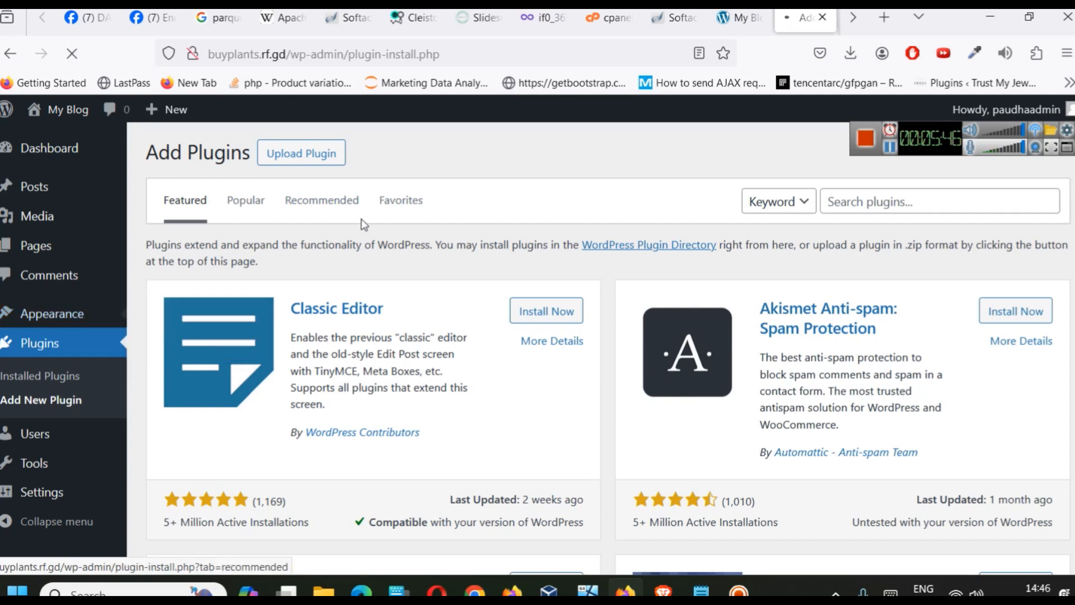
Install the Astra theme from Appearance > Themes > Add New
click(51, 314)
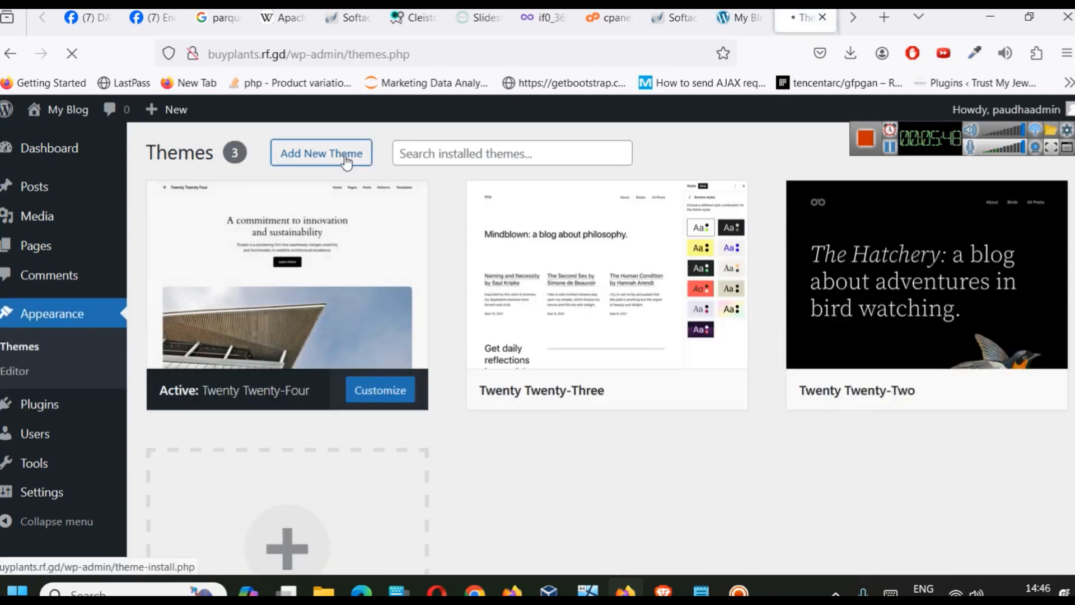
click(320, 153)
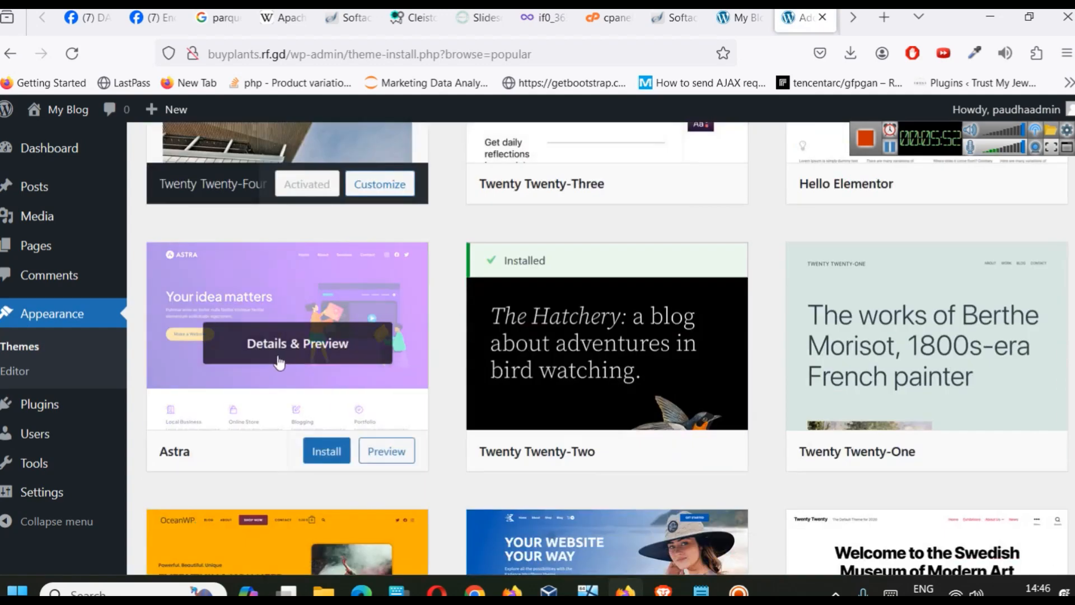
click(326, 450)
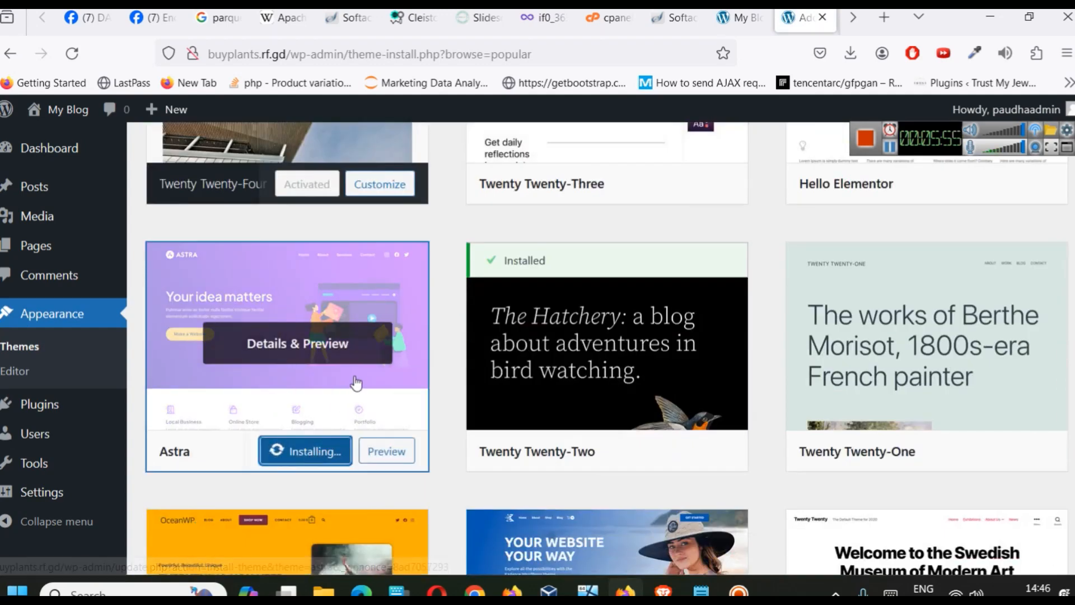
scroll(down, 3)
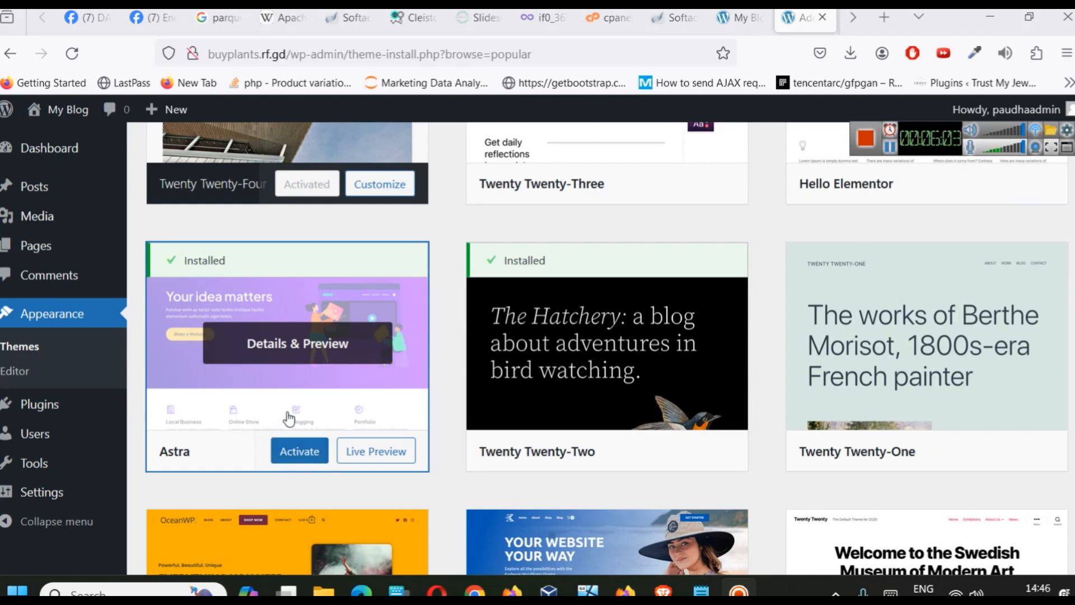
Preview the installed Astra theme and activate it as the site theme
click(296, 344)
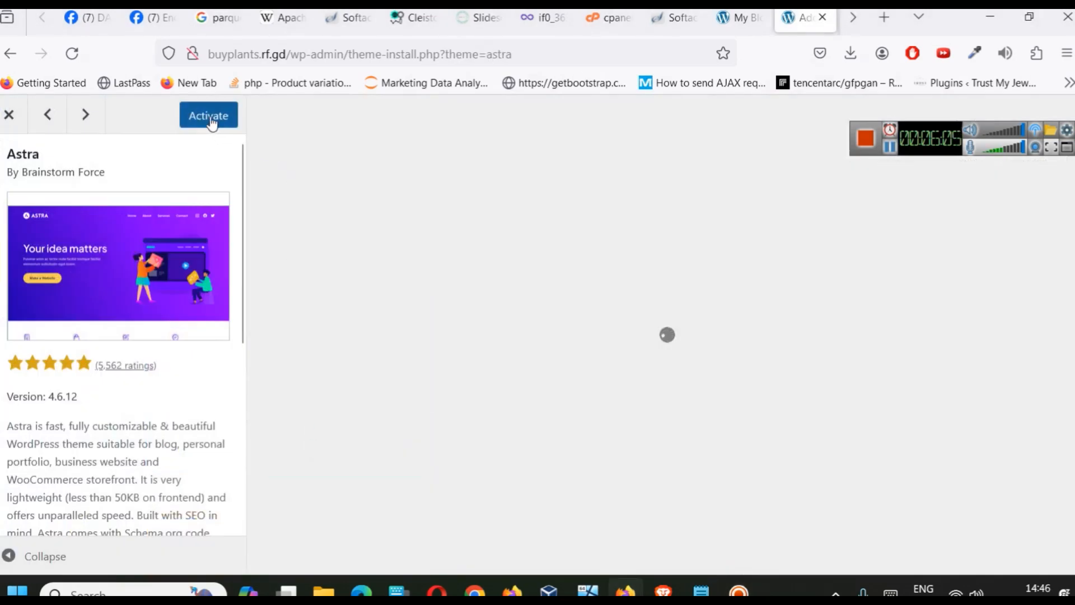
click(208, 115)
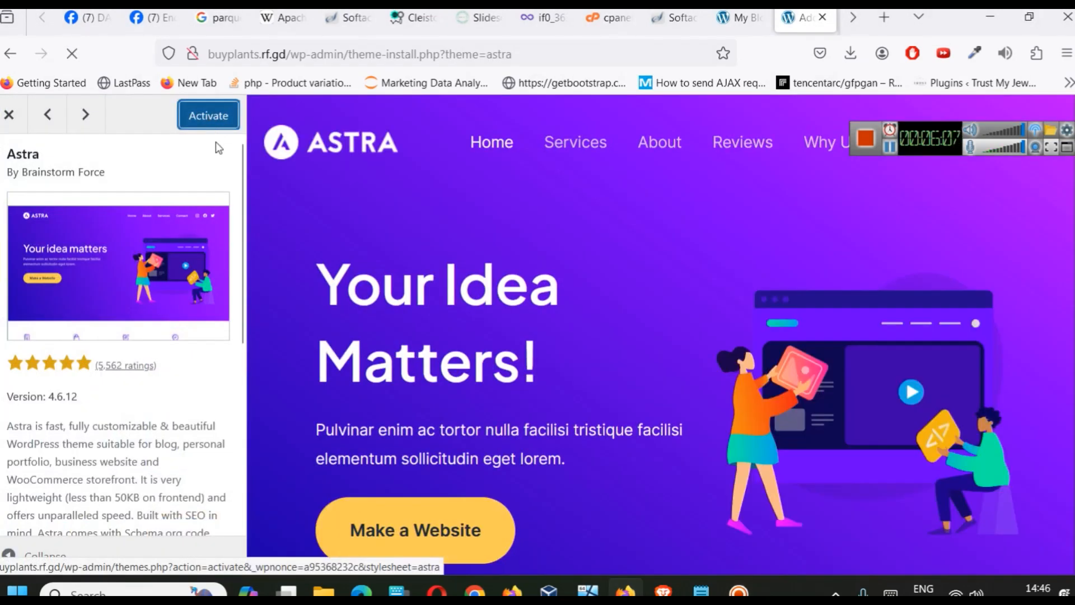
click(209, 115)
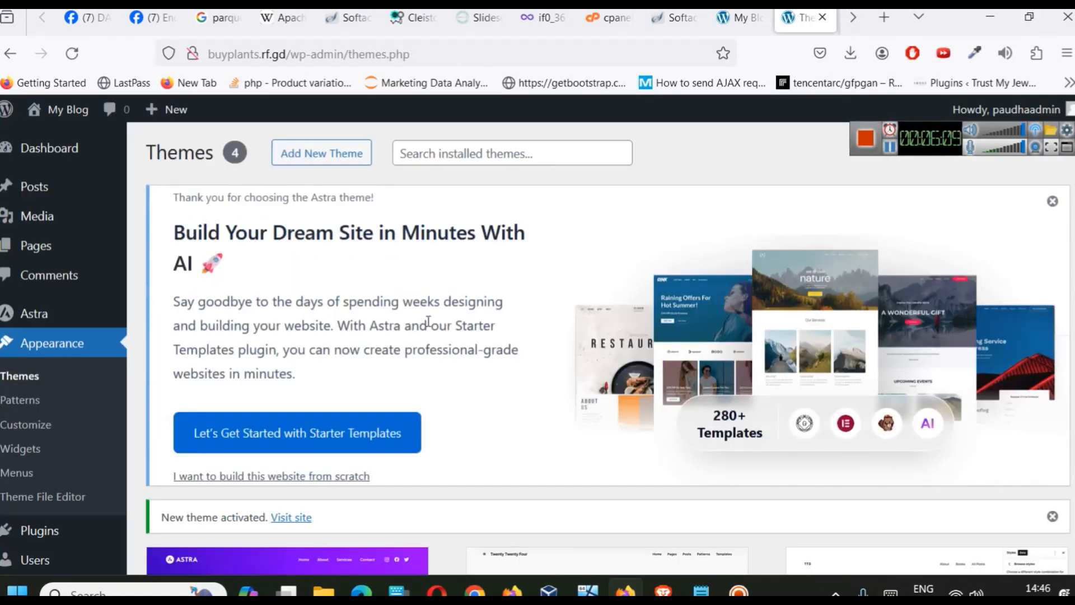
scroll(down, 3)
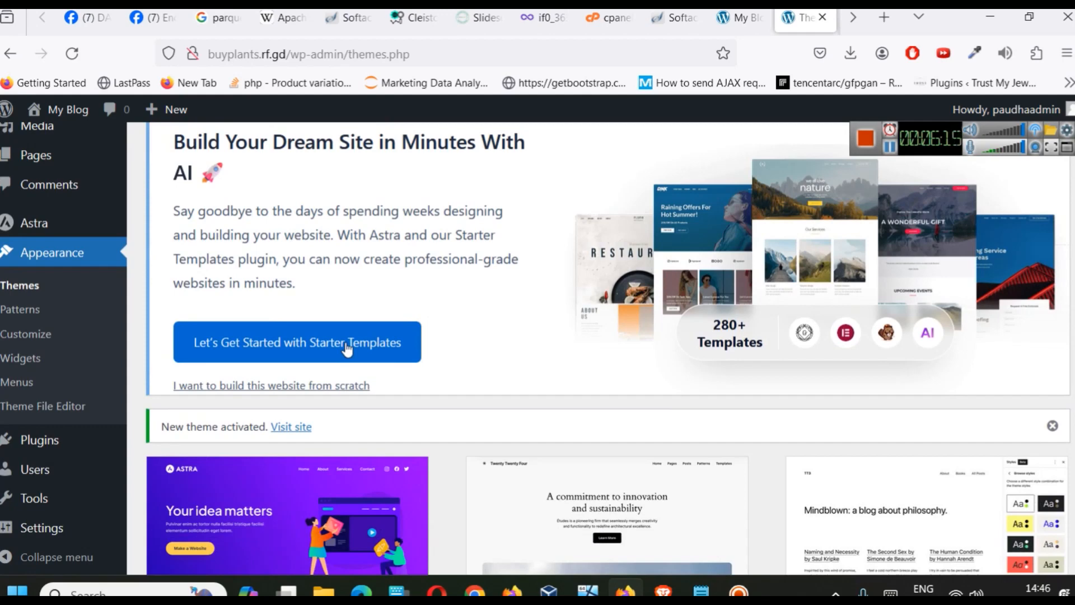
mouse_move(426, 345)
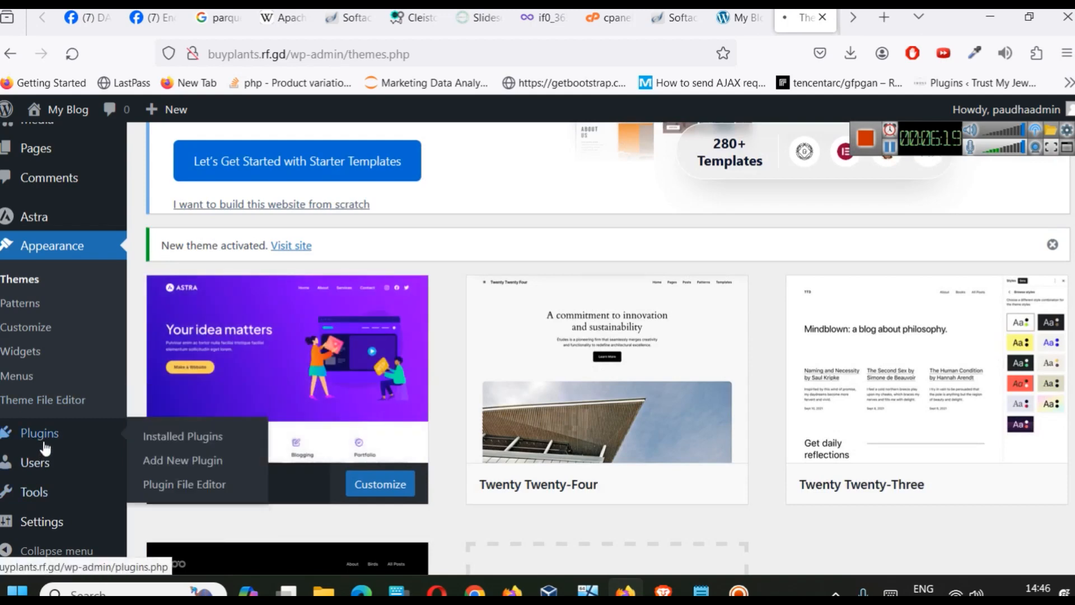
Search the plugin directory for 'starter templates' from Plugins > Add New
click(182, 435)
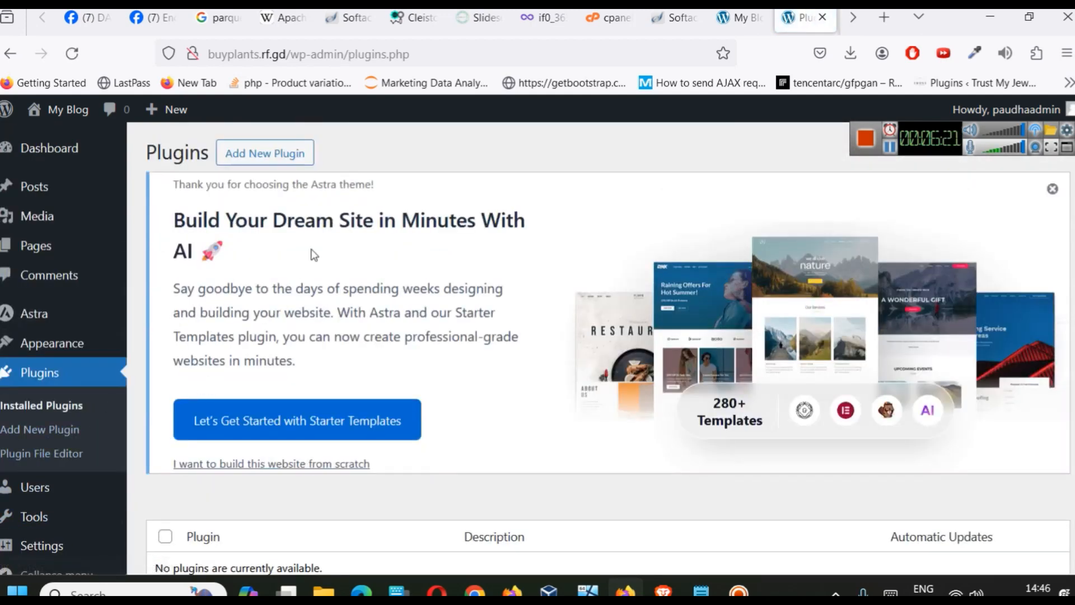
click(264, 153)
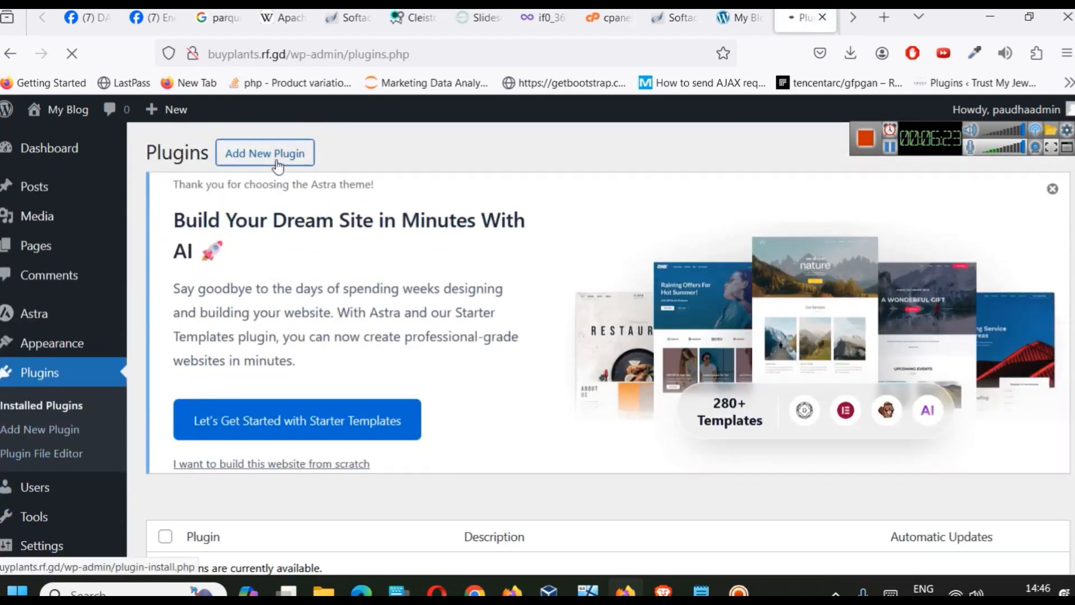
click(264, 154)
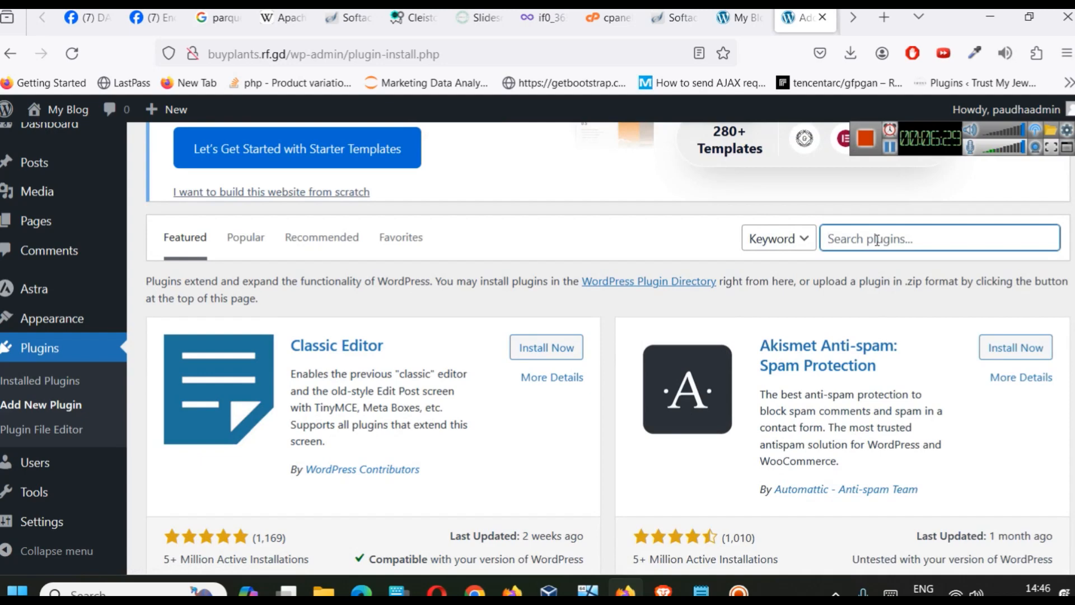
text(sta)
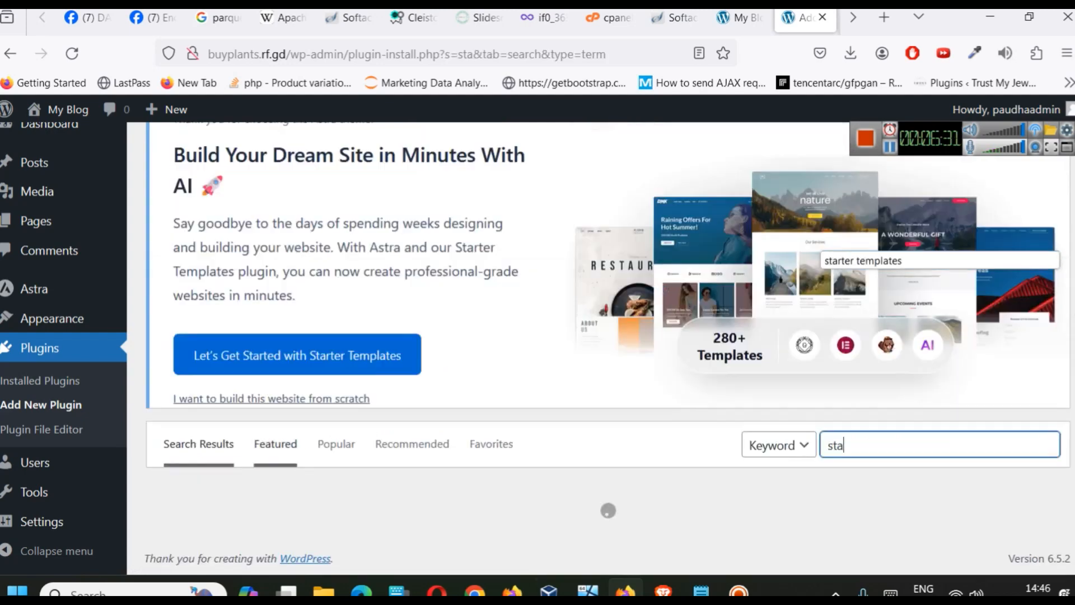
text(starter templates)
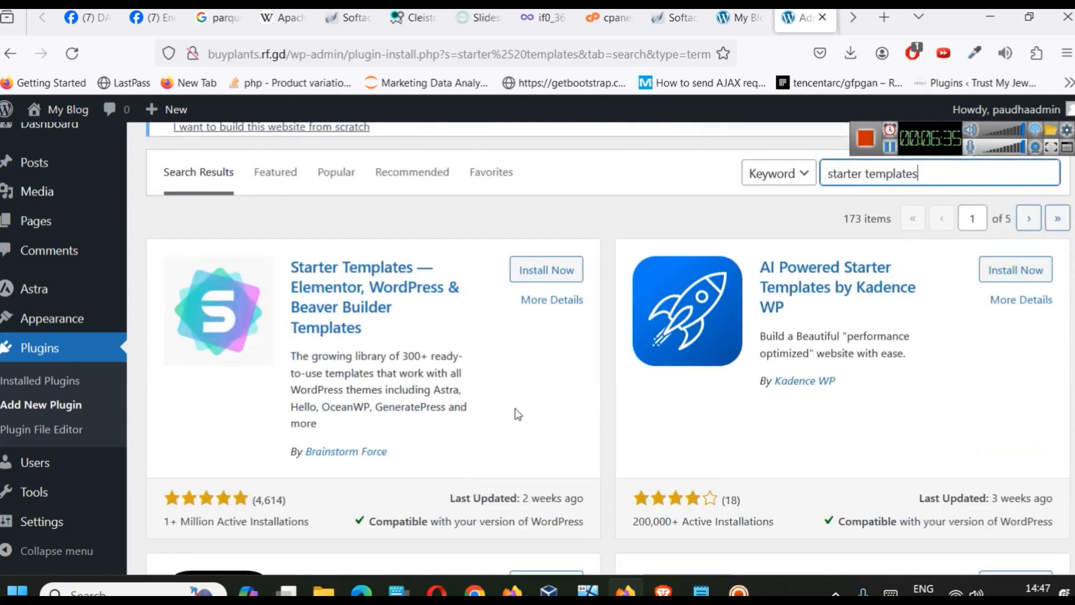
Install the Starter Templates plugin by Brainstorm Force and activate it
click(545, 269)
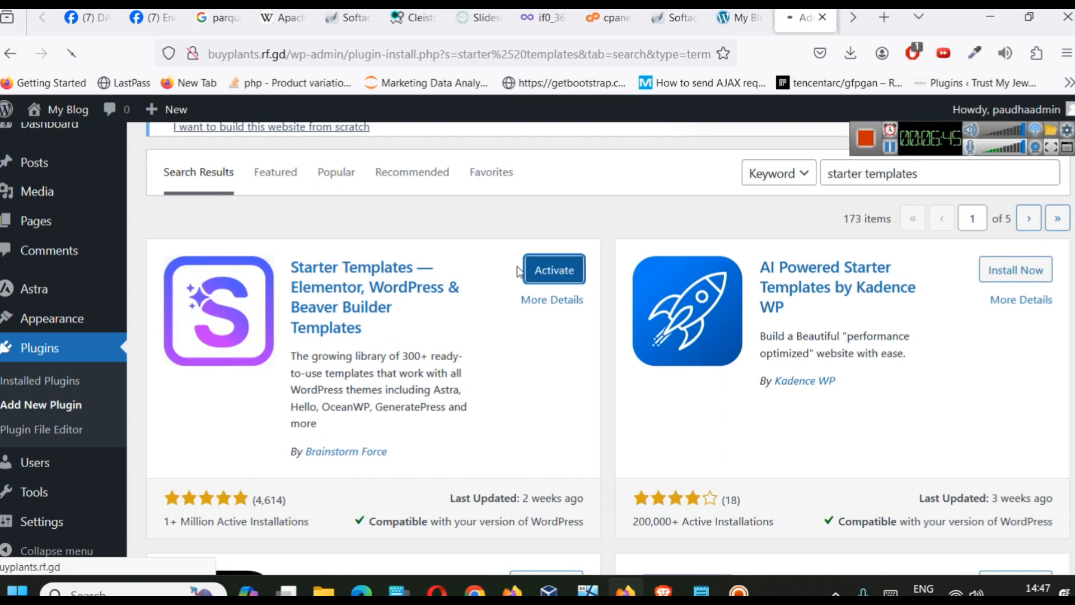
click(552, 269)
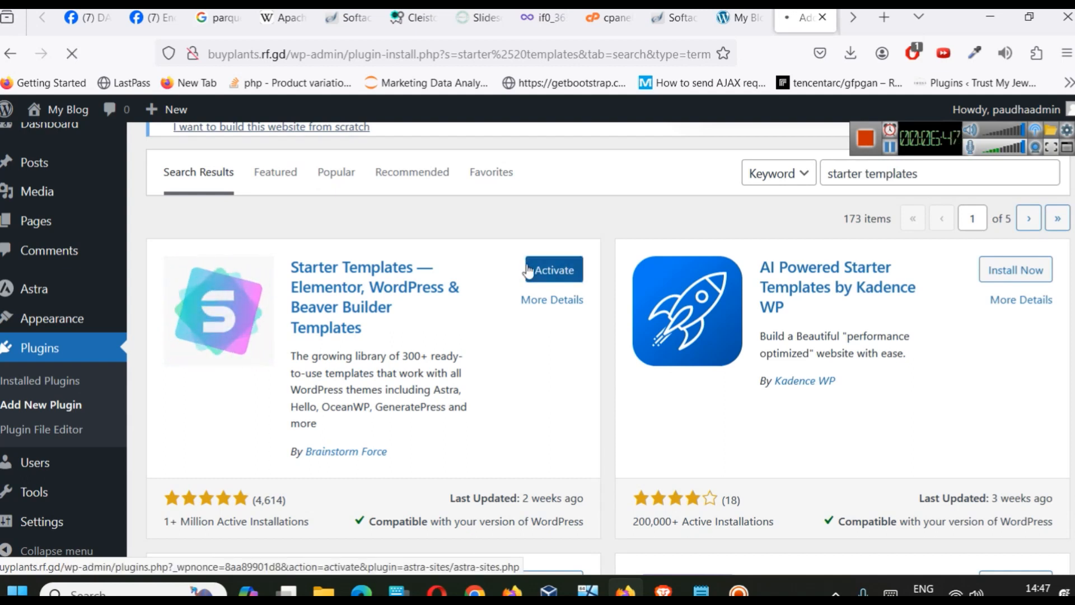
click(551, 270)
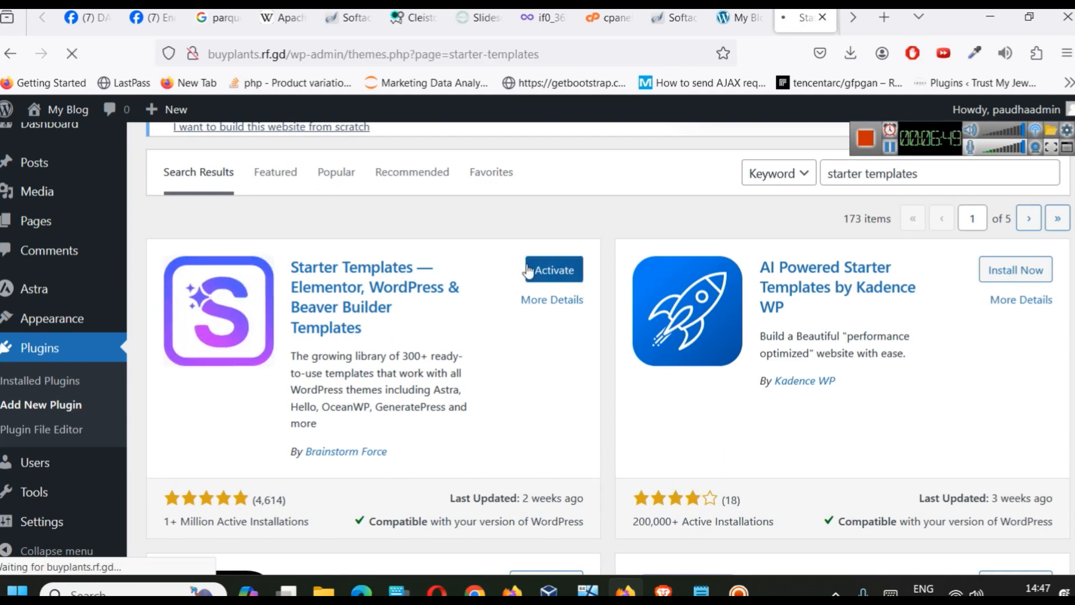
Launch the Starter Templates wizard to reach the Select Page Builder step
click(552, 270)
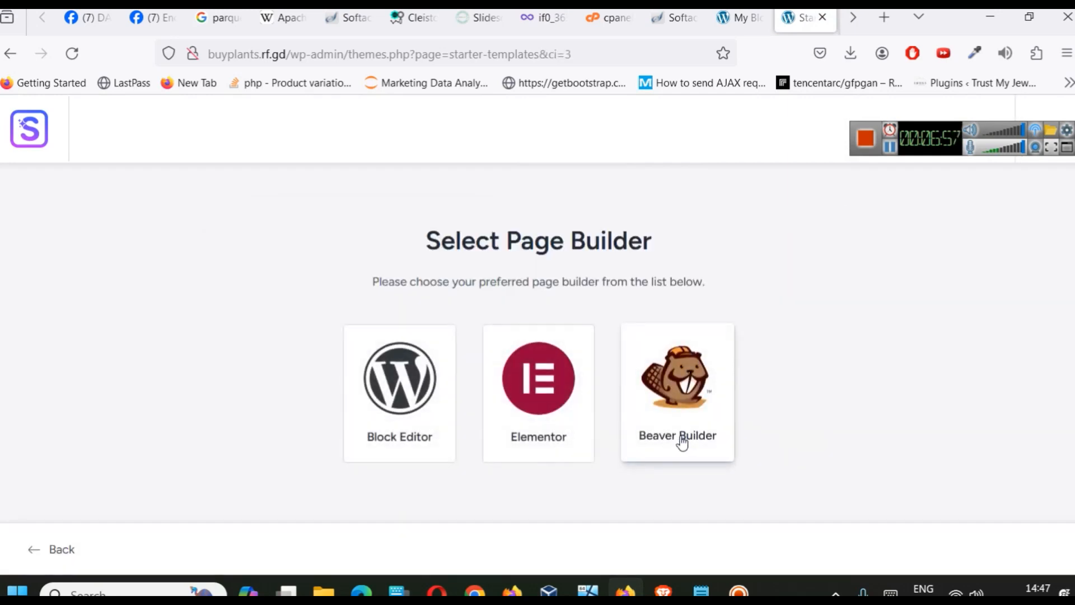
mouse_move(514, 297)
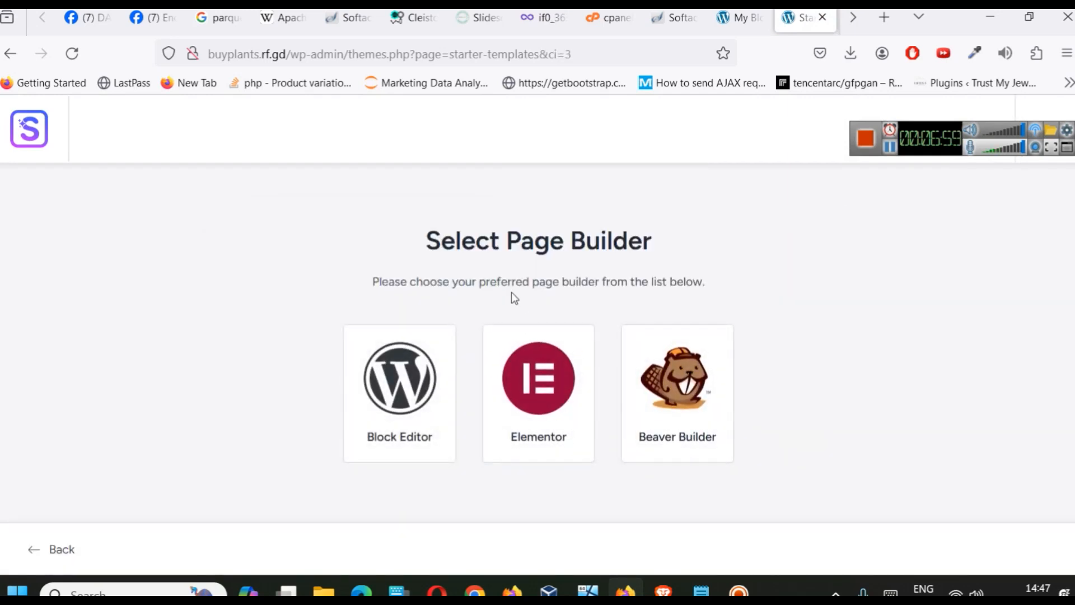
mouse_move(422, 259)
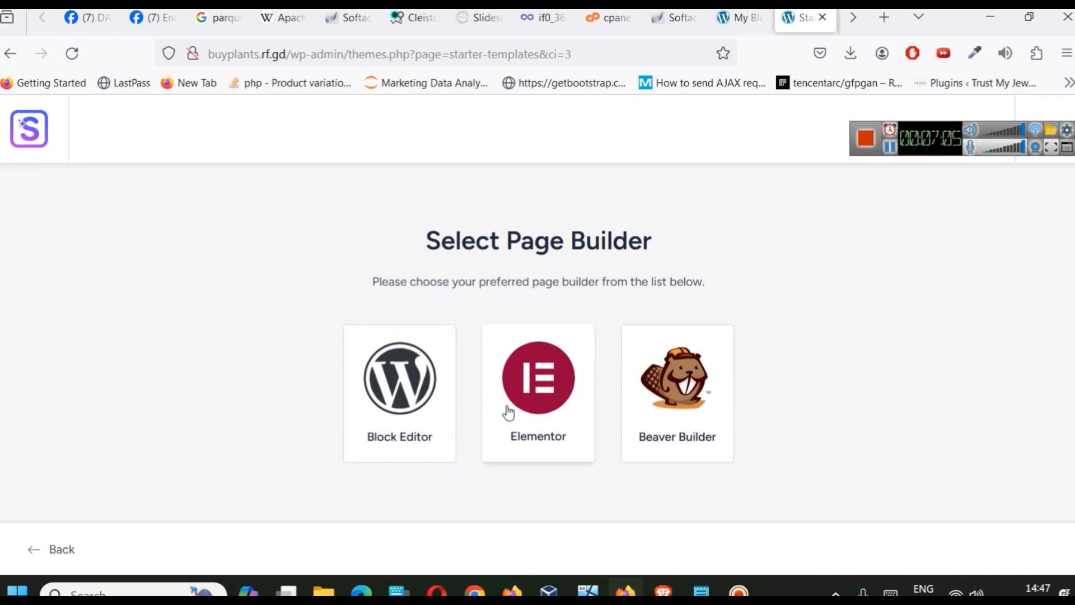
Choose Elementor as page builder and scroll the template gallery down to Plant Shop
click(538, 378)
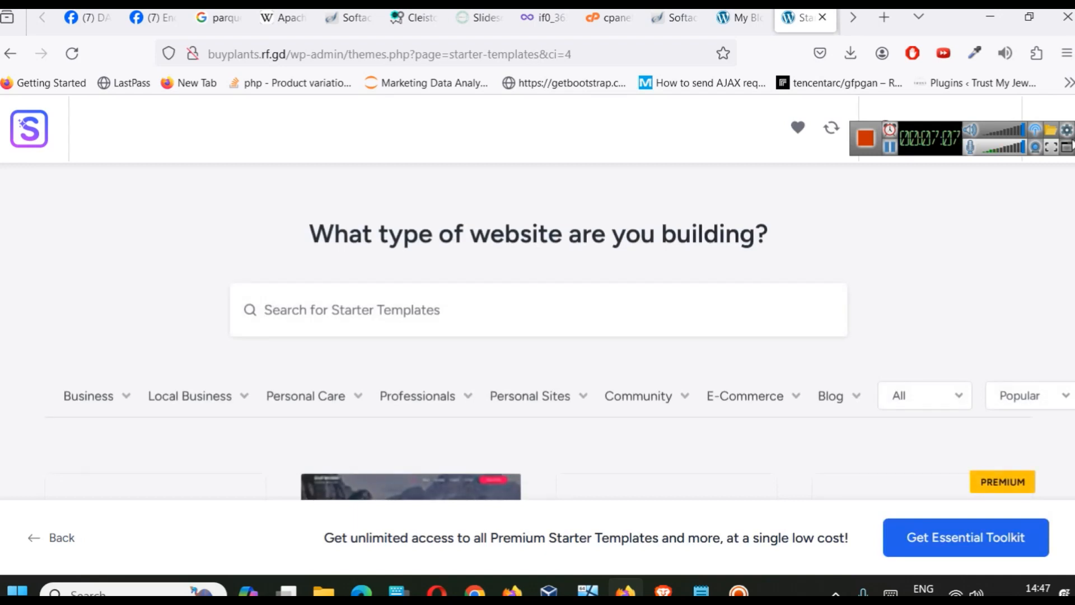
scroll(down, 3)
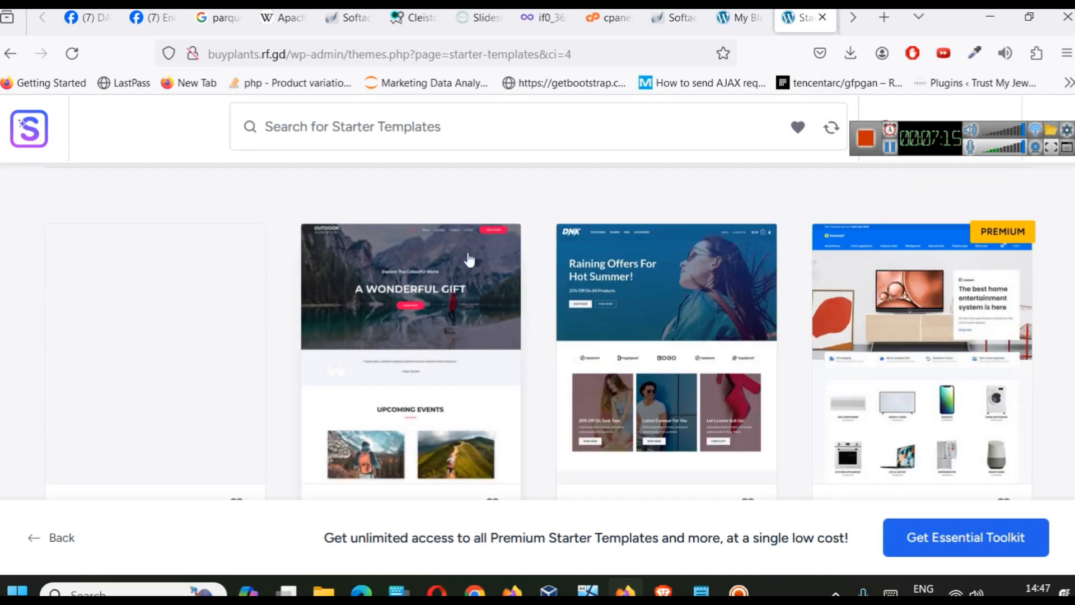
scroll(down, 3)
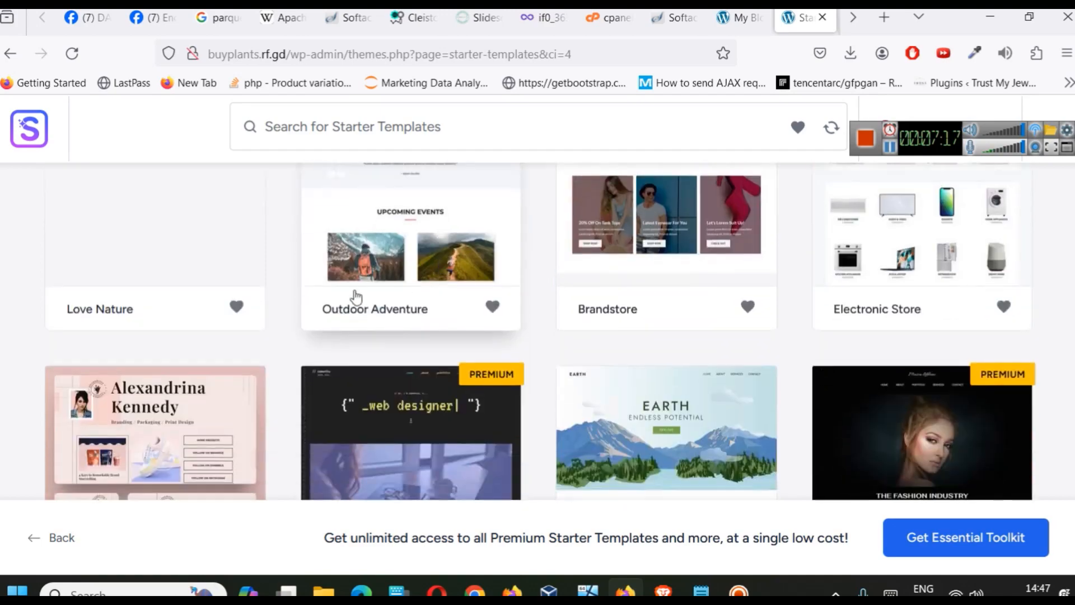
scroll(down, 3)
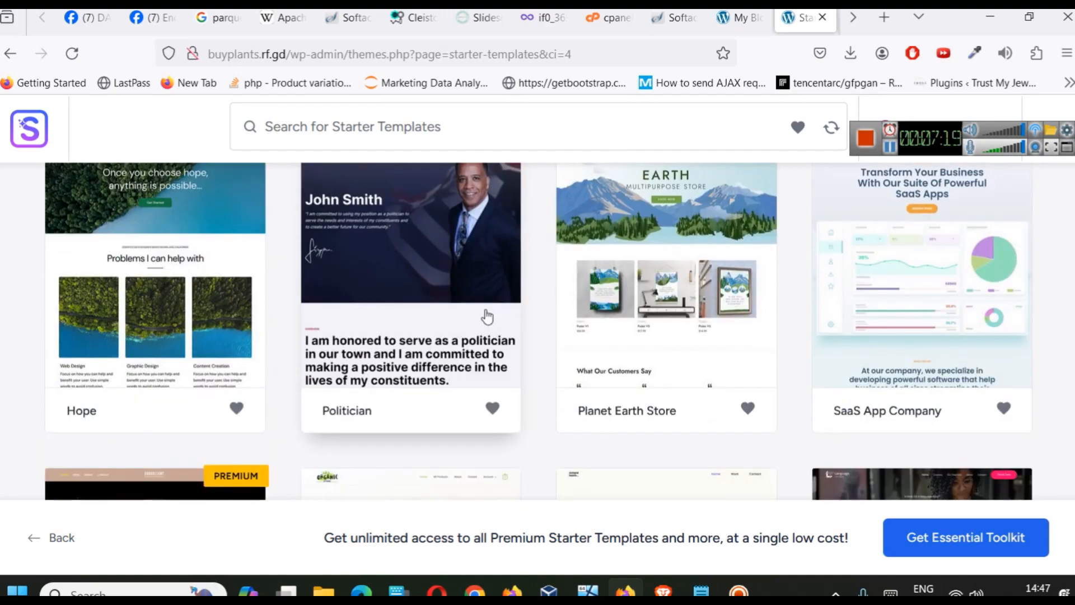
scroll(down, 3)
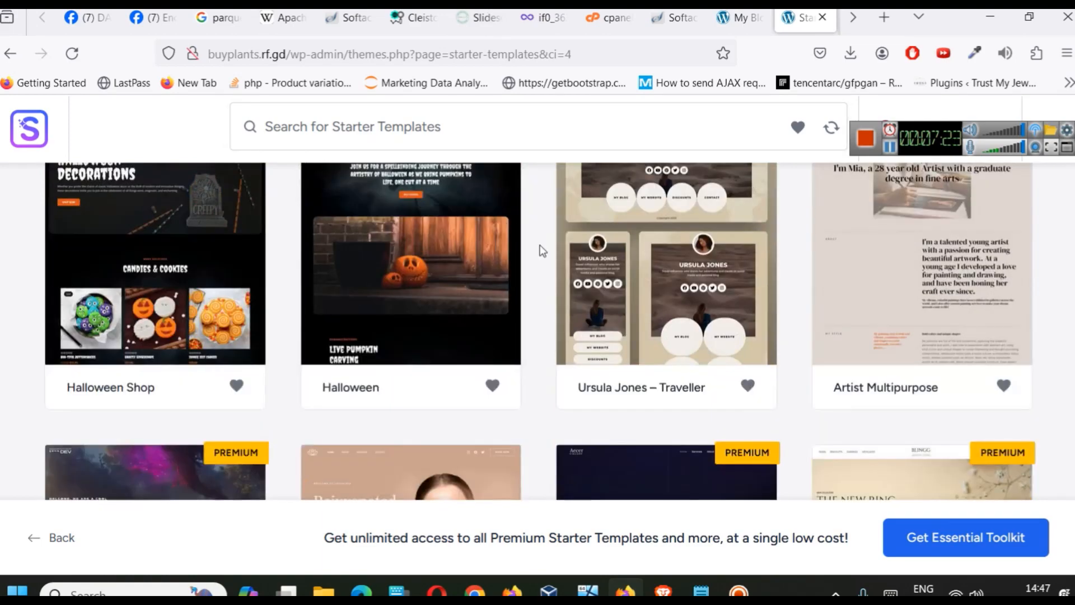
scroll(down, 3)
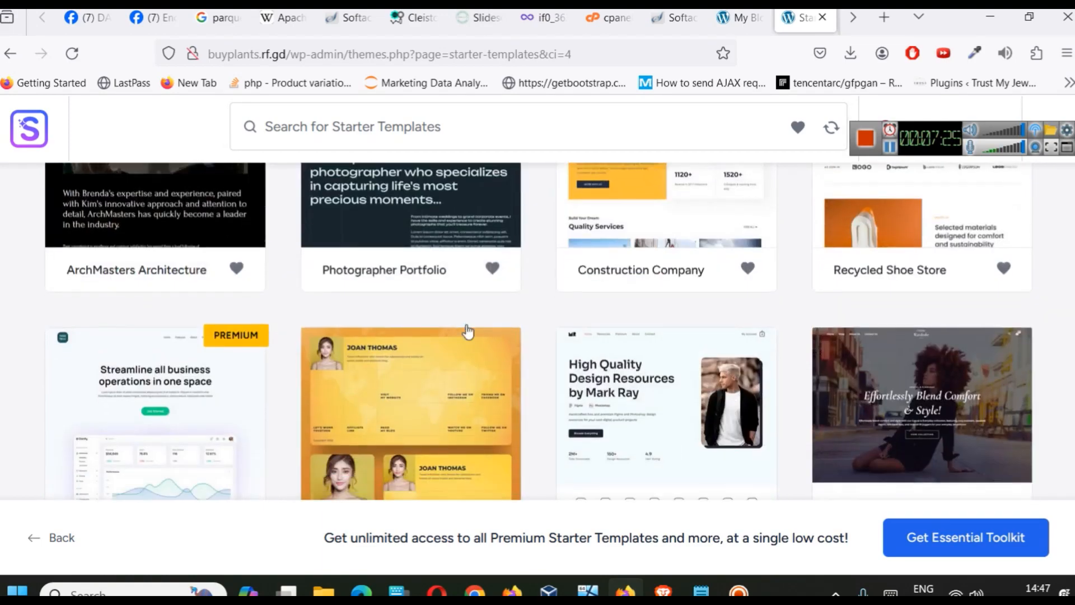
scroll(down, 3)
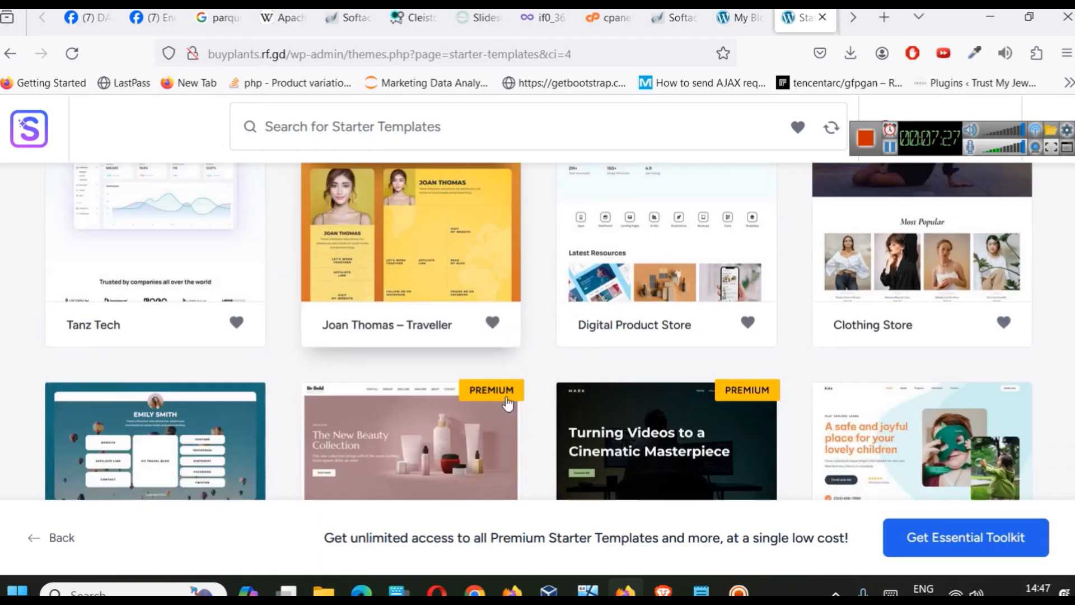
scroll(down, 3)
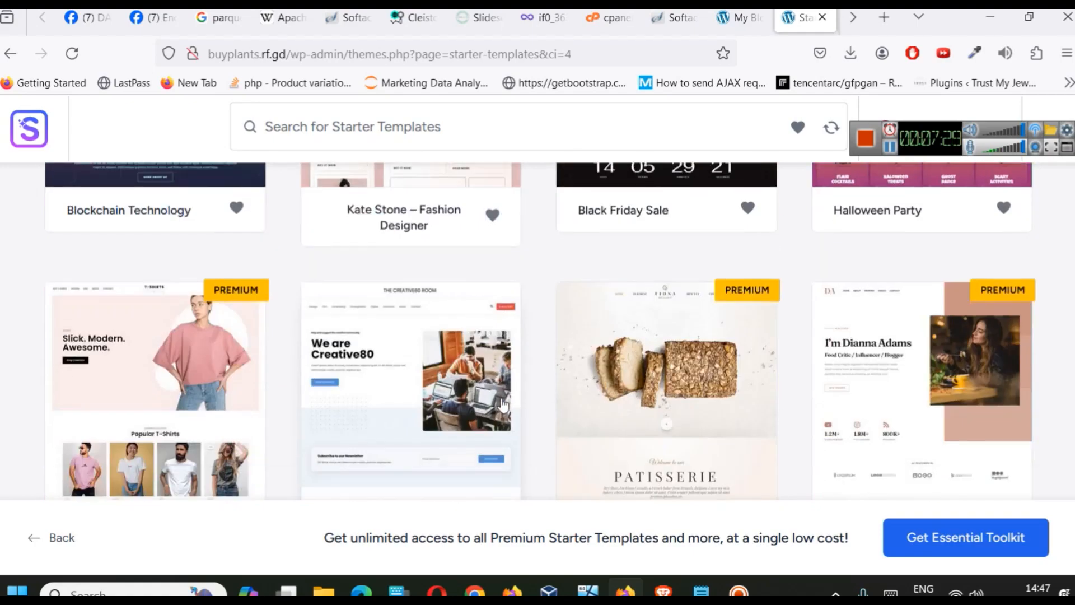
scroll(down, 3)
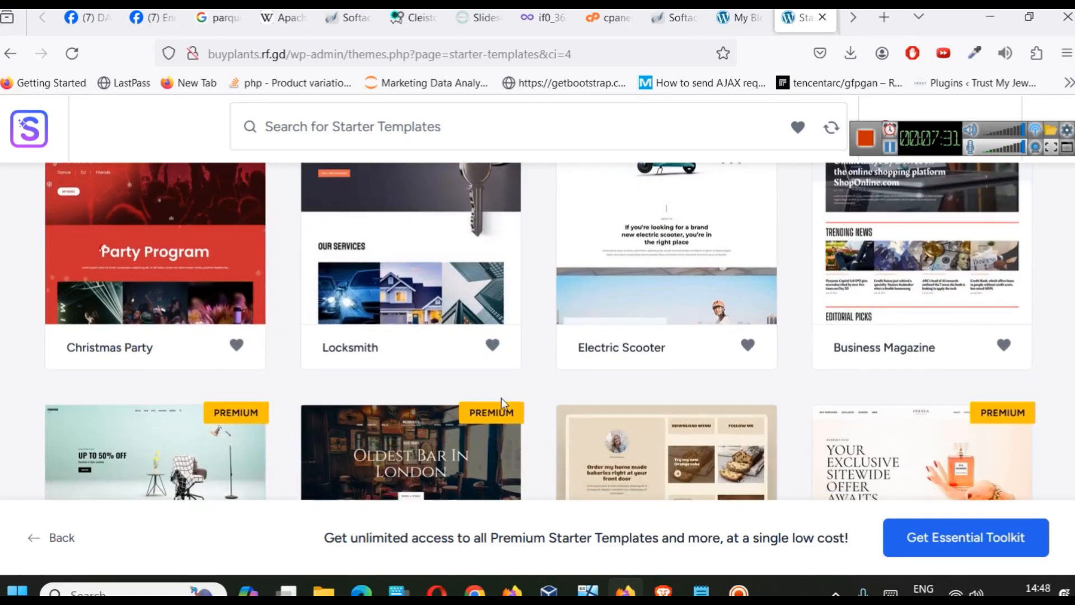
scroll(down, 3)
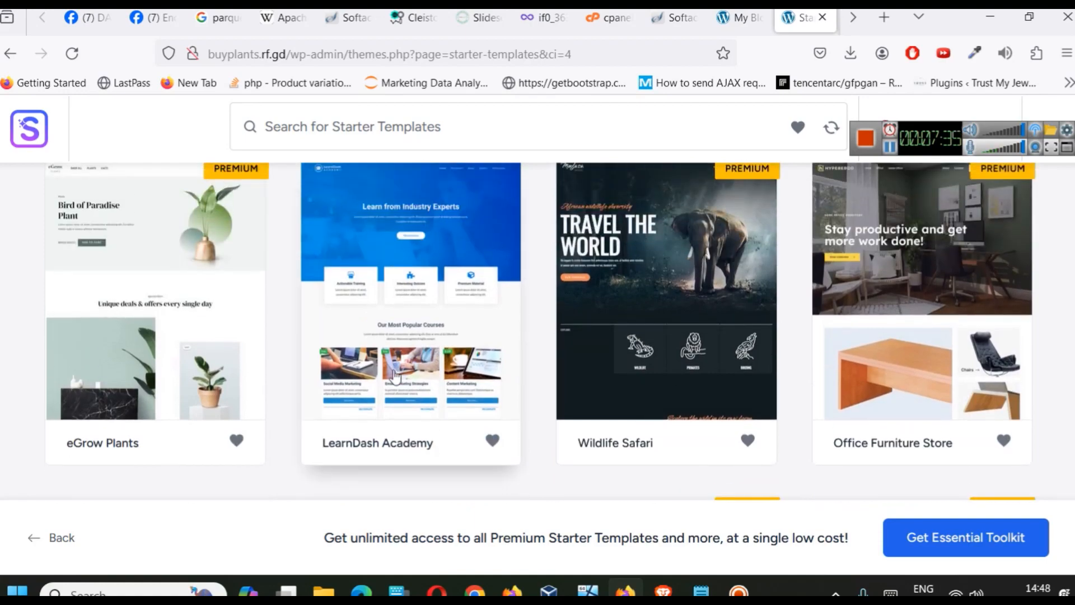
scroll(down, 3)
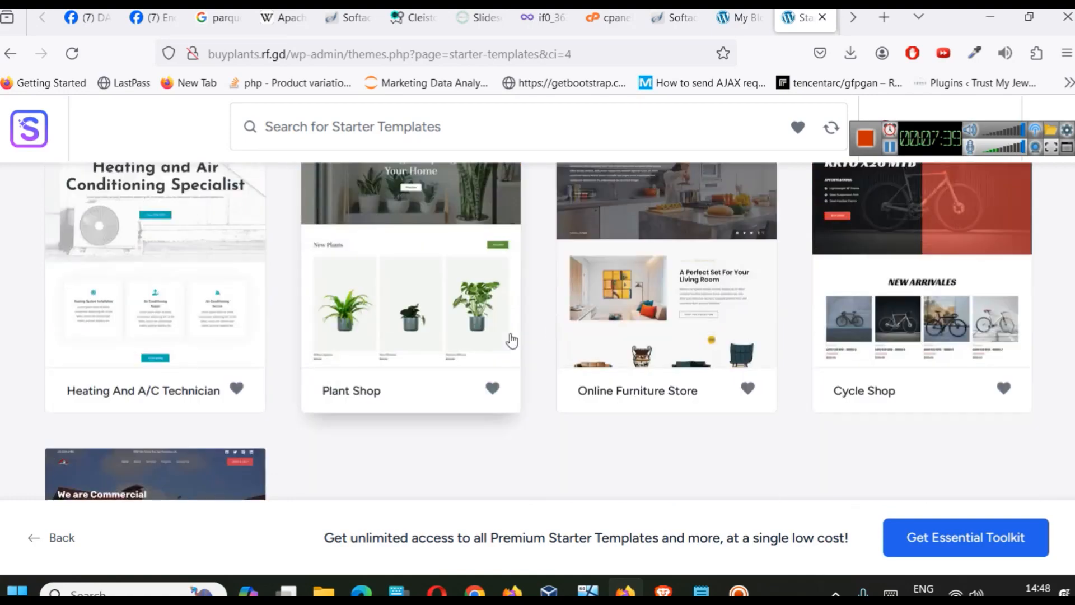
mouse_move(462, 304)
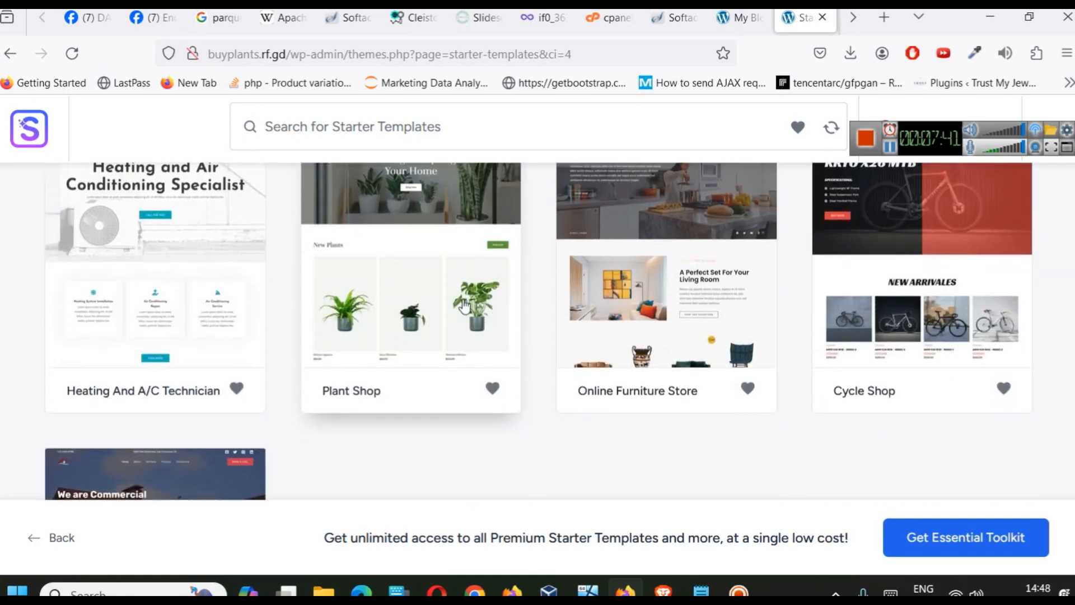
mouse_move(465, 331)
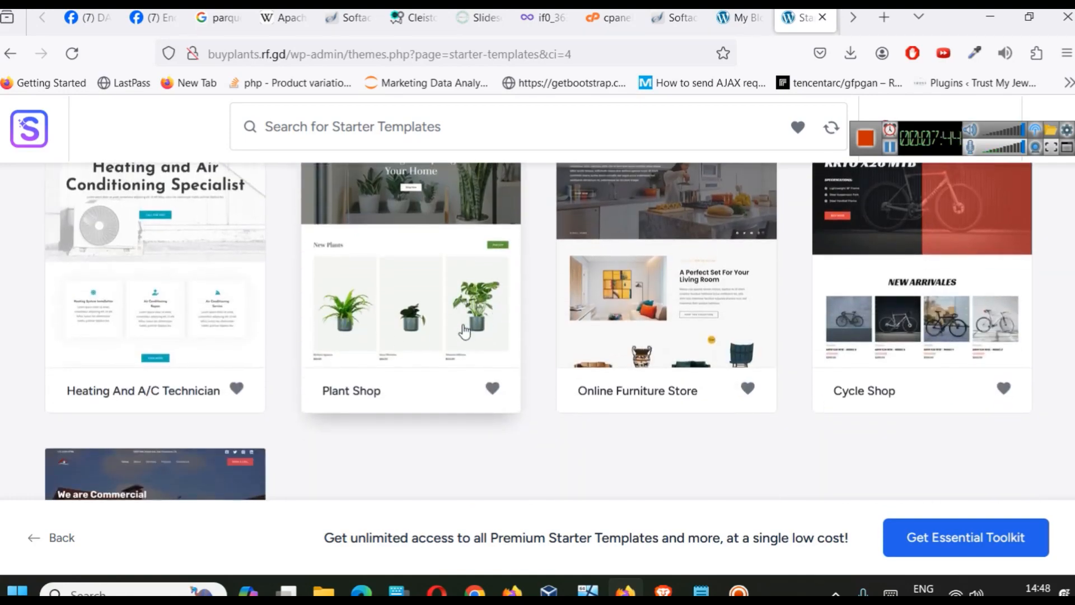
Select the Plant Shop template and review its preview with the Original colour palette
scroll(up, 3)
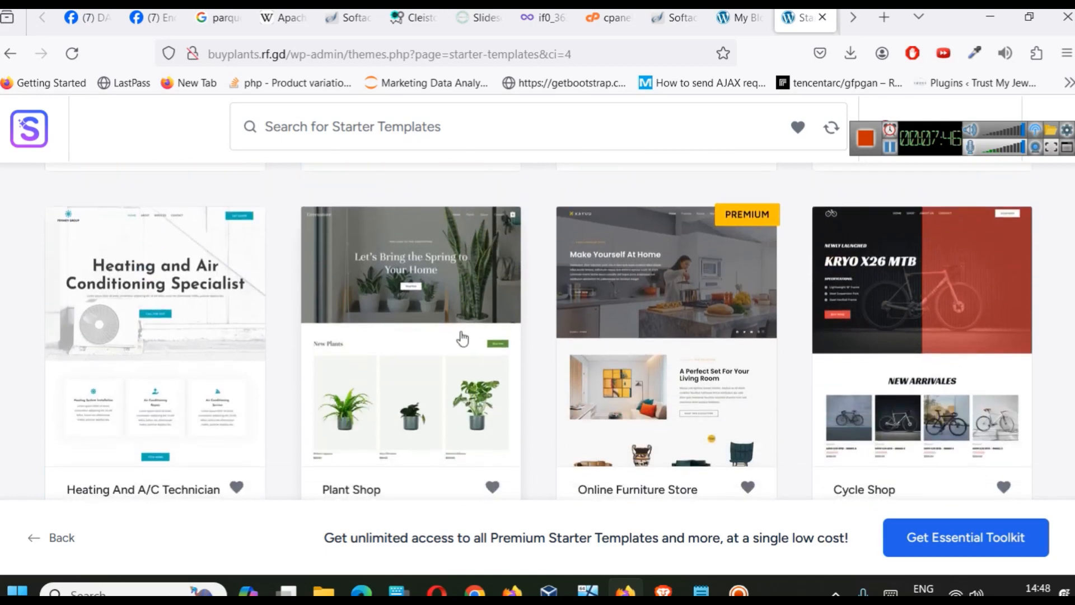
click(410, 265)
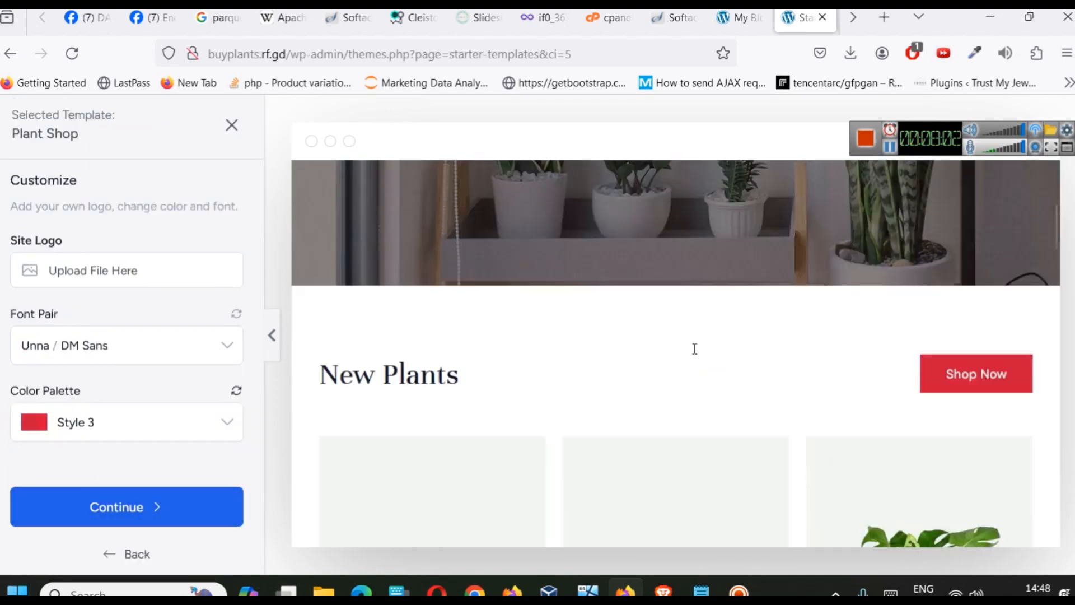
scroll(down, 3)
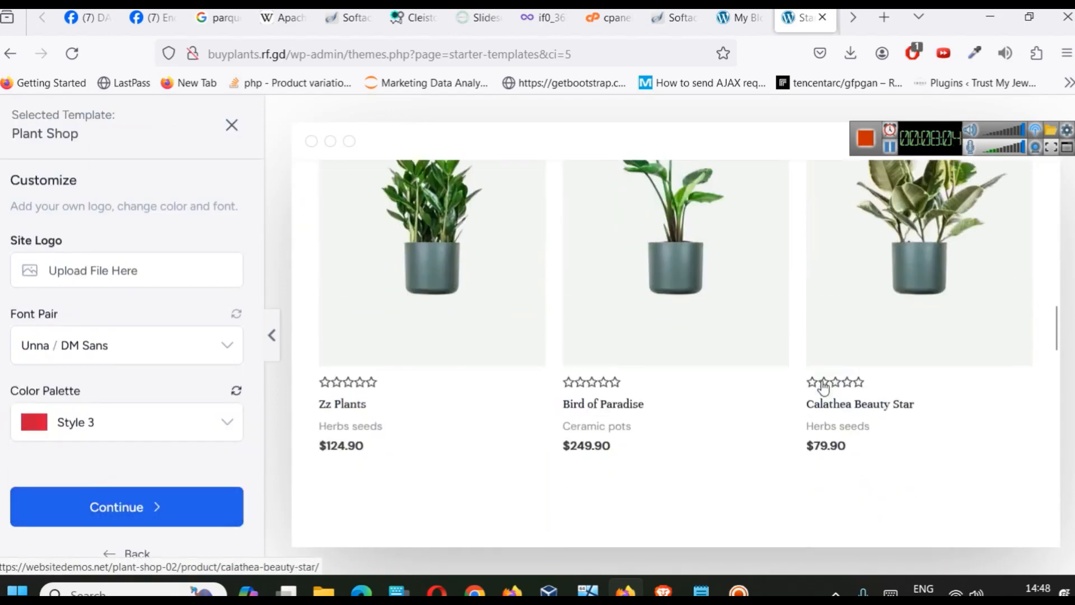
scroll(down, 3)
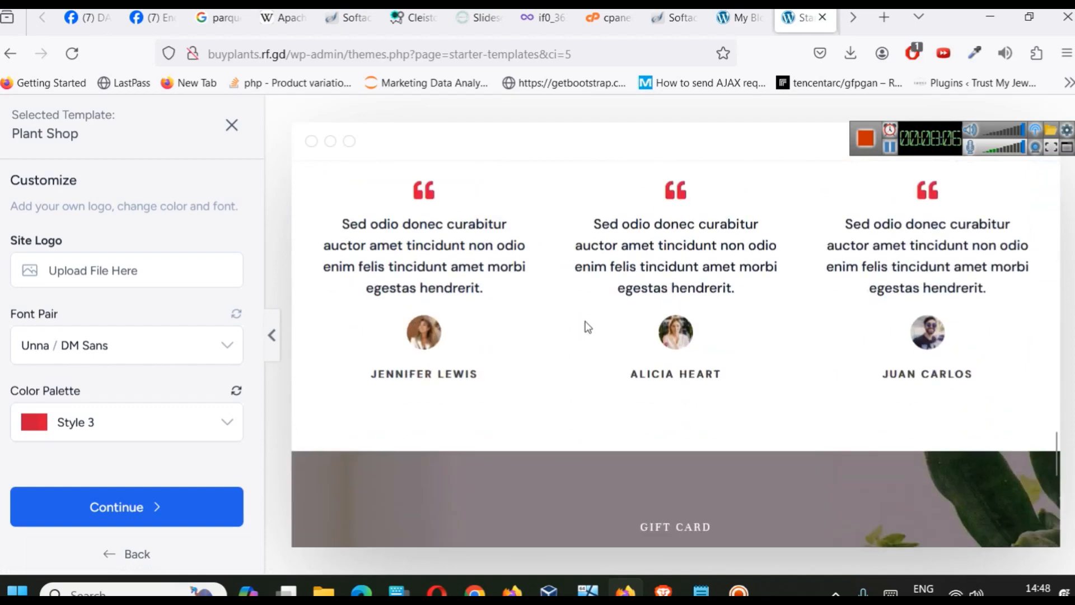
mouse_move(13, 413)
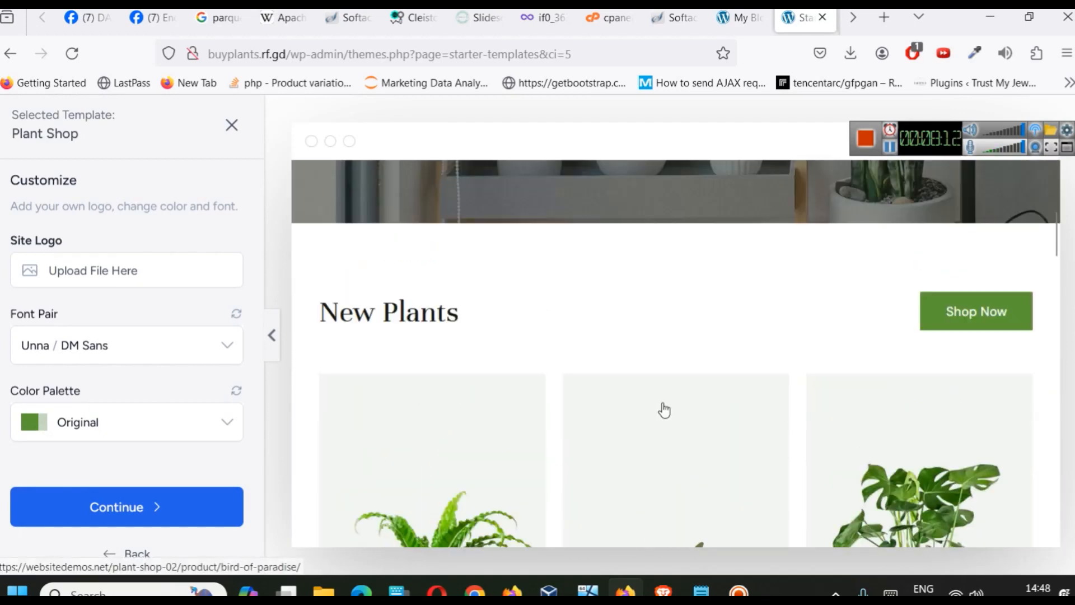
scroll(down, 3)
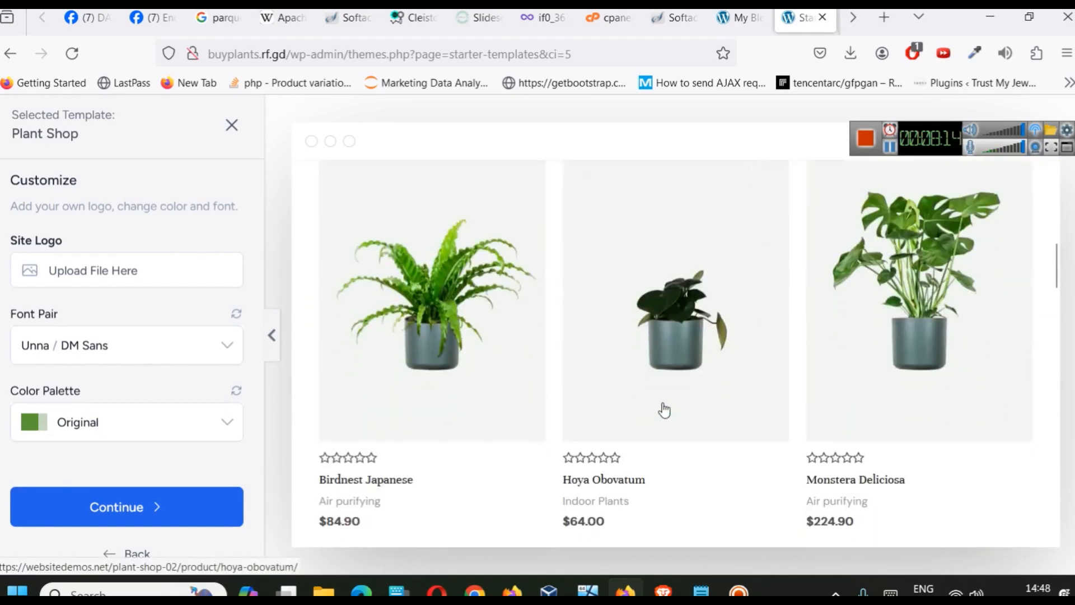
mouse_move(503, 355)
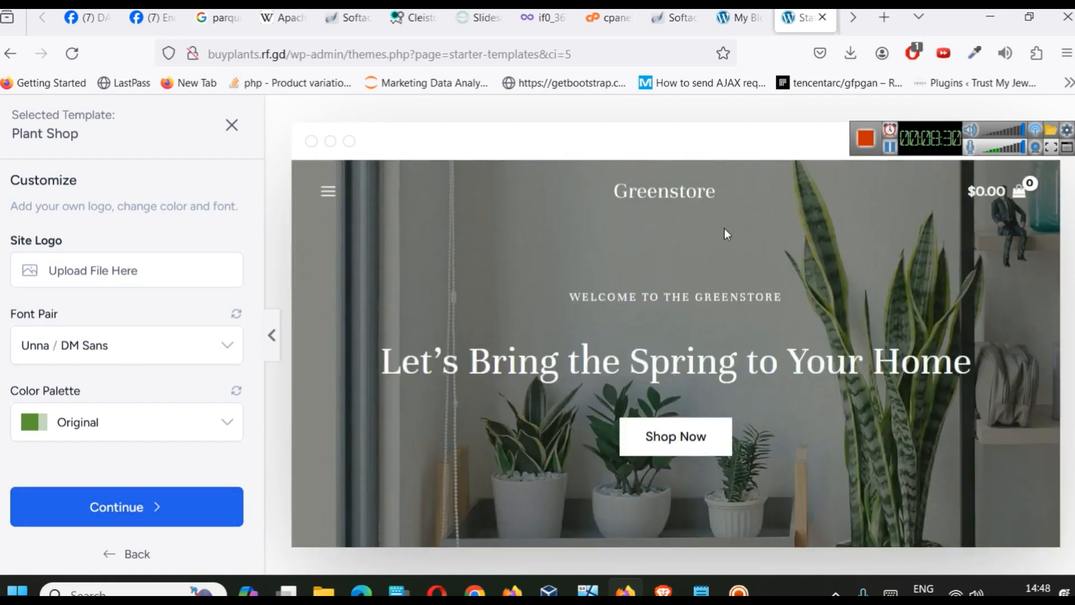
mouse_move(312, 518)
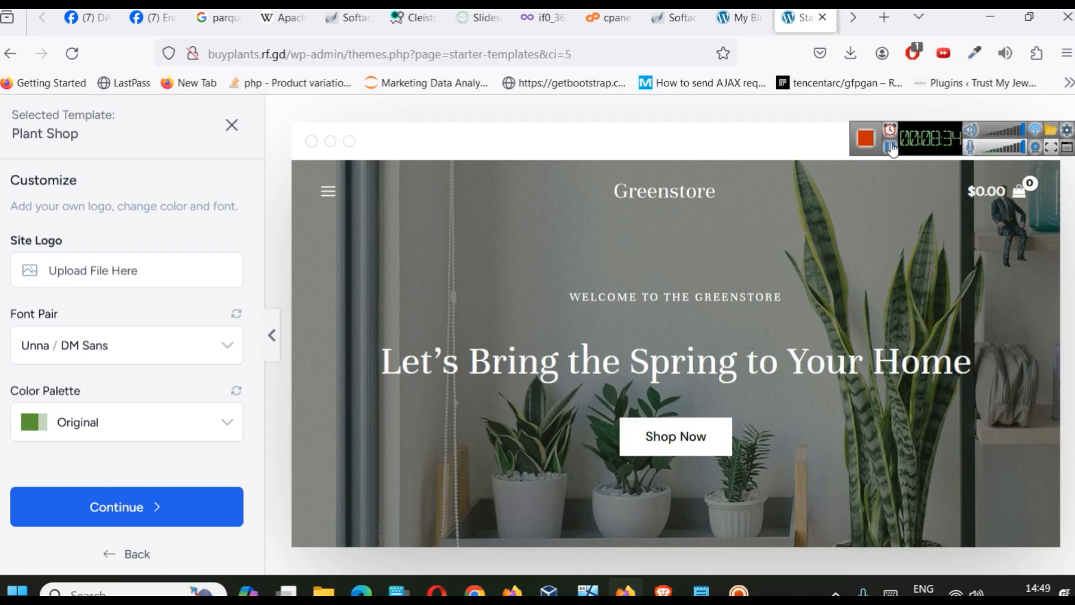
Set the potted plant image as the site logo and reduce its width to 63 px
click(126, 270)
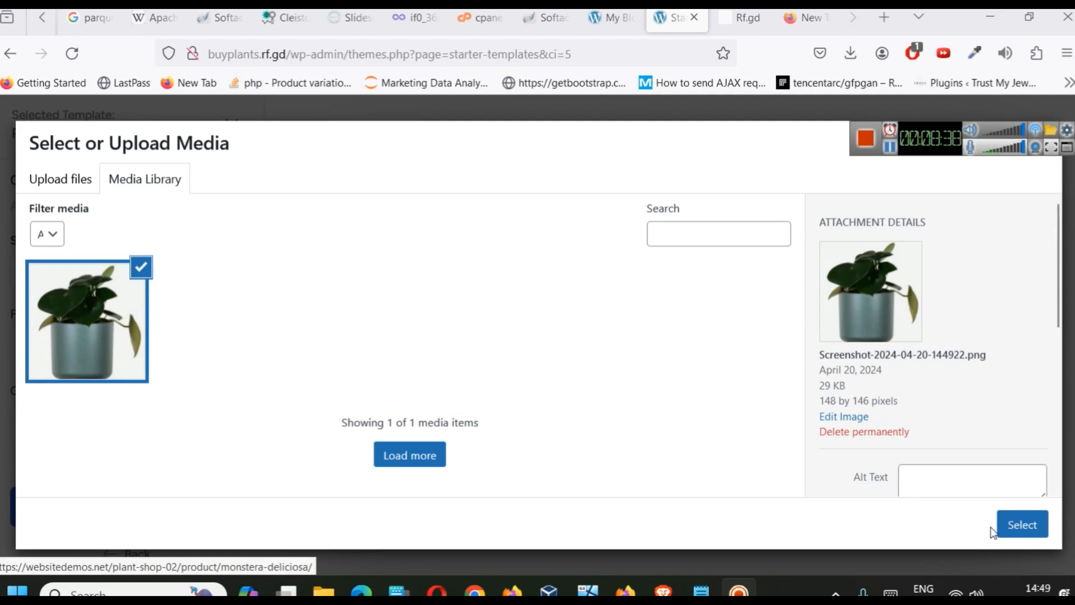
click(1021, 524)
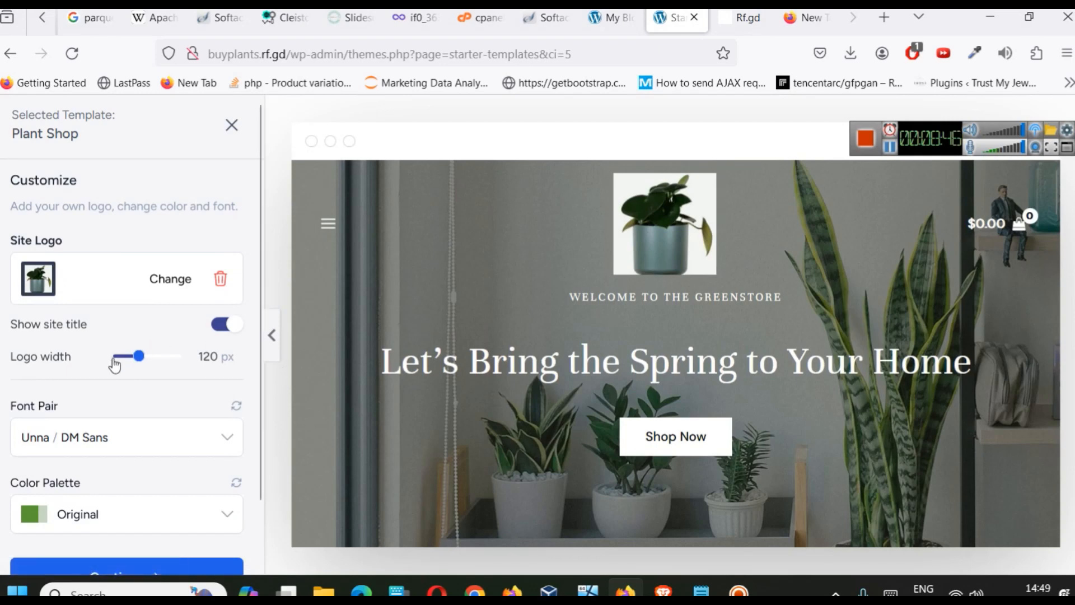
drag(139, 356, 120, 356)
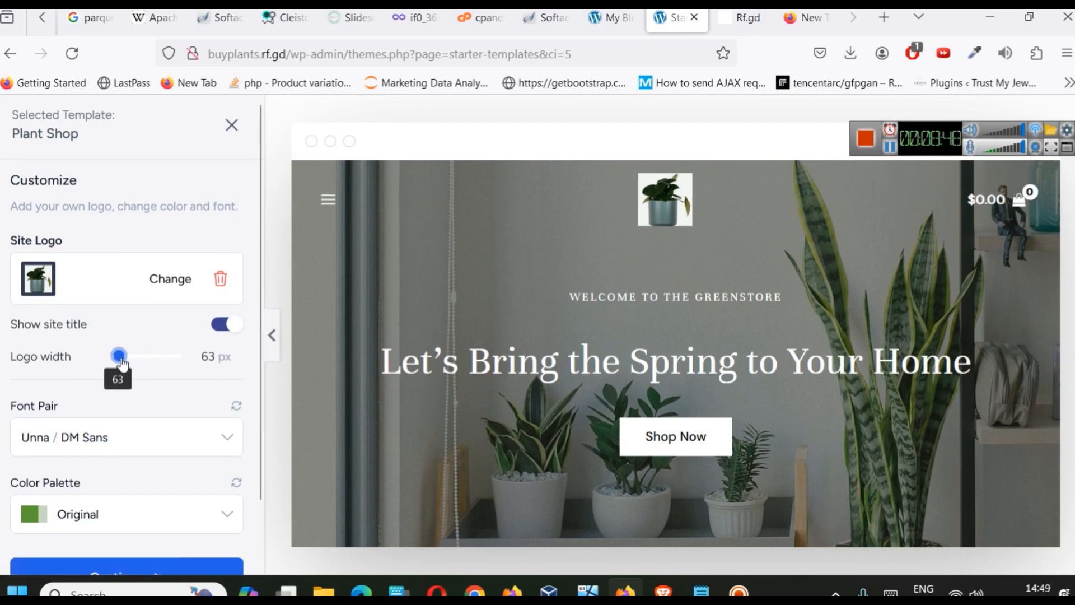
drag(120, 356, 116, 356)
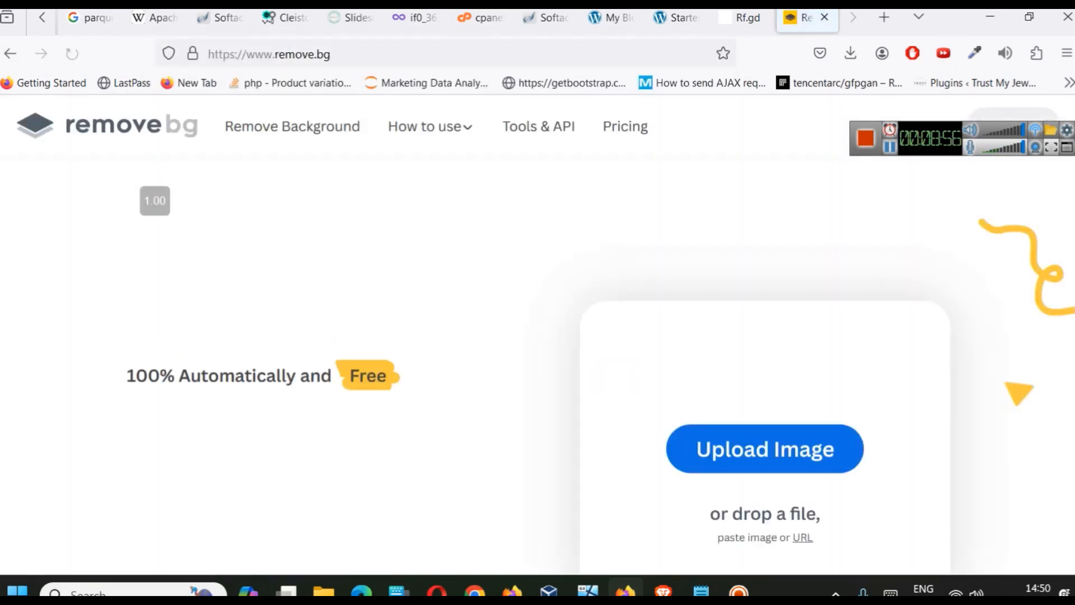
Upload the plant image to remove.bg for background removal, then return to WordPress
scroll(down, 3)
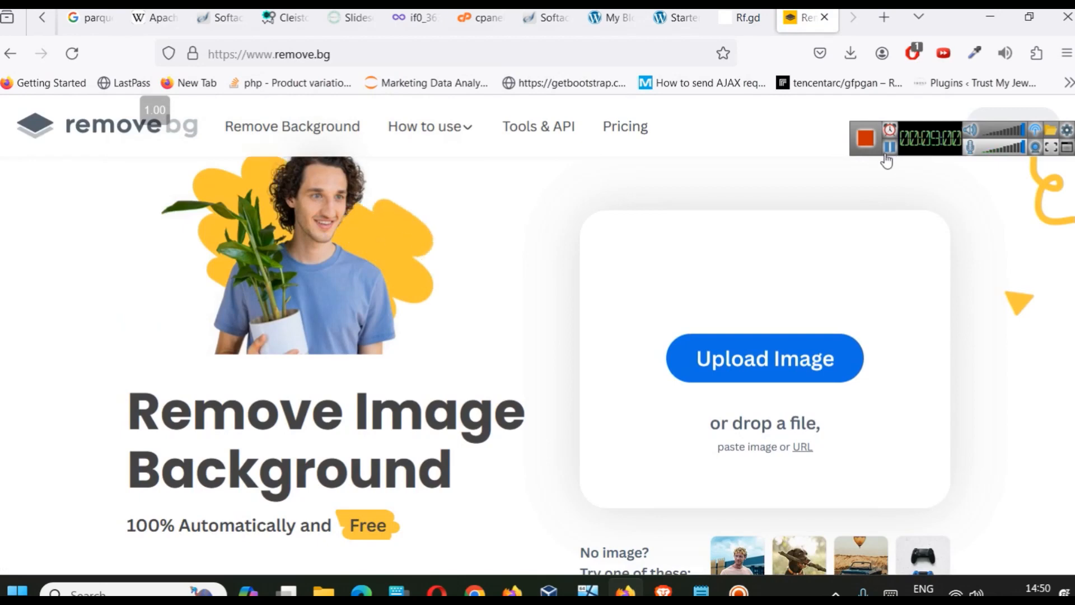
click(764, 358)
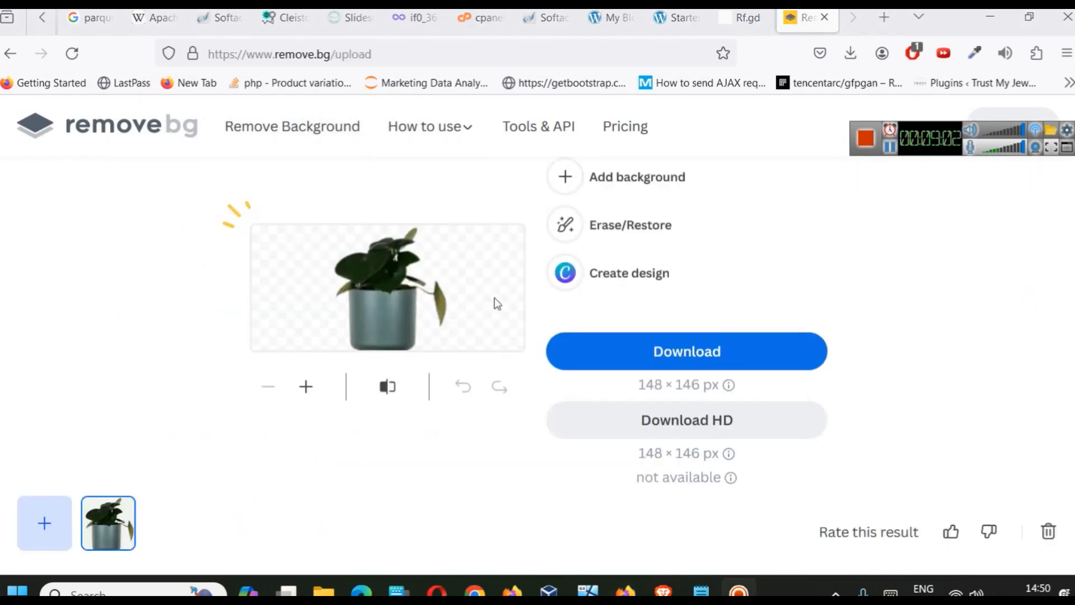
mouse_move(619, 303)
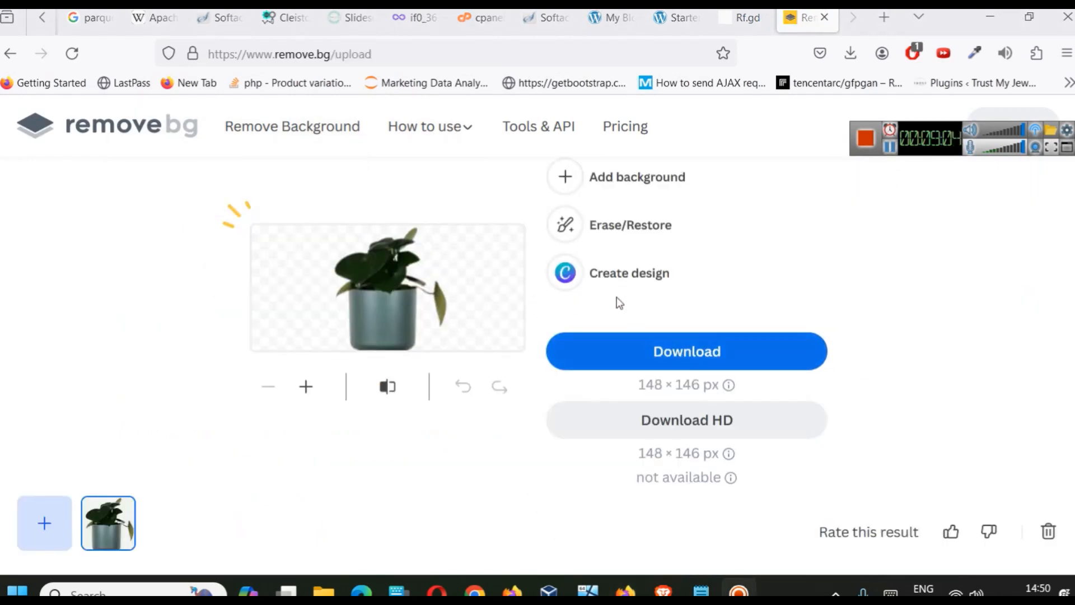
mouse_move(727, 110)
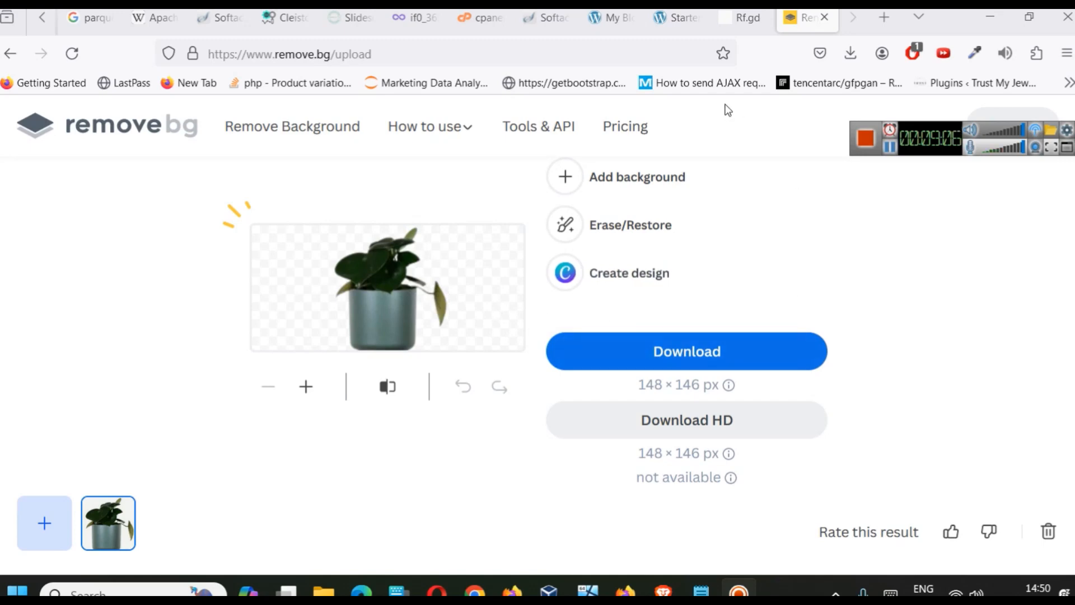
click(675, 17)
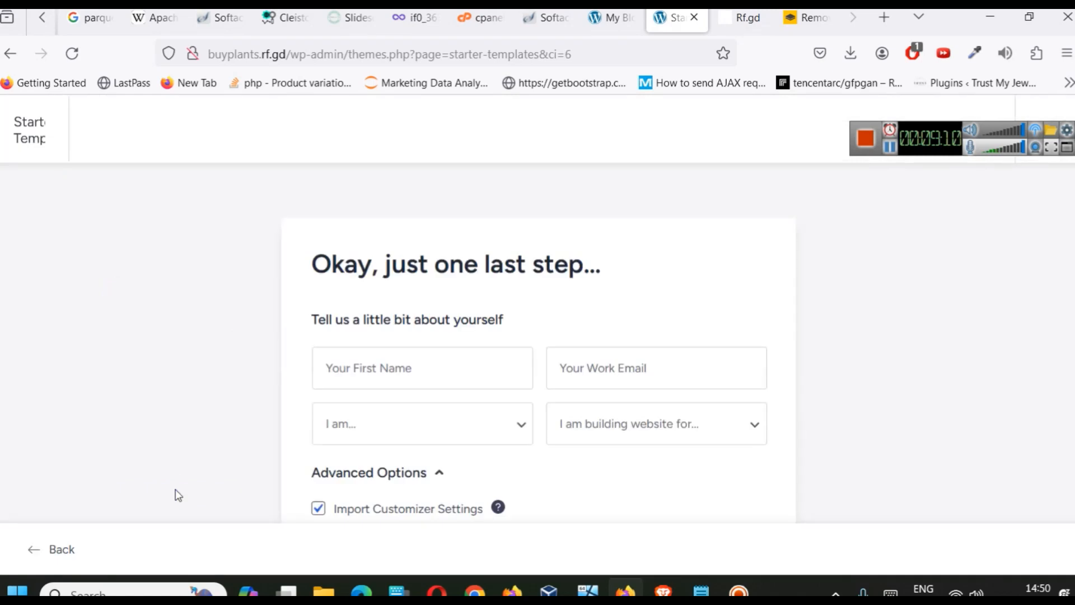
Review the final import options, keep them all enabled, and submit 'Build My Website'
scroll(down, 3)
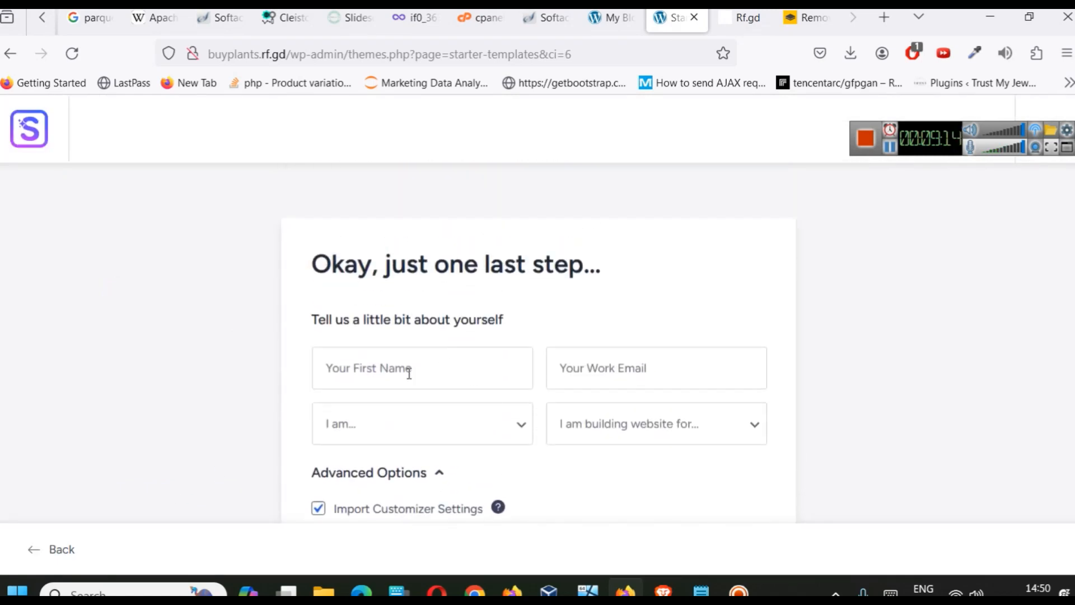
scroll(down, 3)
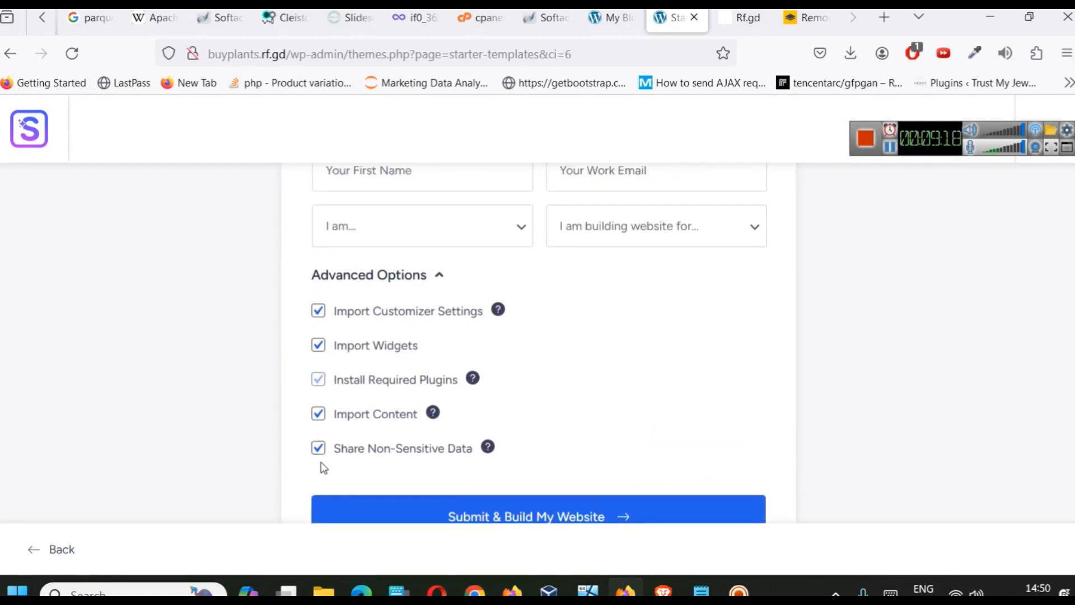
mouse_move(505, 303)
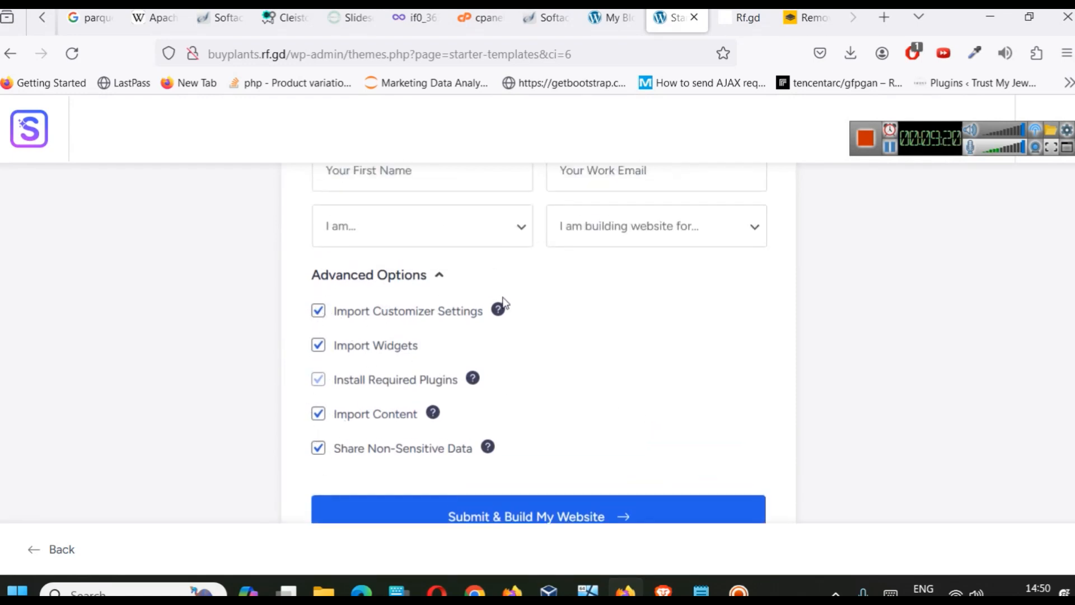
scroll(down, 3)
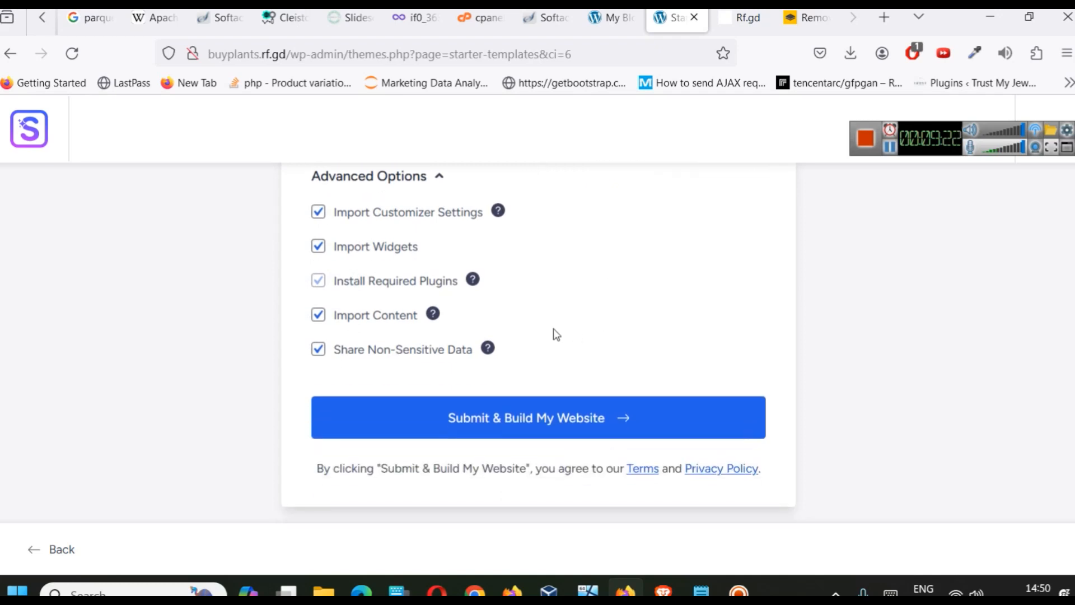
click(538, 418)
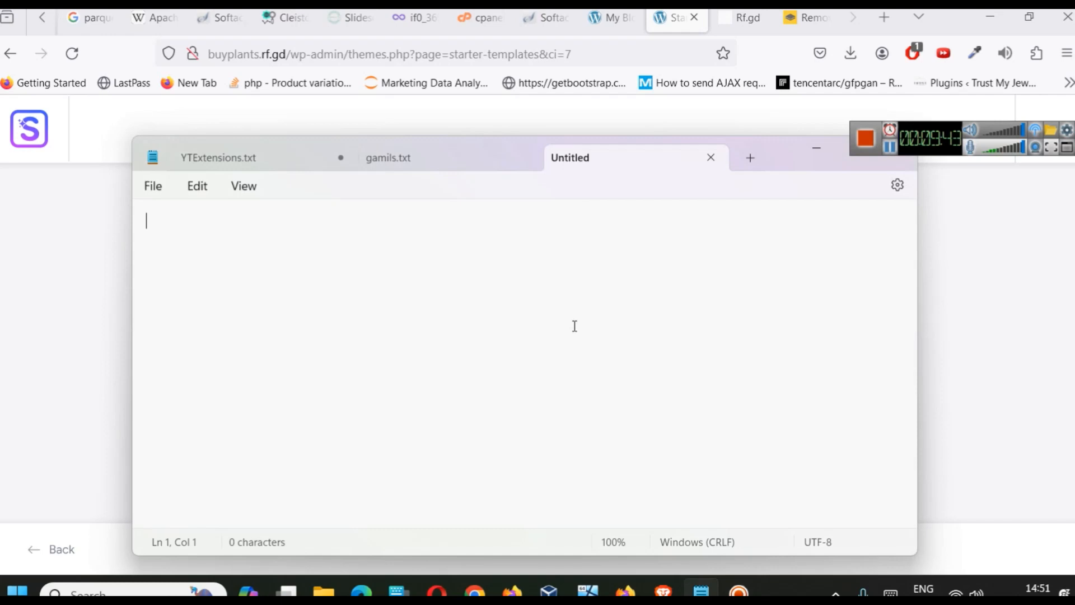
Note 'Theme >> Astra' and 'Plugins >> Starter Templates' in Notepad
text(Theme >>)
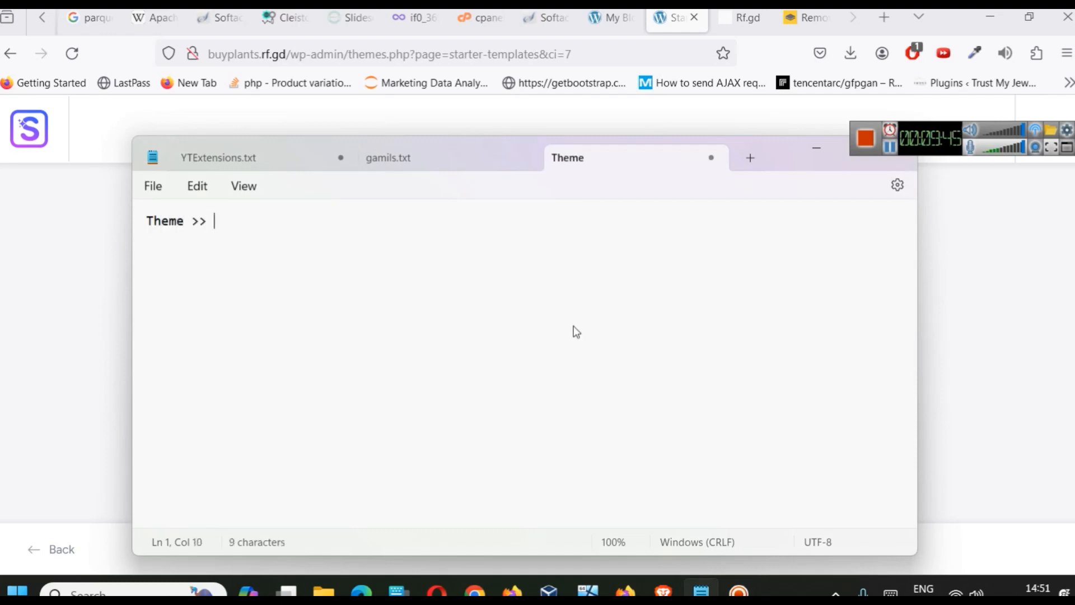
text(Astra)
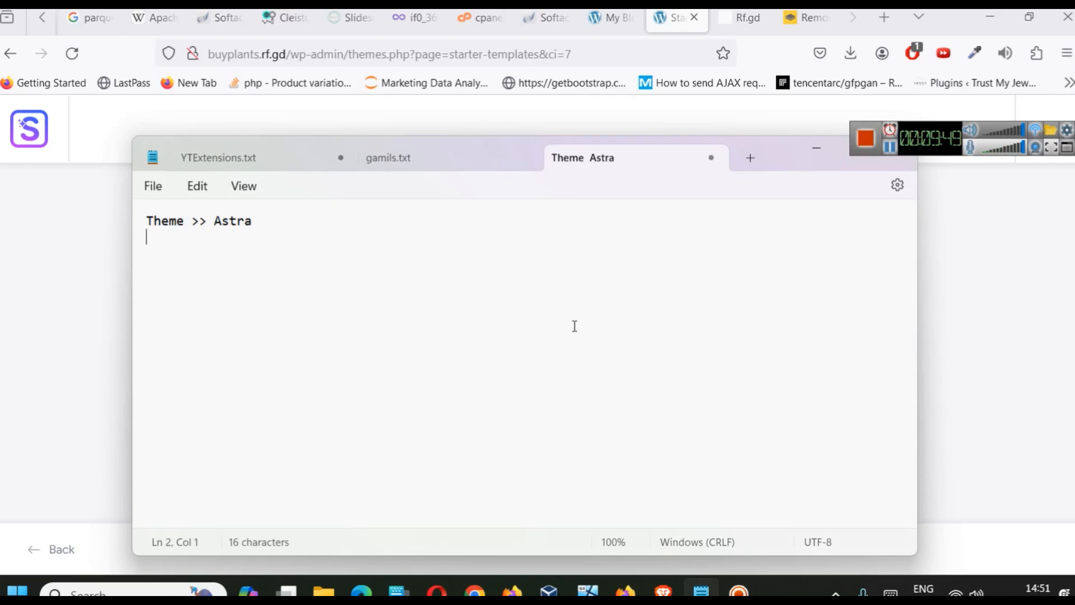
text(Plk)
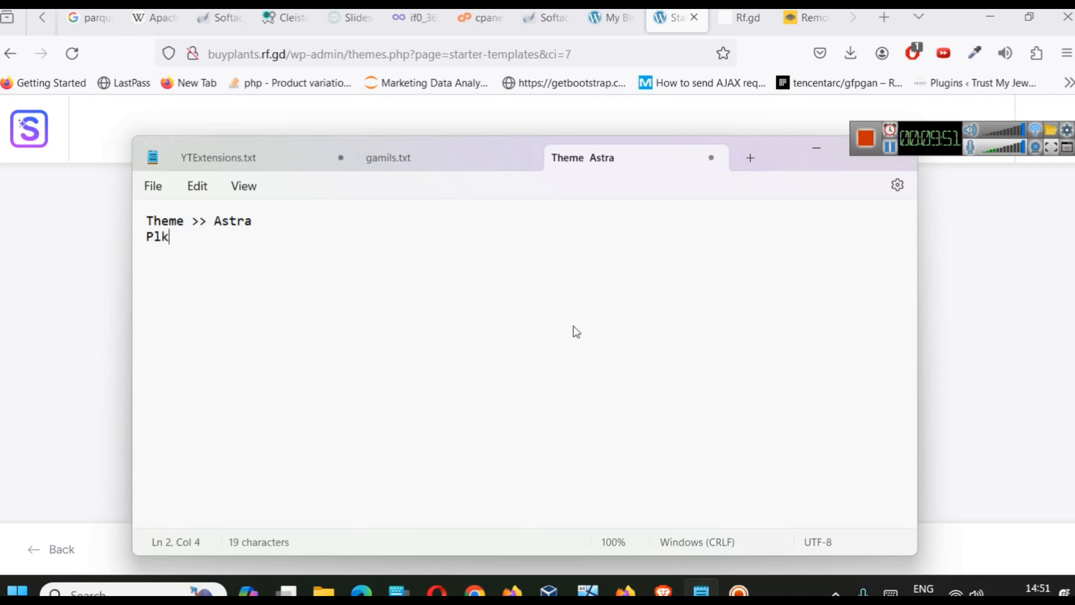
key(Backspace)
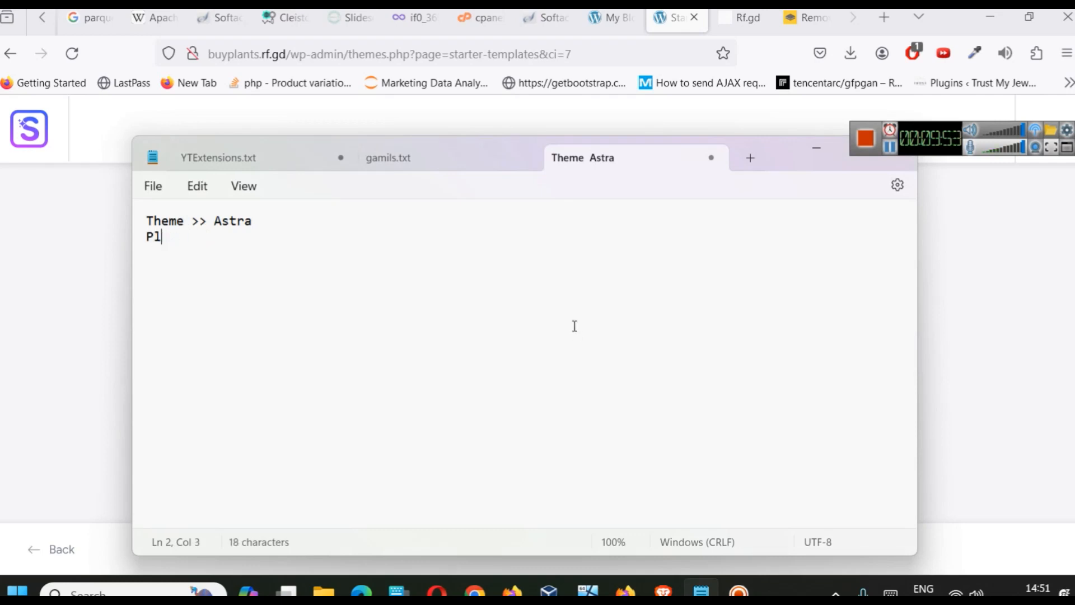
text(lugins >>)
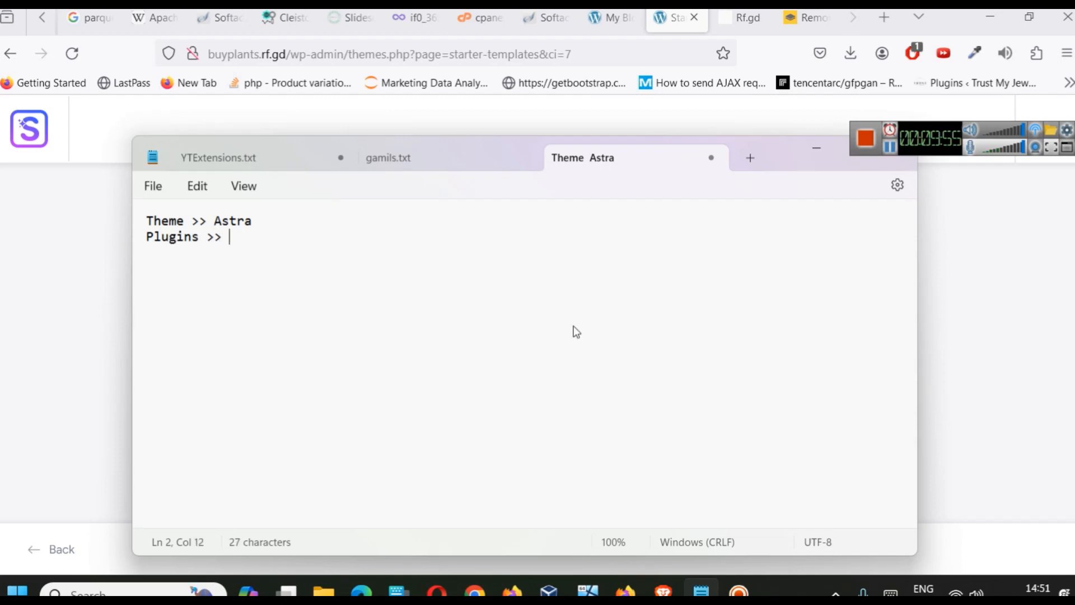
text(Starter T)
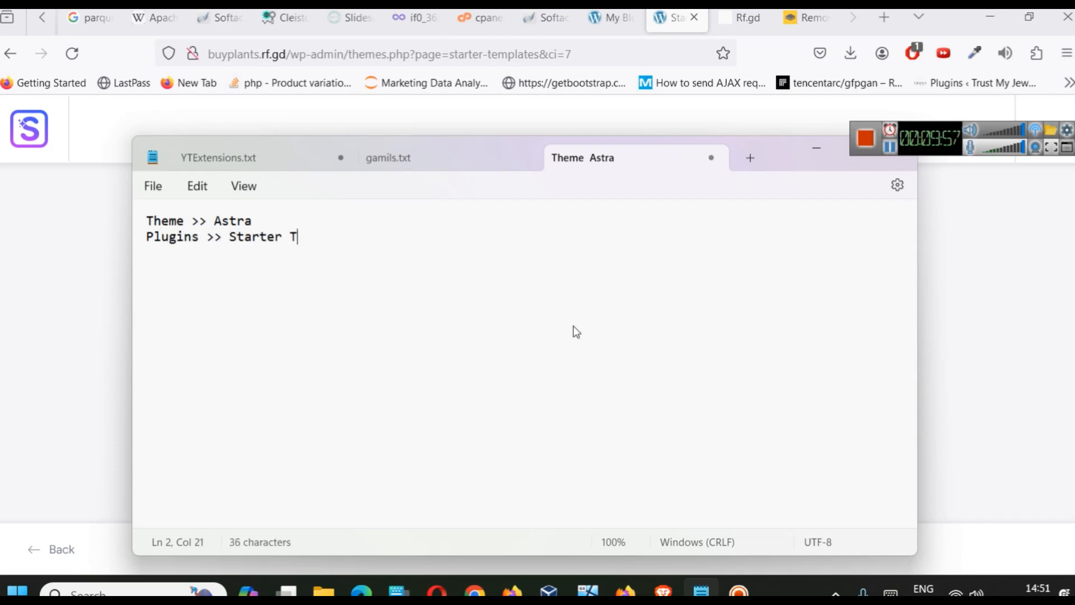
text(emplates)
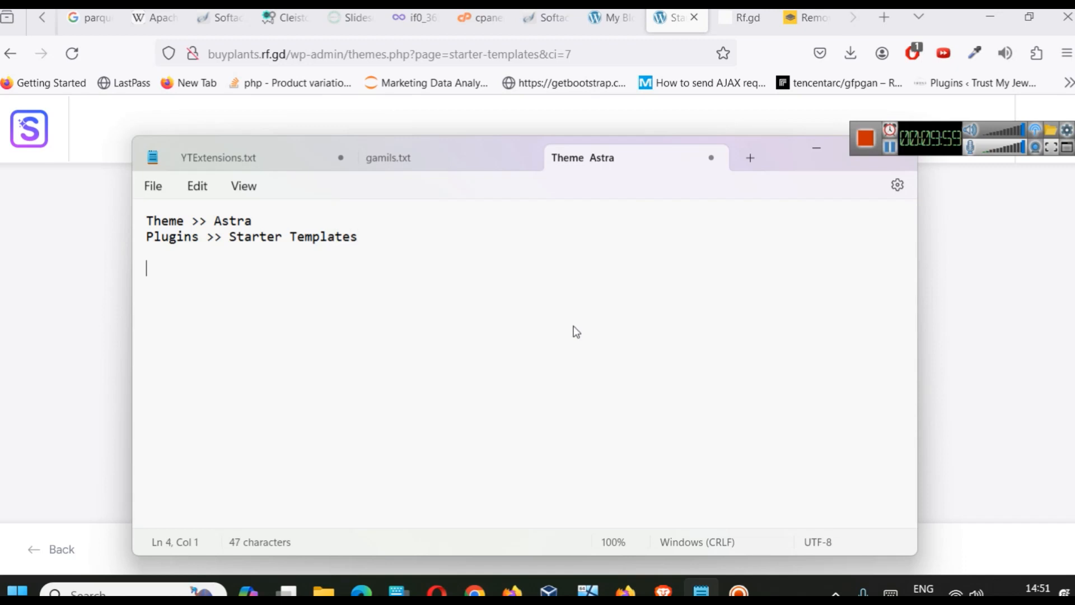
Add 'Page Builder >> Elementor', a dashed divider, then 'Woocommerce - E-Commerce'
text(Page Bui)
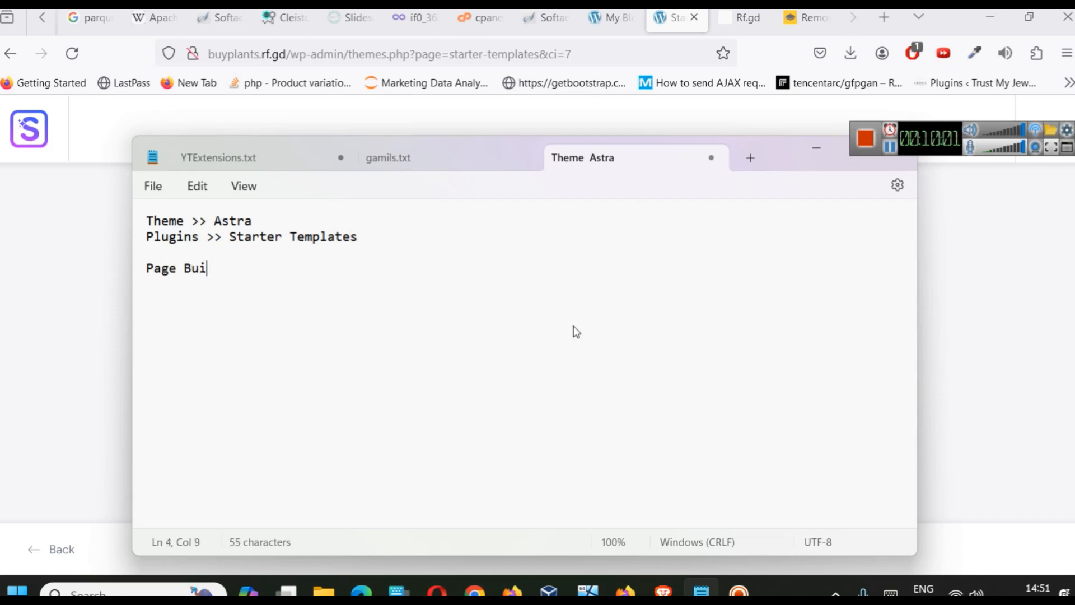
text(lder >> Ele)
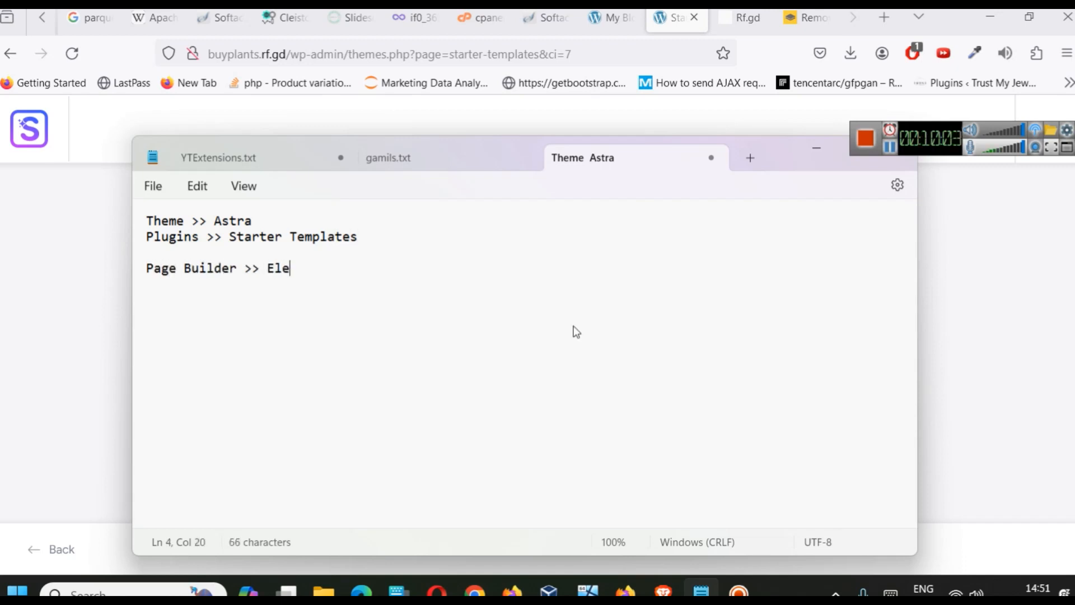
text(mentot)
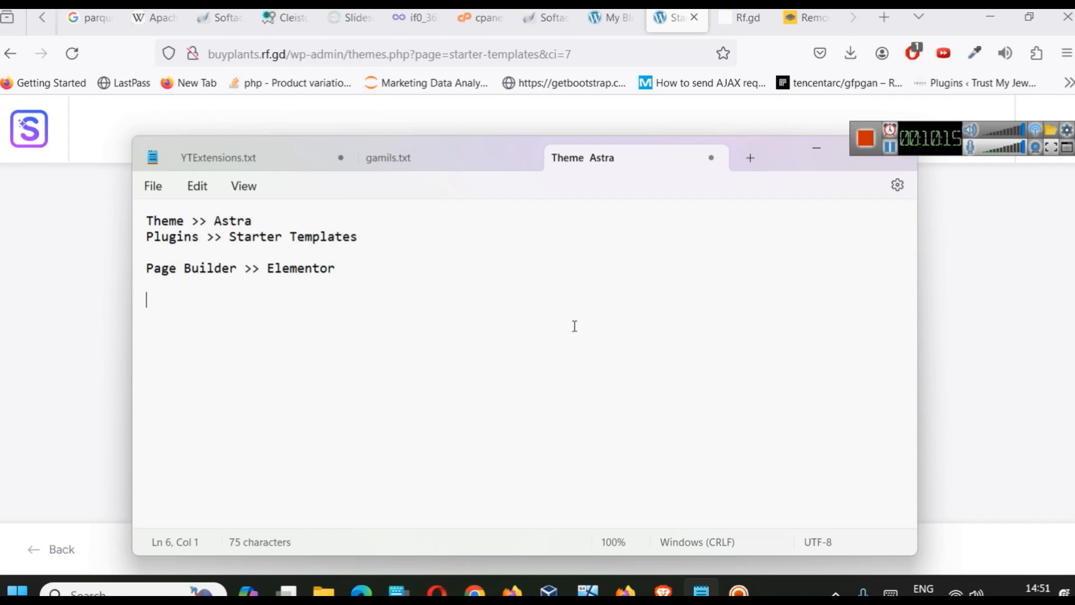
text(---------------------)
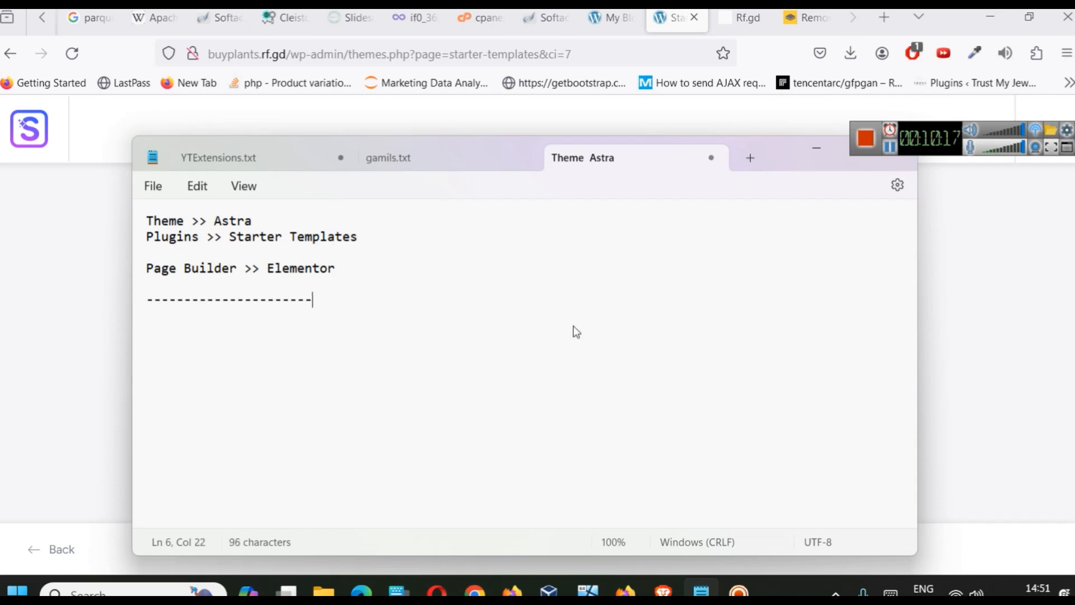
text(Woocomm)
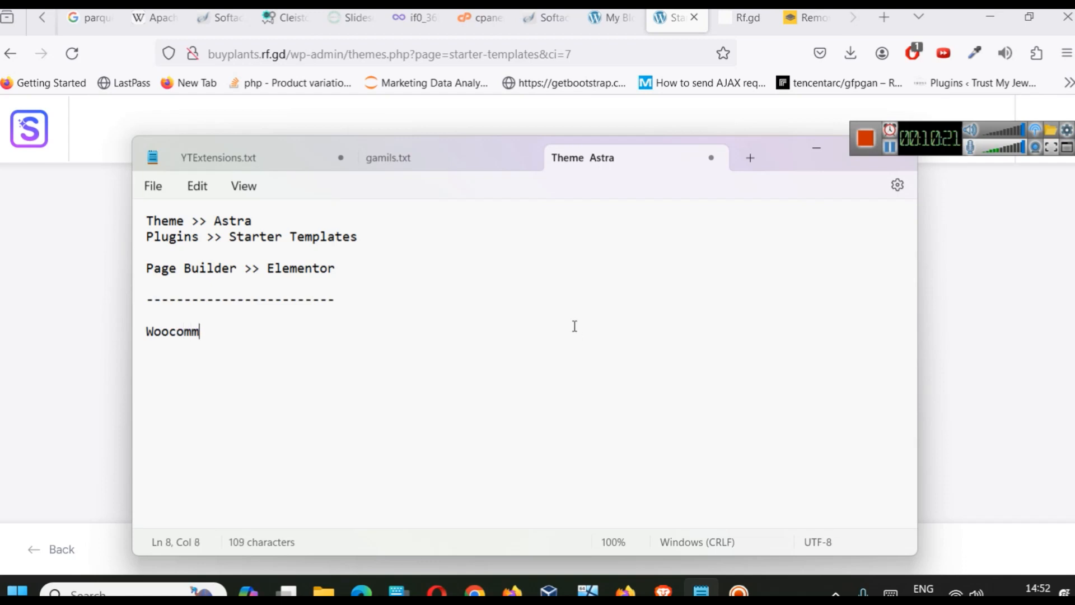
text(erce - E-)
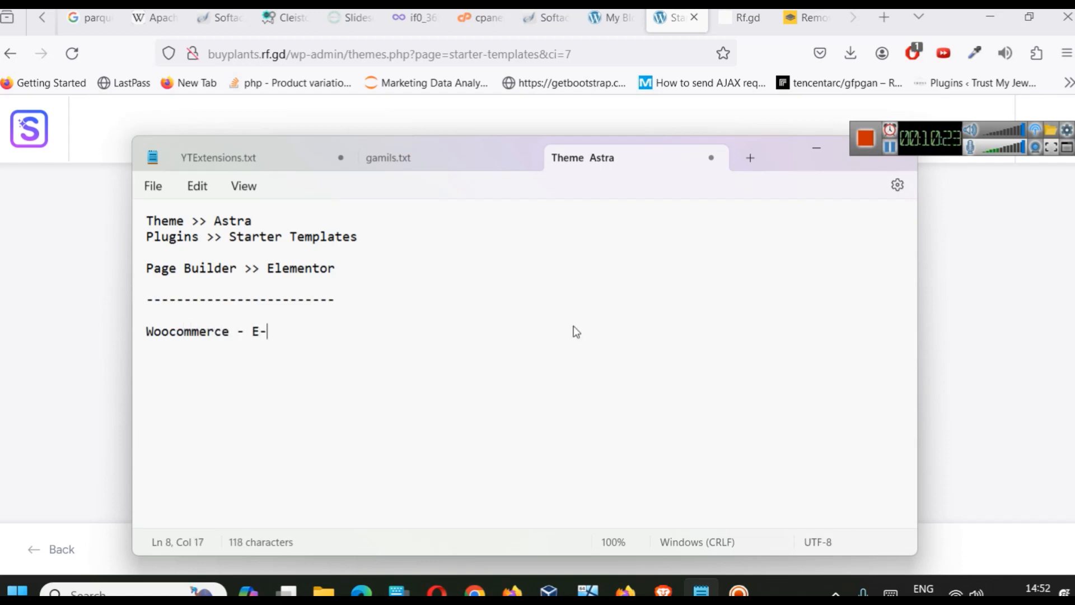
text(Commer)
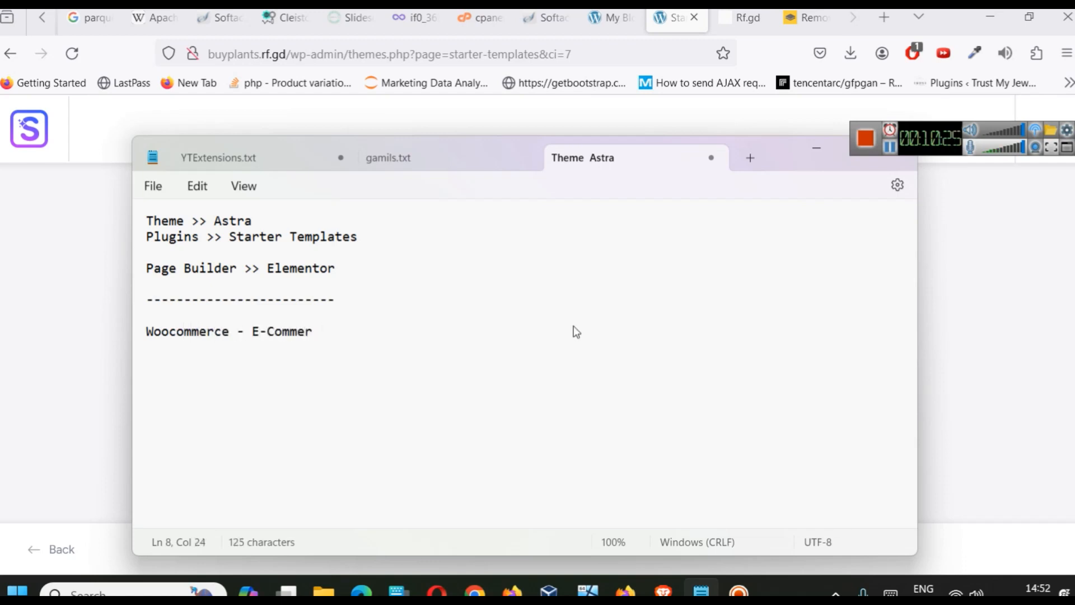
text(ce)
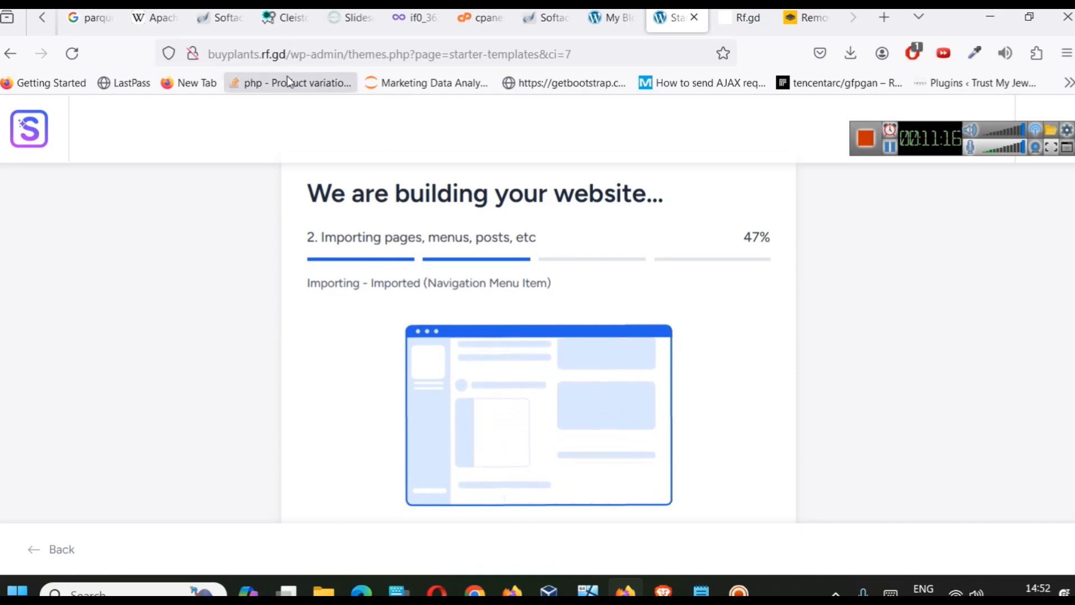
click(282, 17)
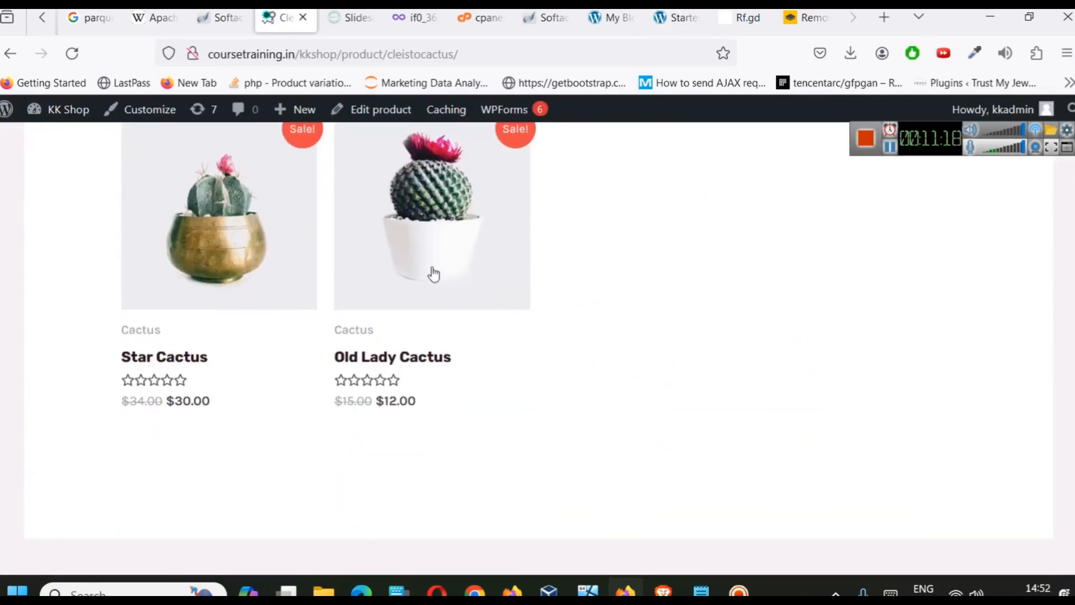
mouse_move(267, 344)
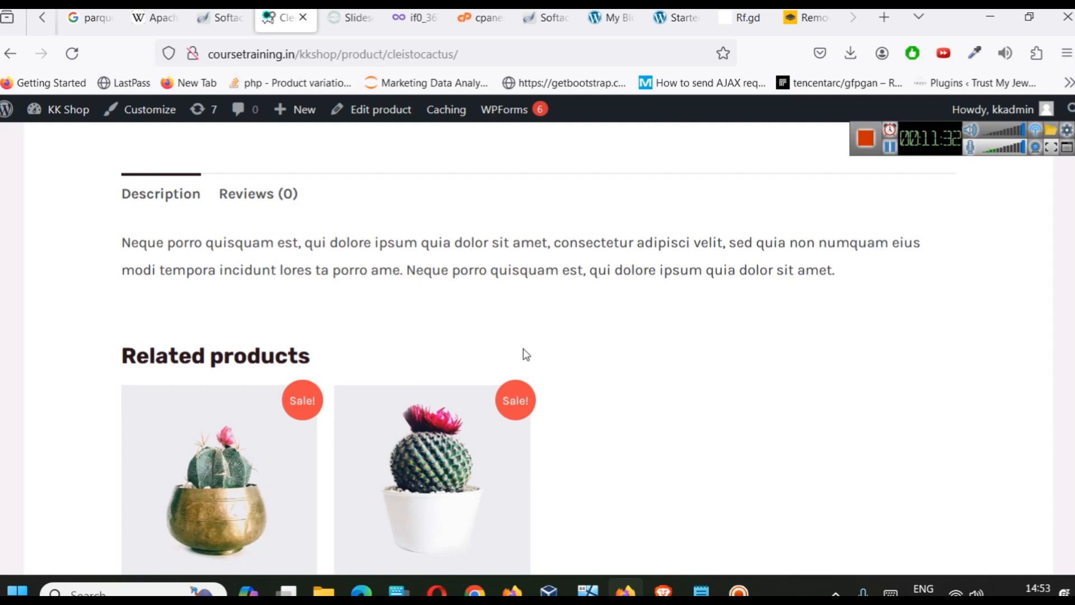
click(675, 16)
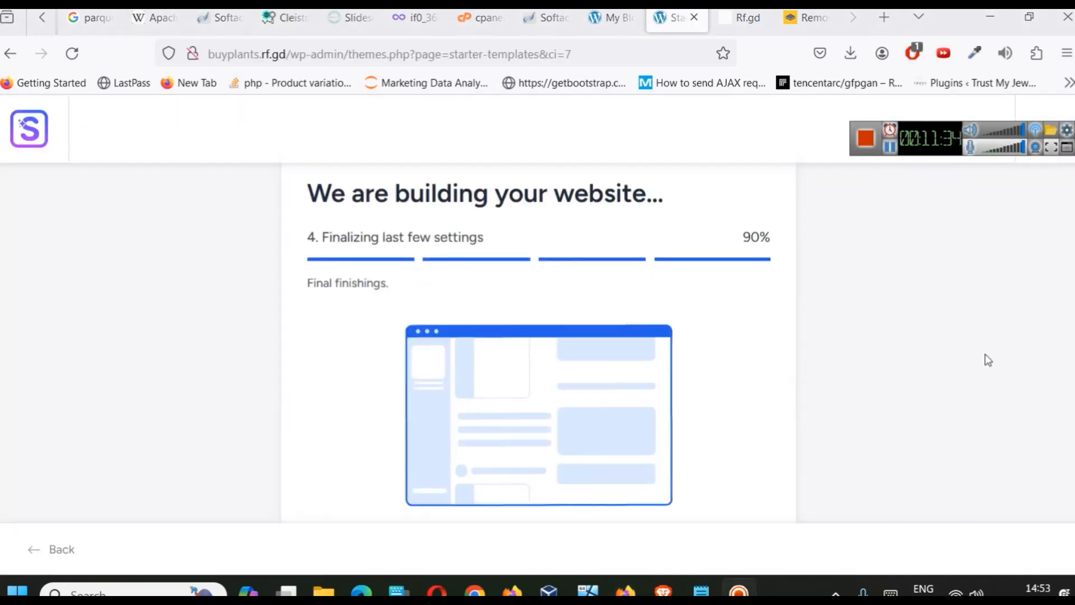
mouse_move(857, 198)
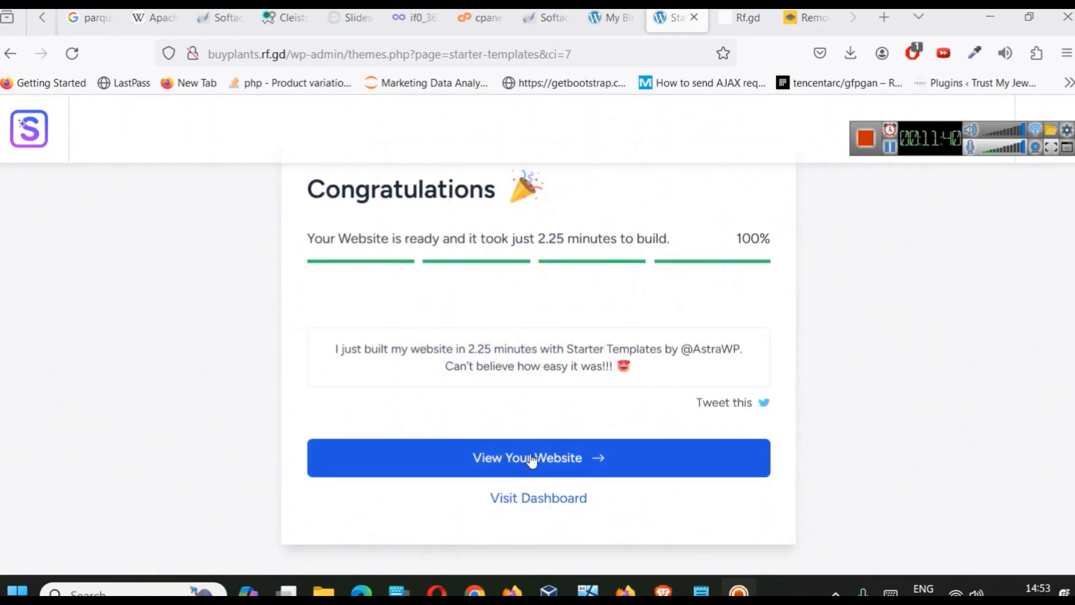
View the newly built plant store website once the import reaches 100%
click(537, 457)
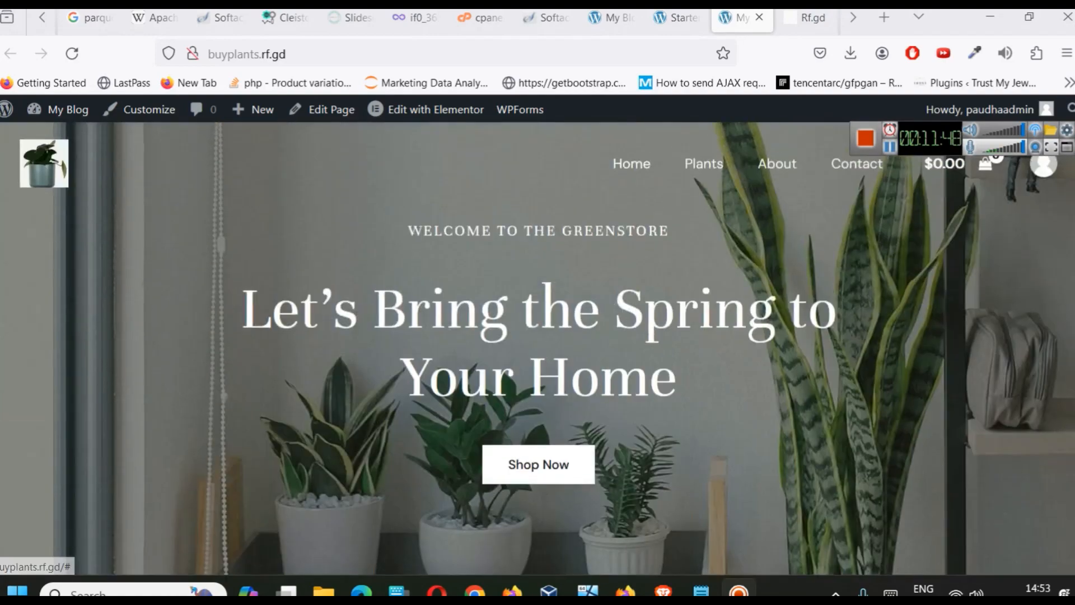
Browse the Bird of Paradise product page, then return to the buyplants.rf.gd admin dashboard via My Blog
scroll(down, 3)
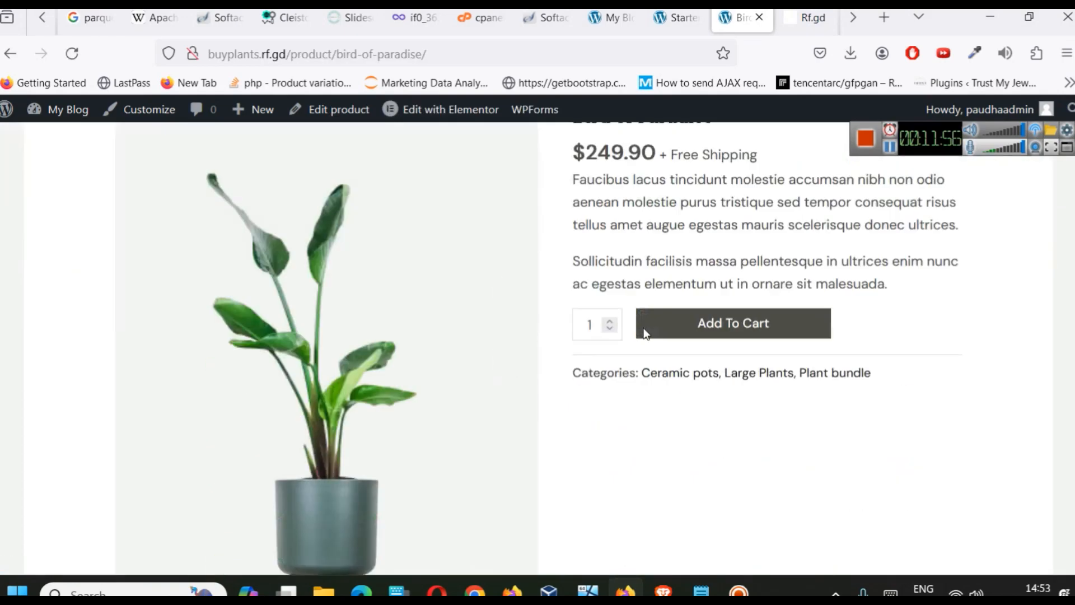
click(57, 109)
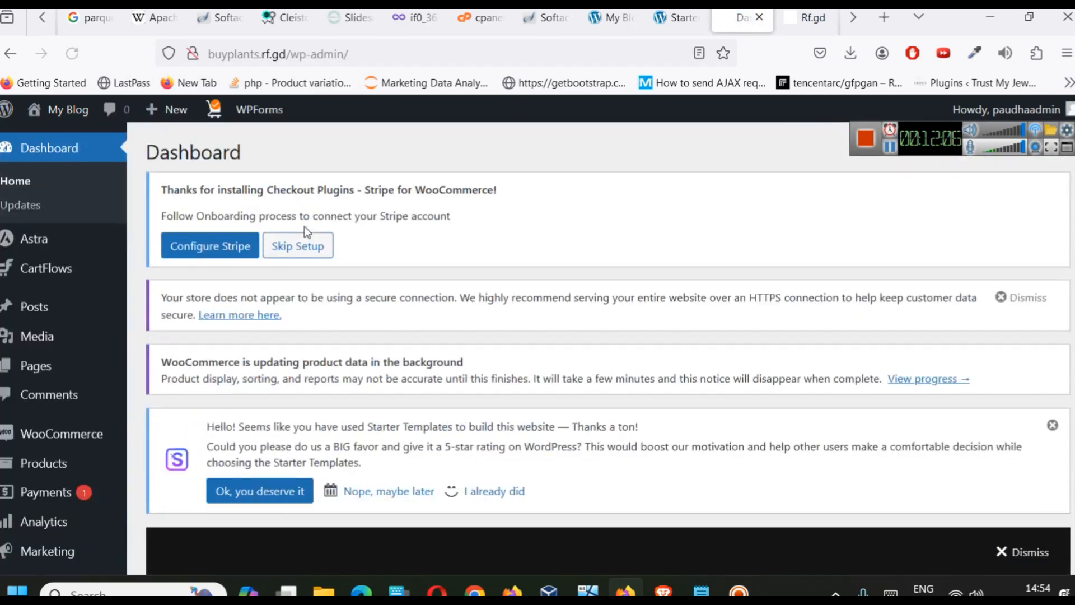
scroll(down, 3)
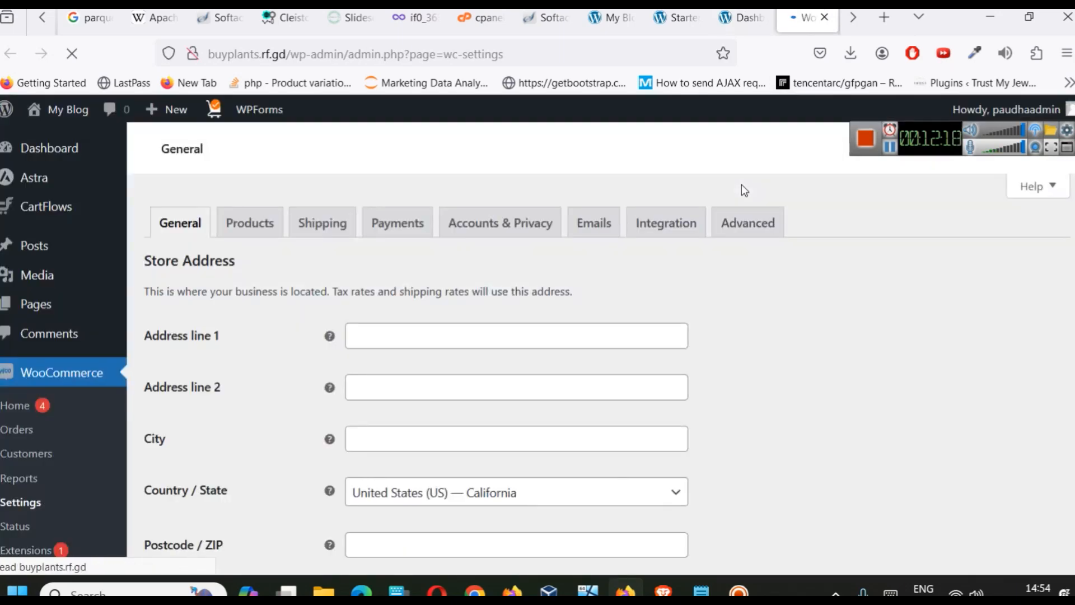
Review WooCommerce General settings, keeping the store location as United States (US) — California
click(396, 222)
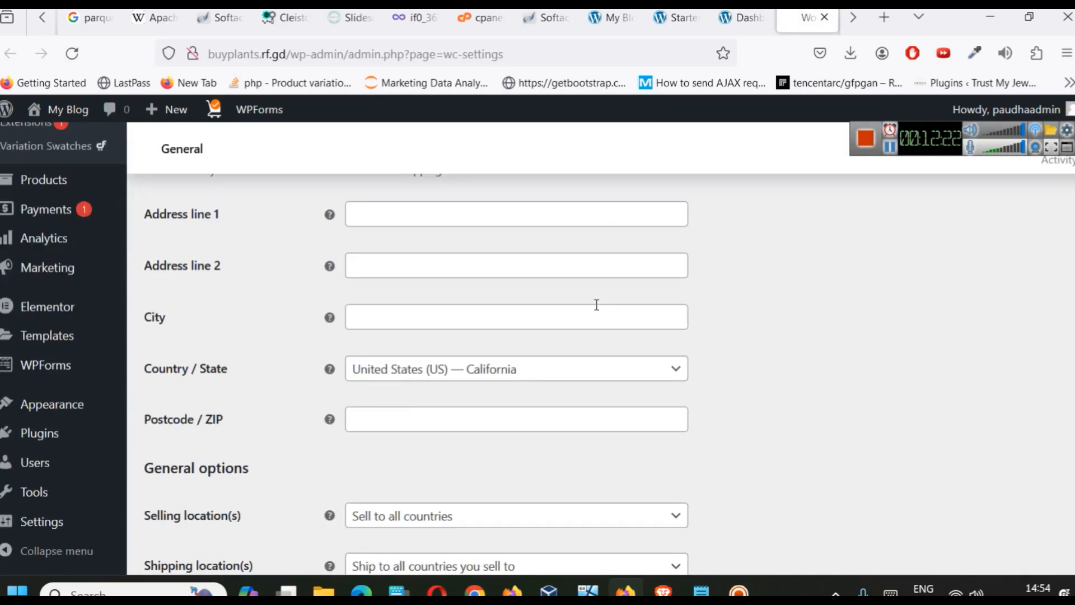
scroll(down, 3)
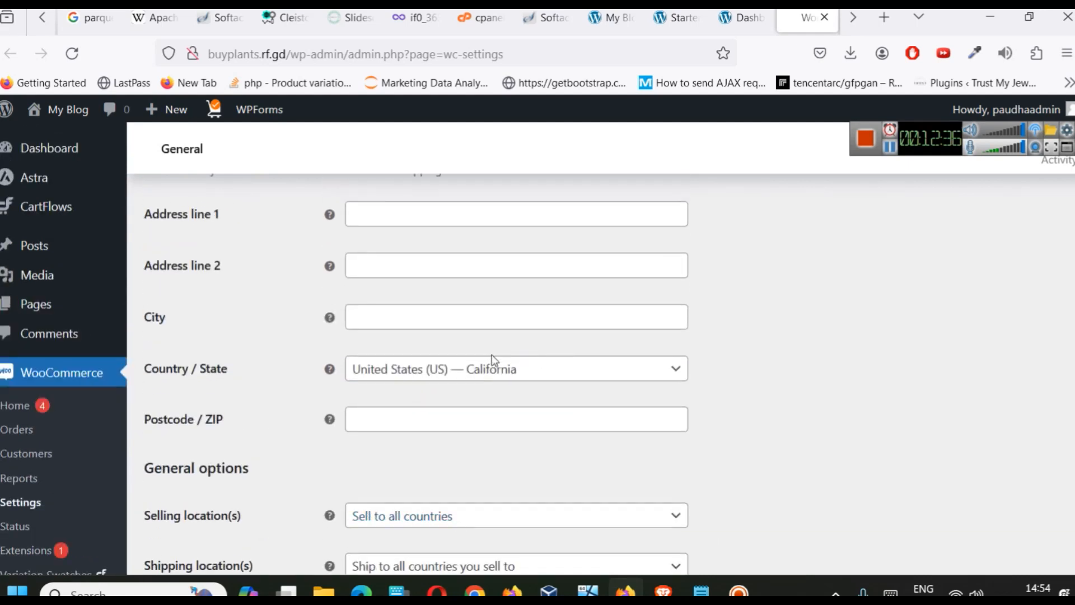
mouse_move(458, 376)
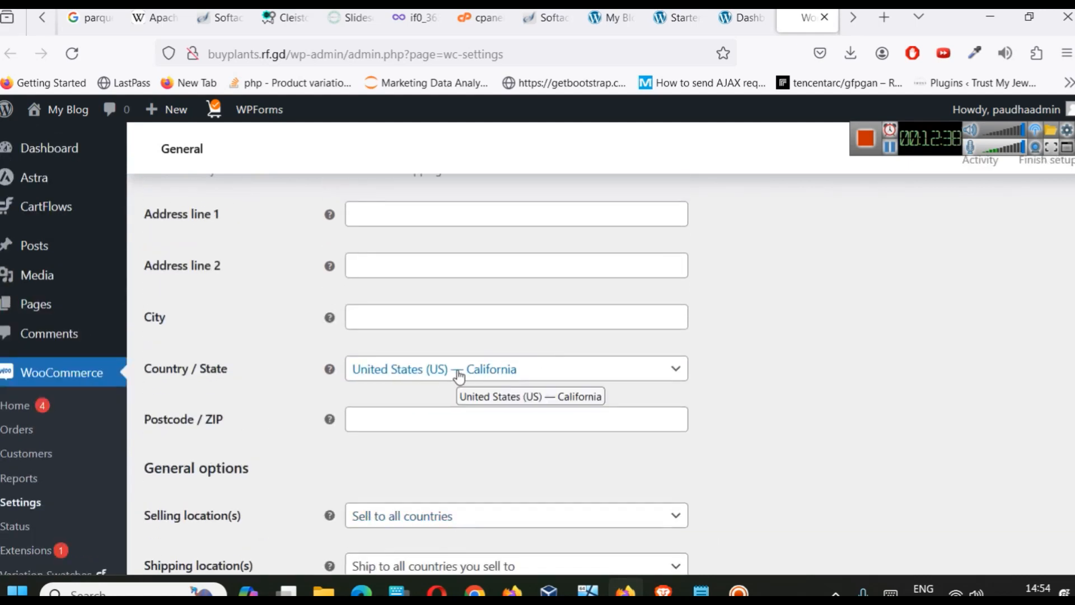
click(514, 368)
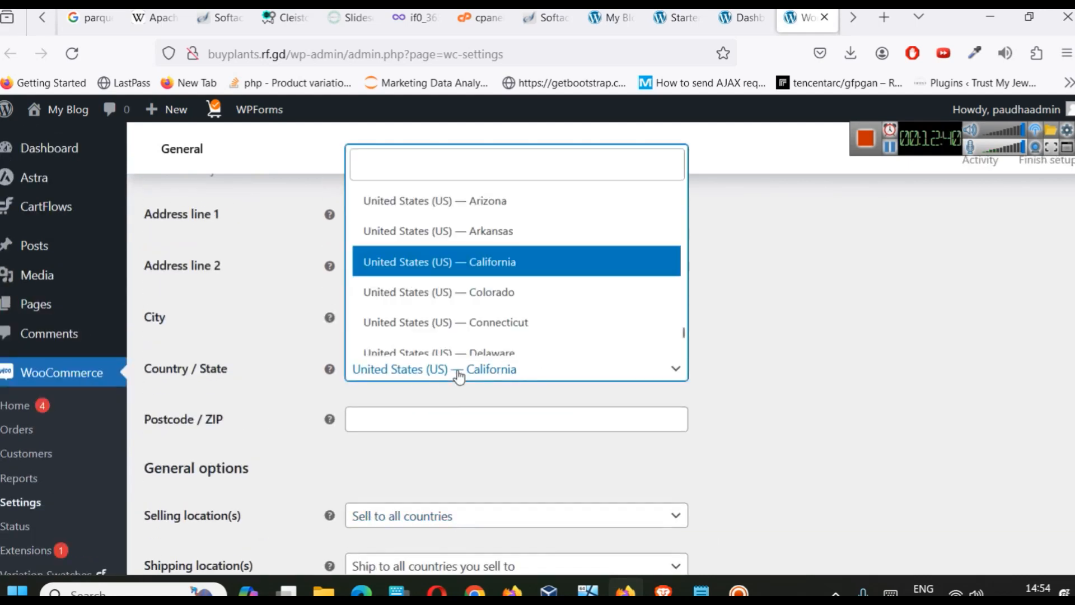
click(439, 261)
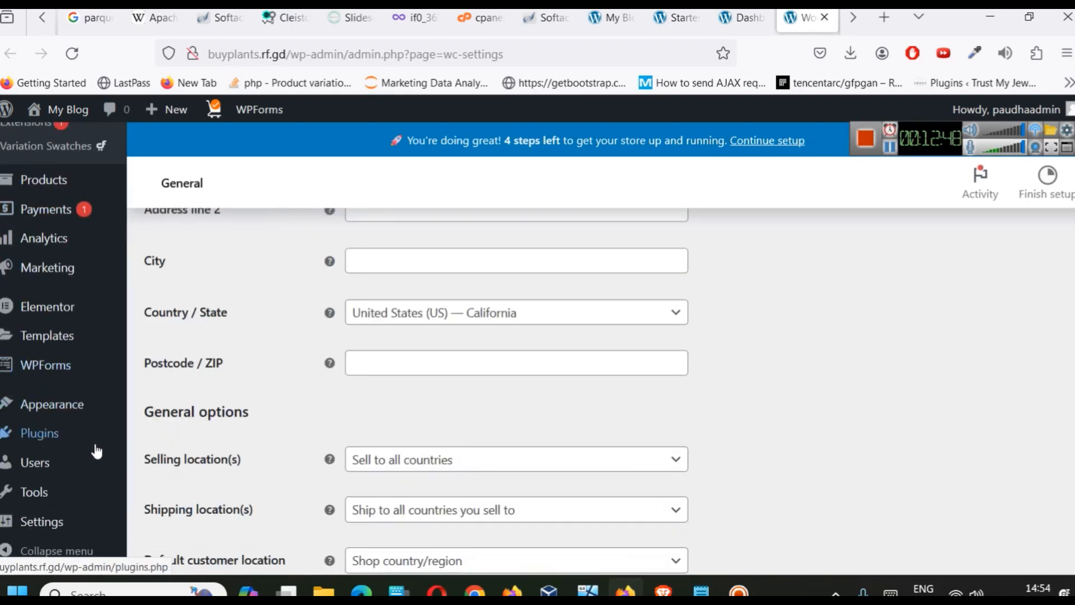
click(39, 432)
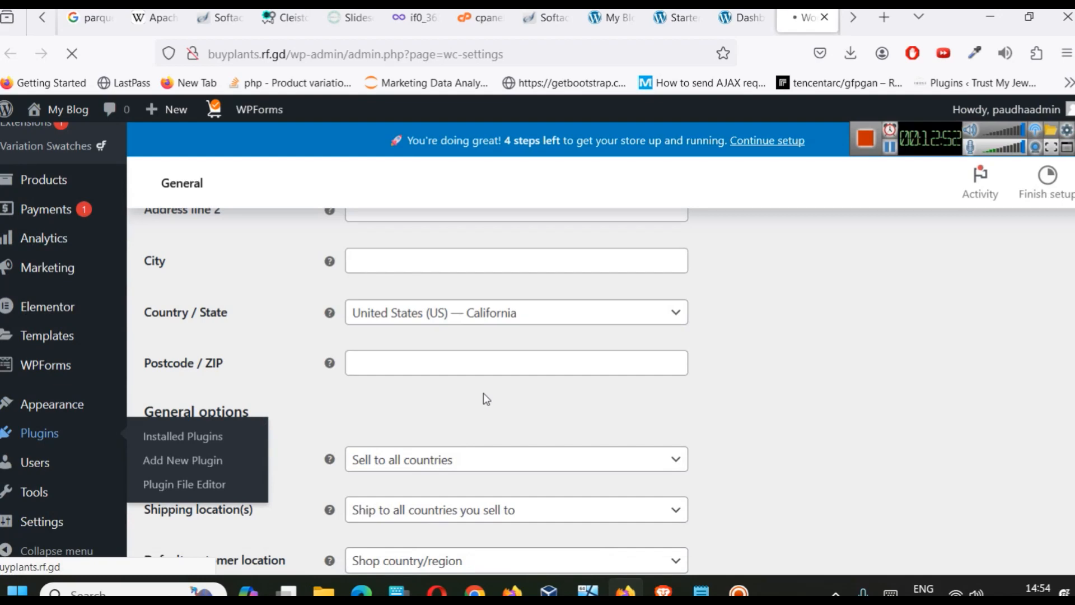
List the seven installed plugins: CartFlows, Stripe, Elementor, Starter Templates, Variation Swatches, WooCommerce, WPForms Lite
click(183, 435)
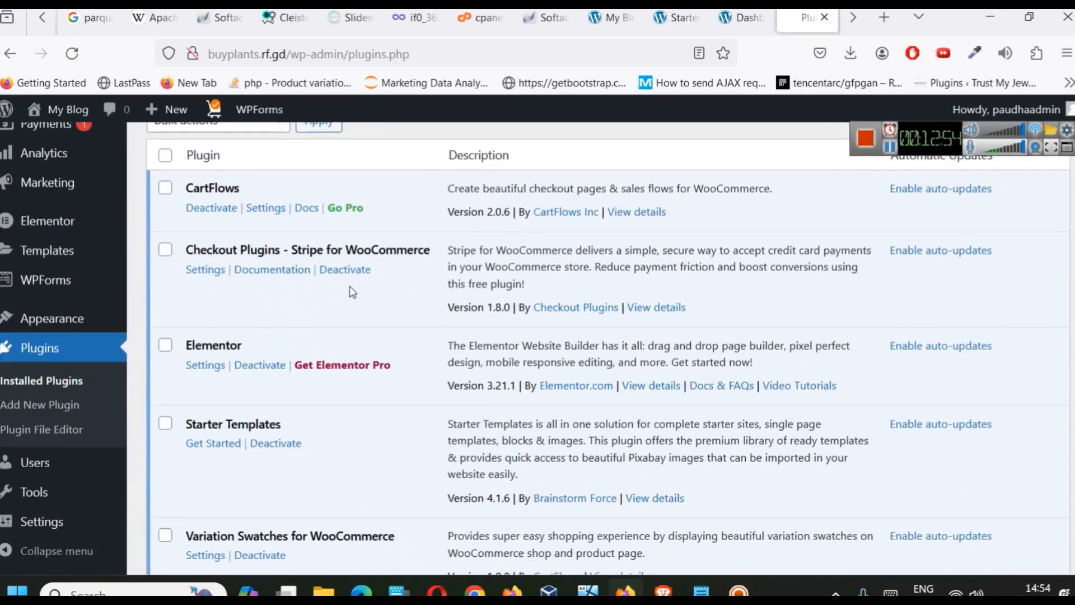
mouse_move(331, 268)
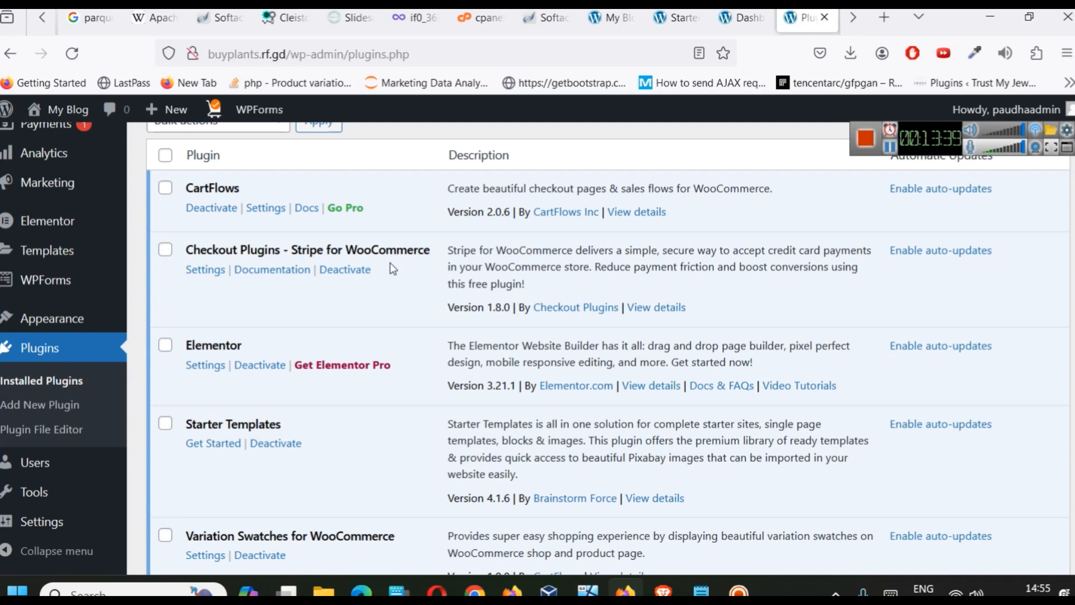
mouse_move(184, 295)
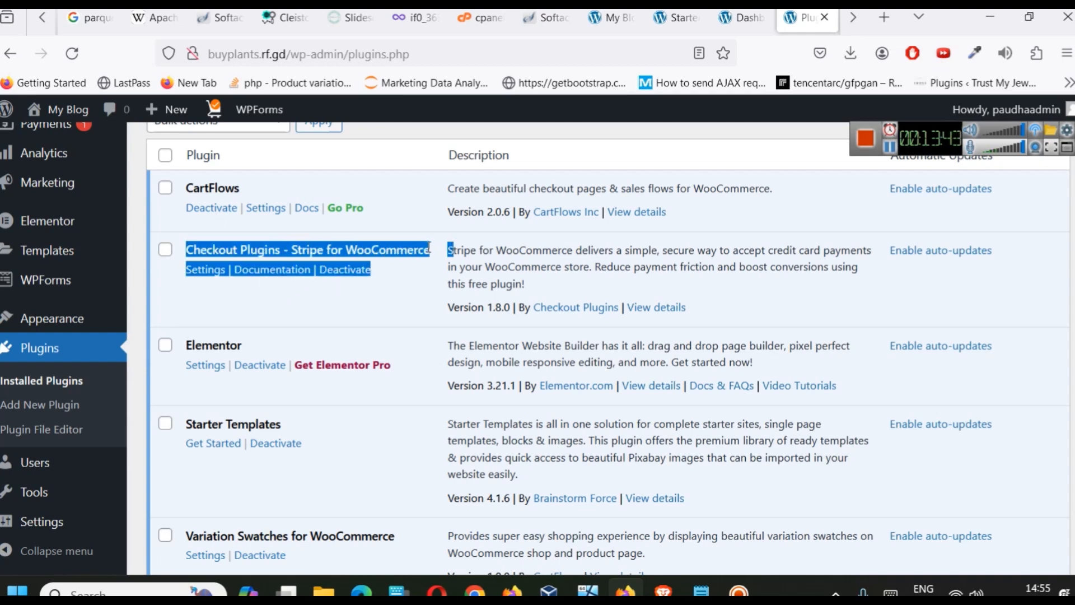
scroll(down, 3)
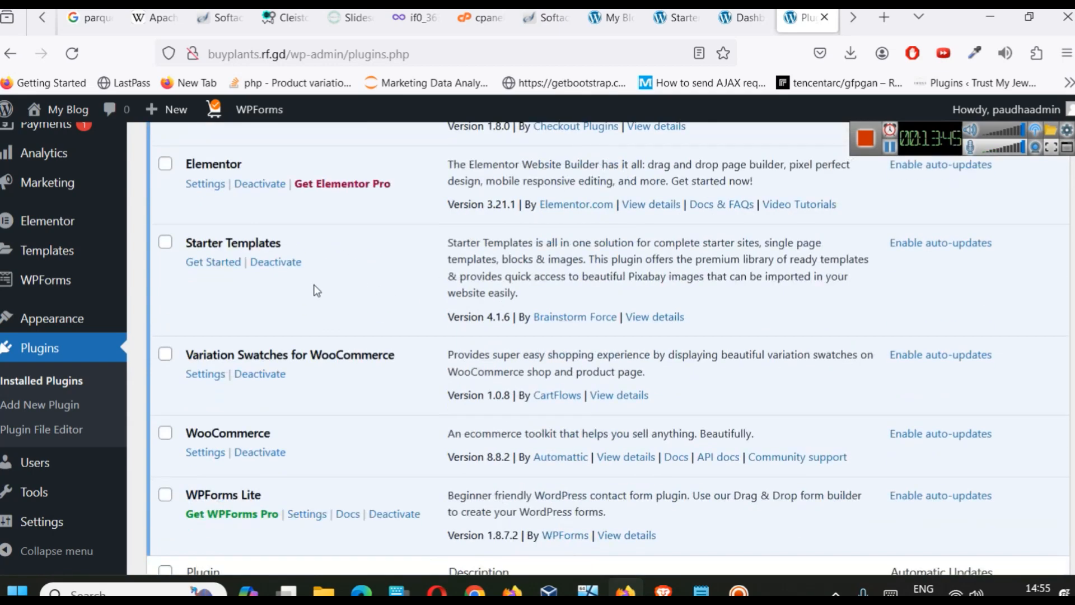
mouse_move(227, 228)
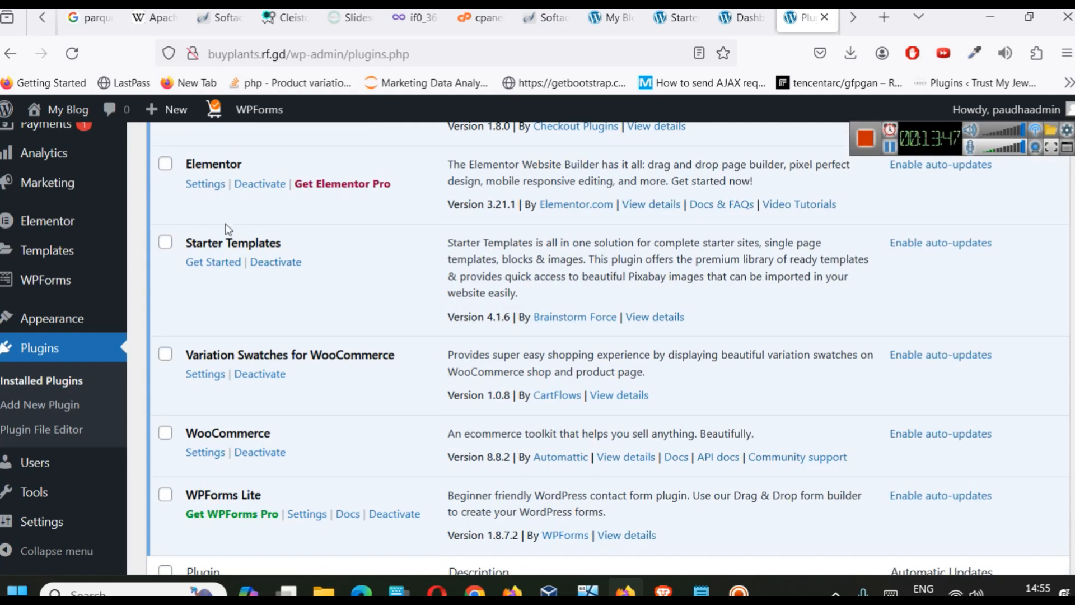
scroll(down, 3)
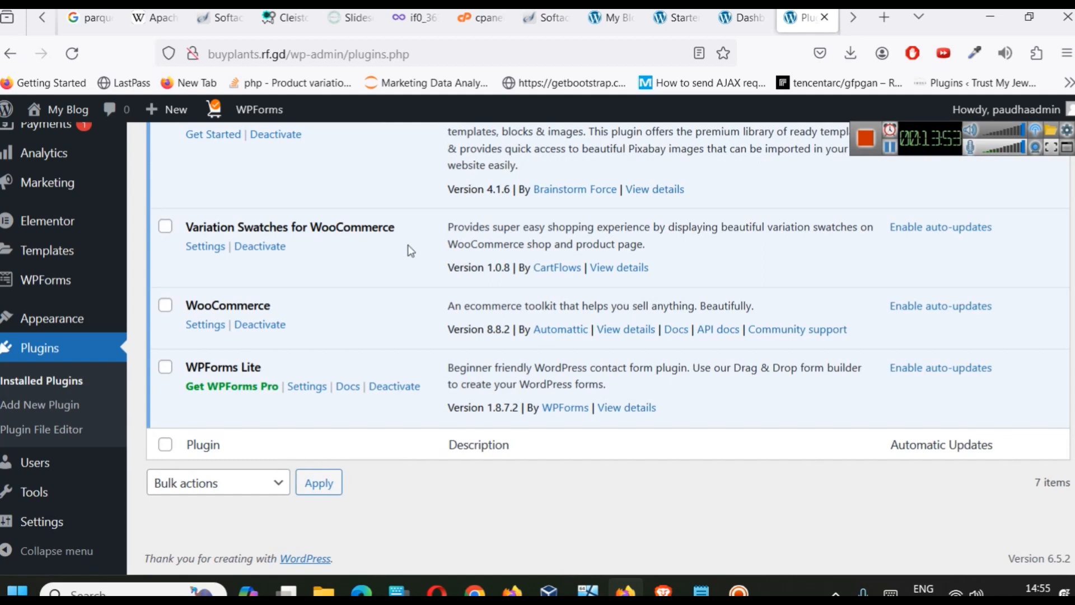
mouse_move(451, 356)
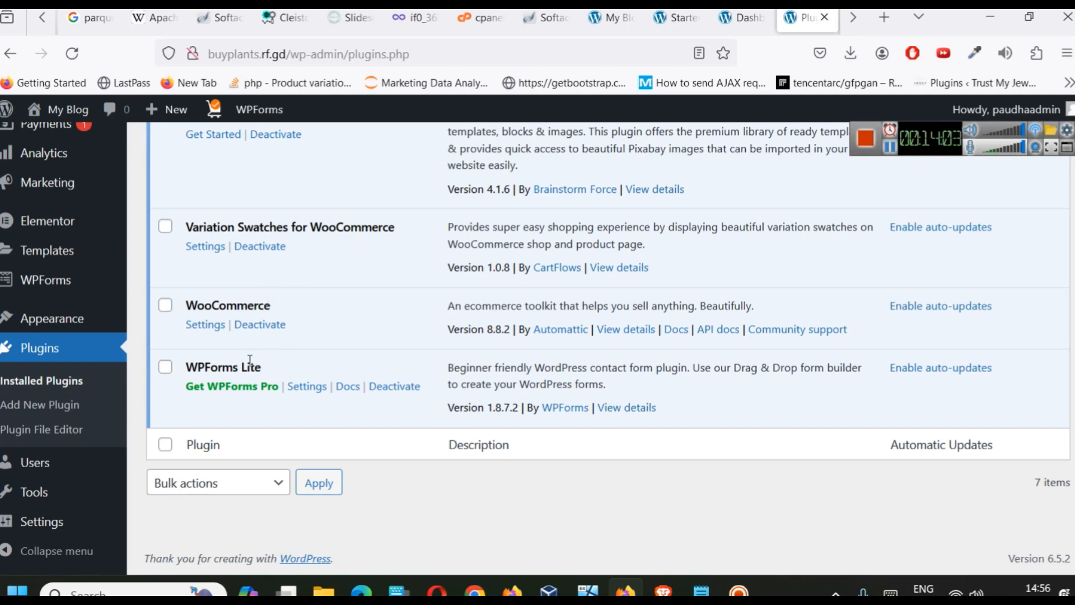
mouse_move(283, 368)
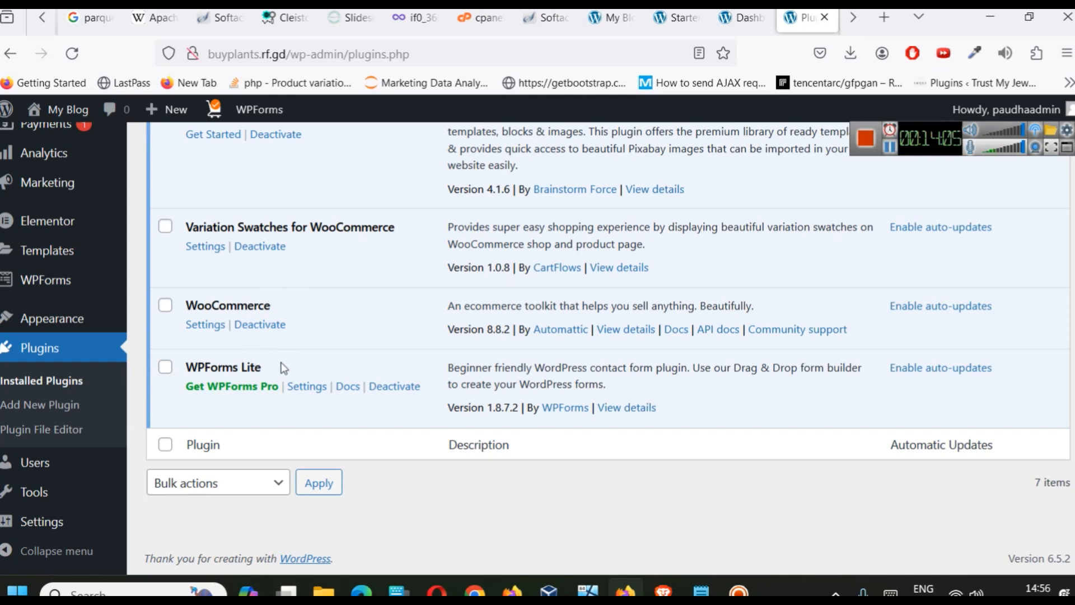
mouse_move(316, 379)
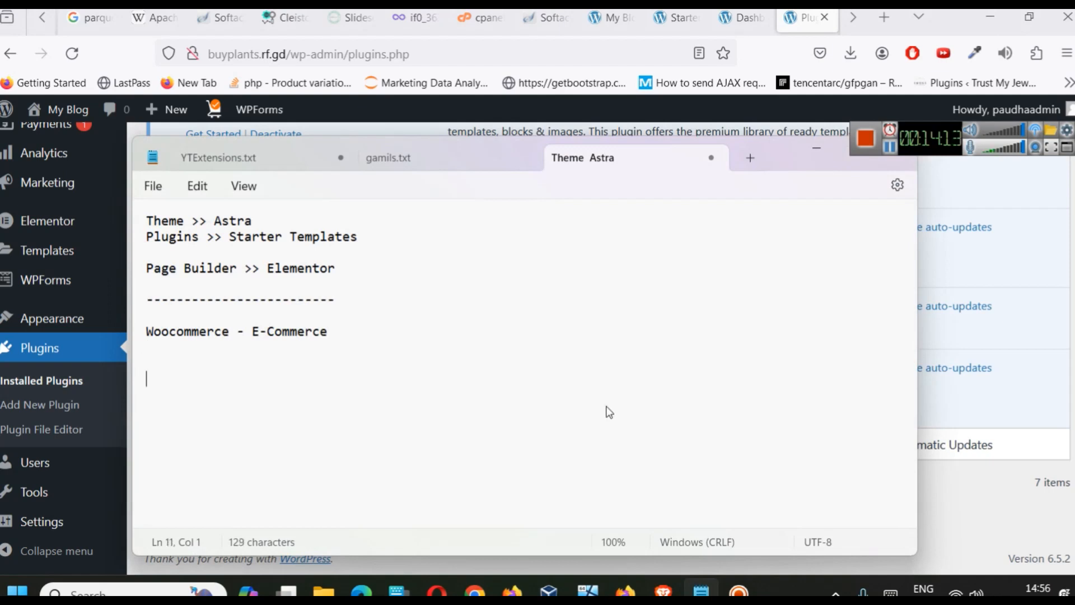
Add 'Forminator' on the line below 'Woocommerce - E-Commerce' in the Theme Astra notes
text(Forminator)
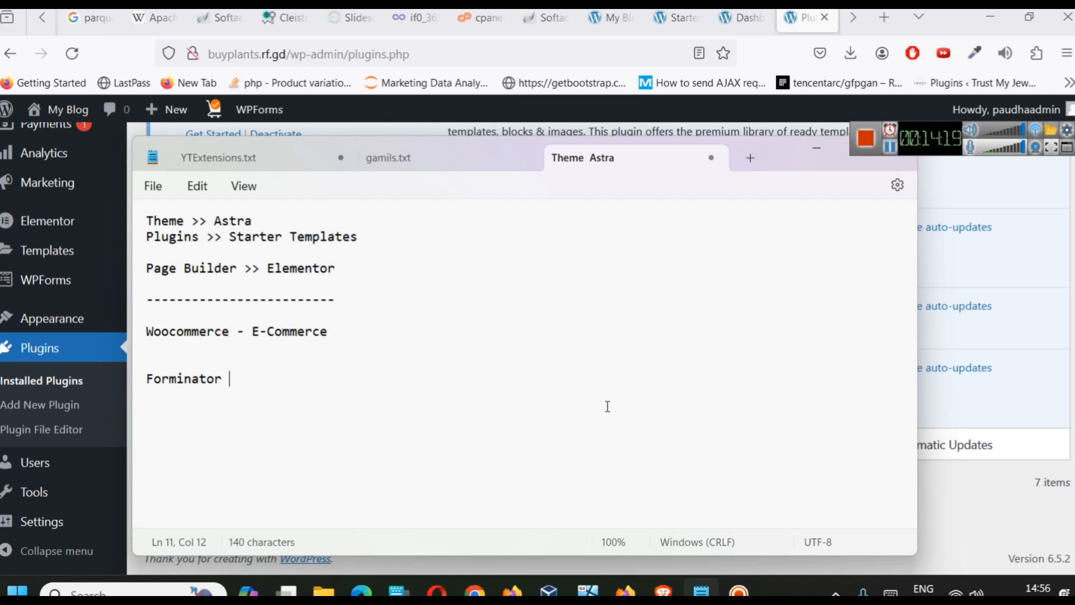
mouse_move(815, 191)
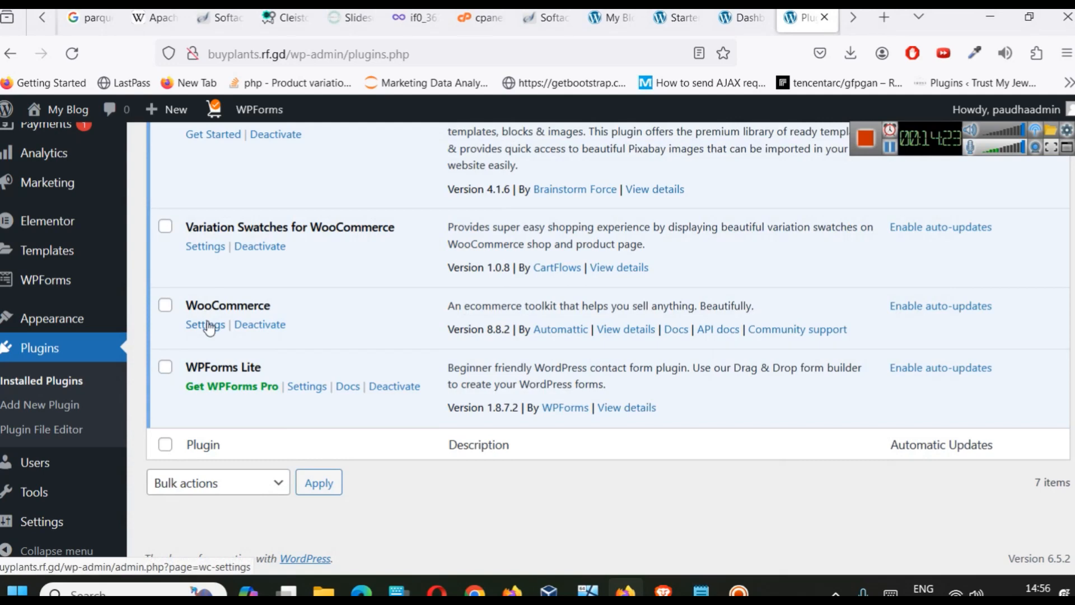
mouse_move(243, 391)
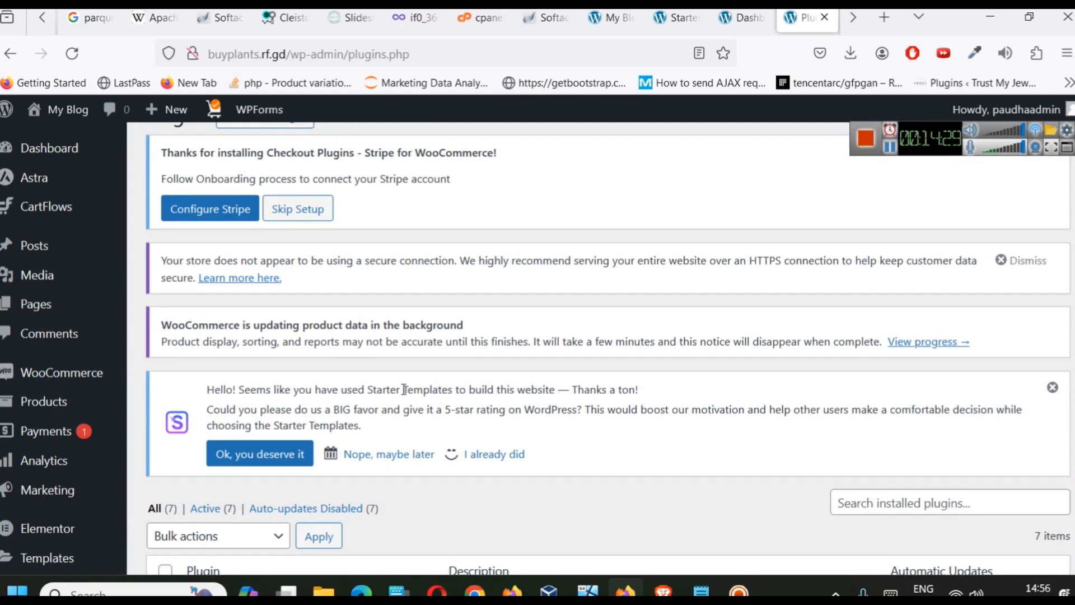
mouse_move(58, 430)
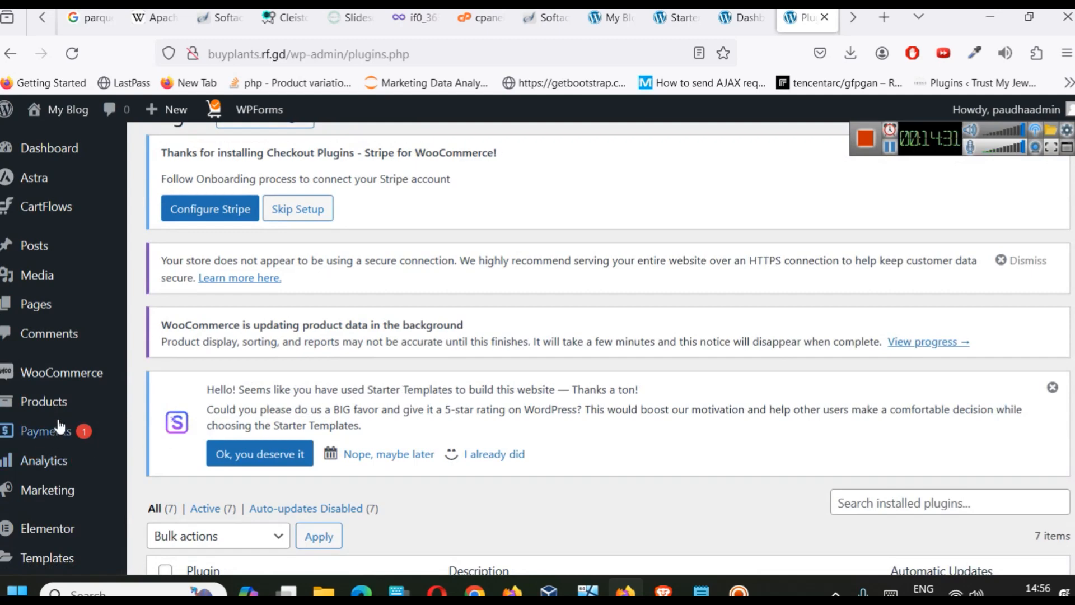
mouse_move(44, 401)
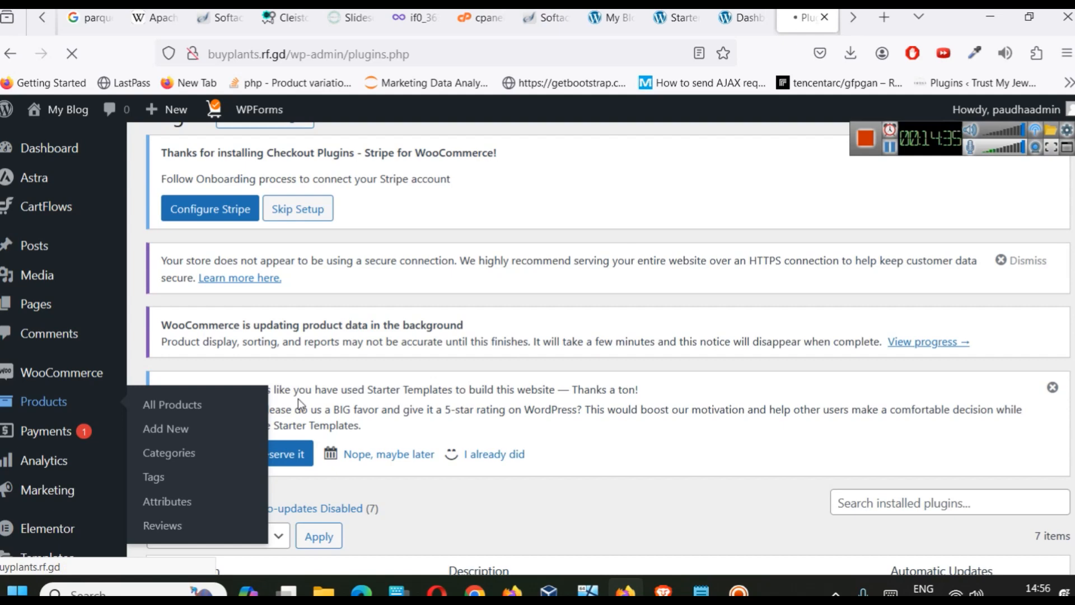
Browse All Products, hit the host's process-limit error page, and return to the products list
click(171, 404)
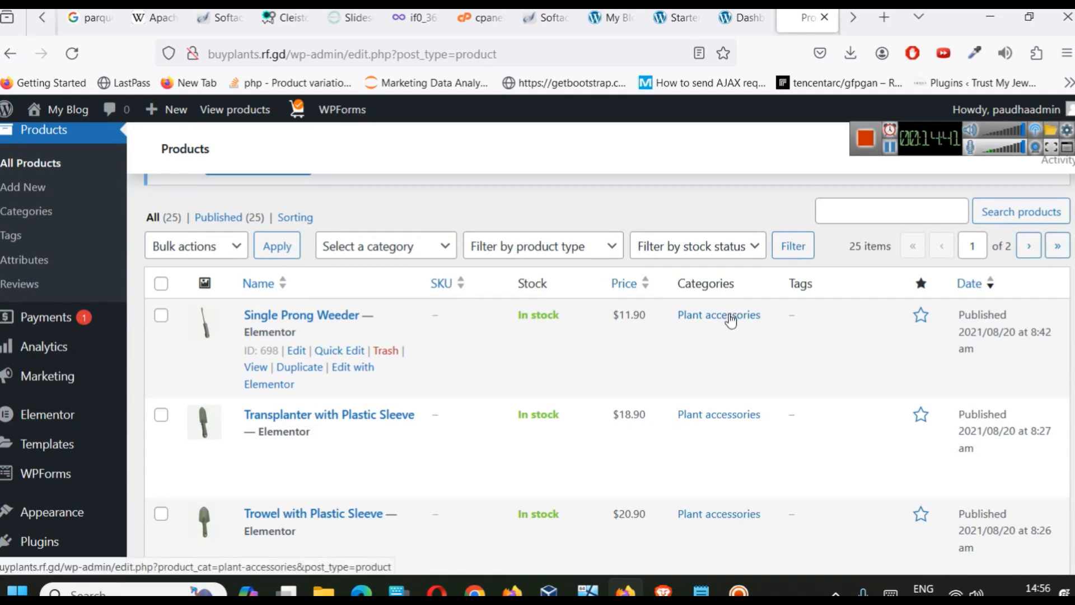
scroll(down, 3)
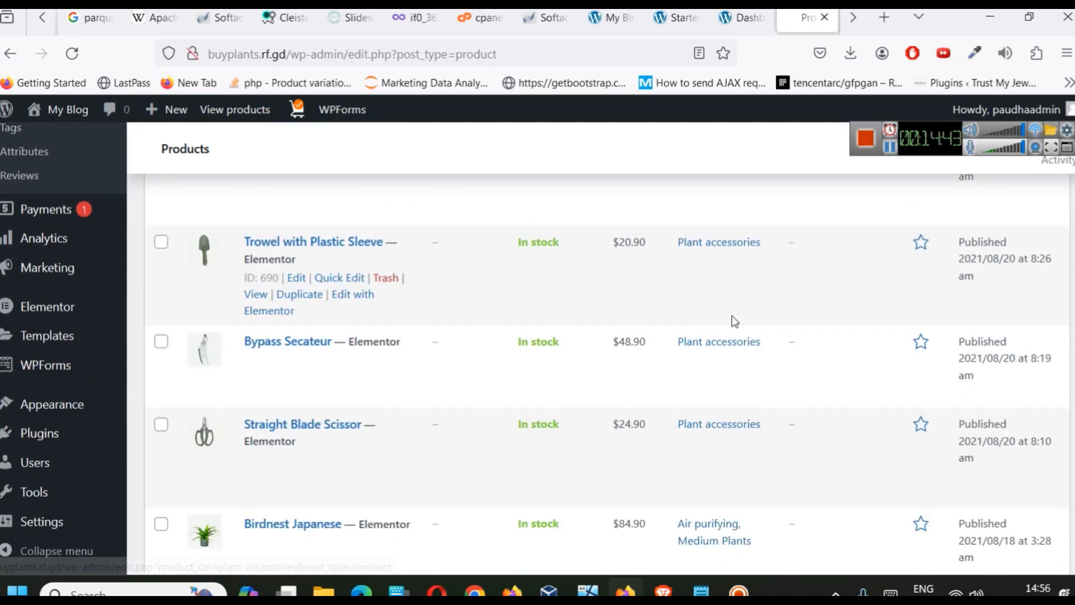
scroll(down, 3)
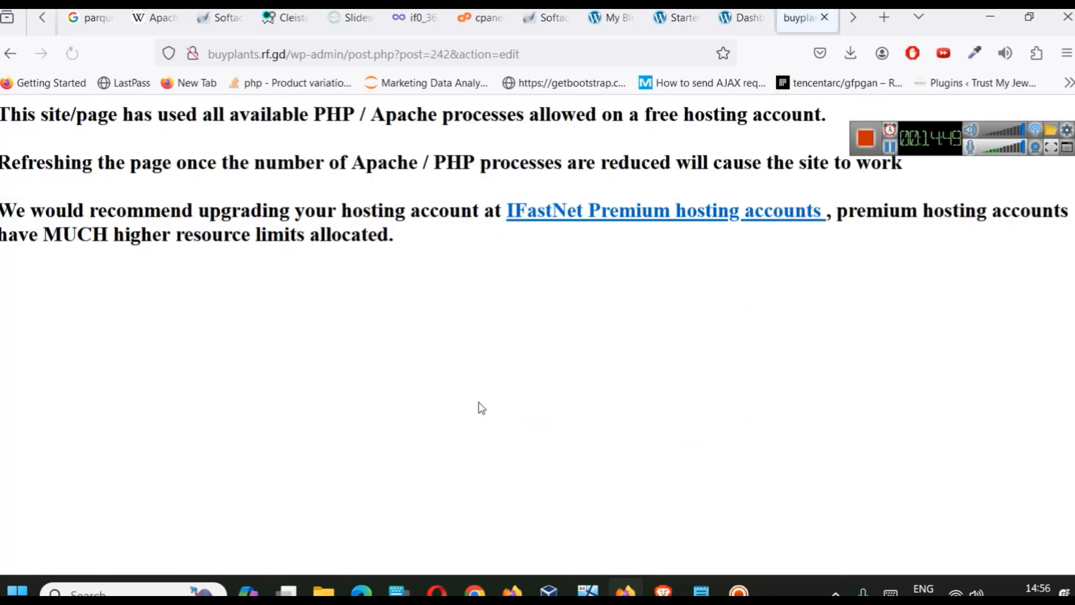
click(362, 53)
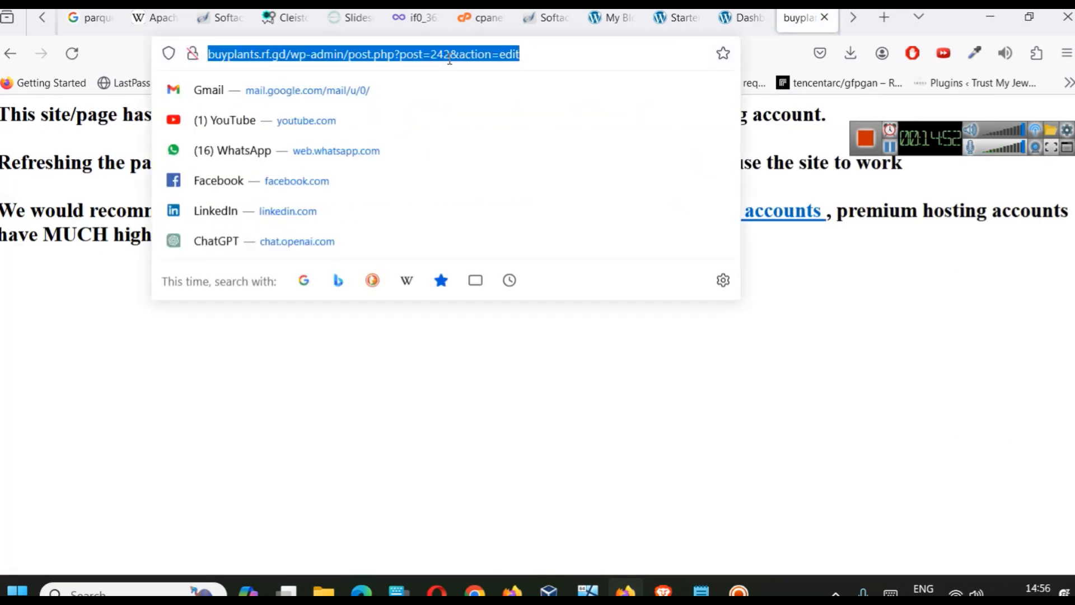
click(482, 296)
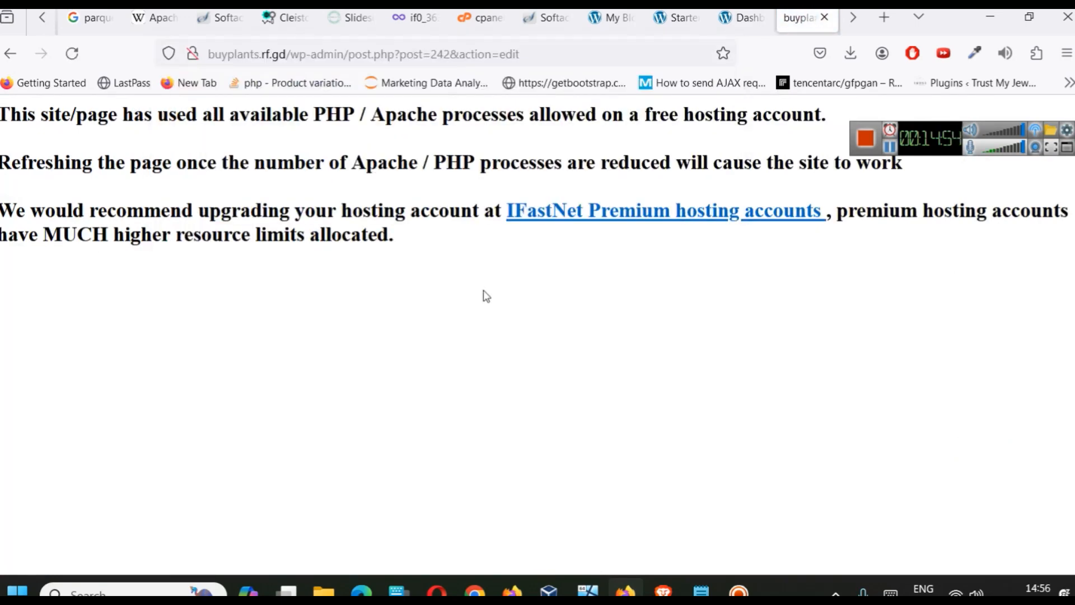
mouse_move(21, 93)
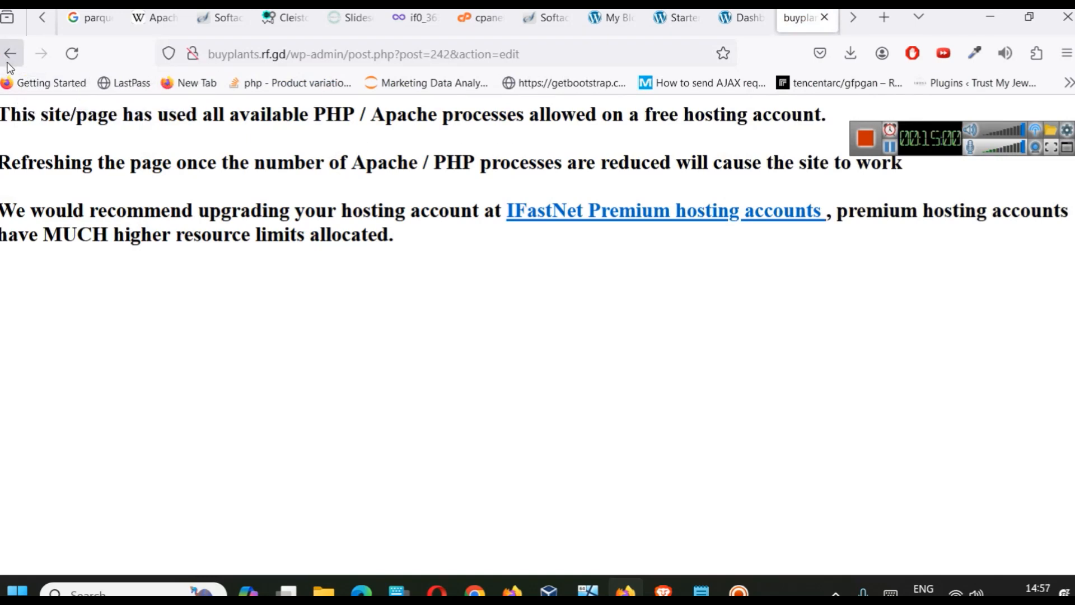
click(10, 54)
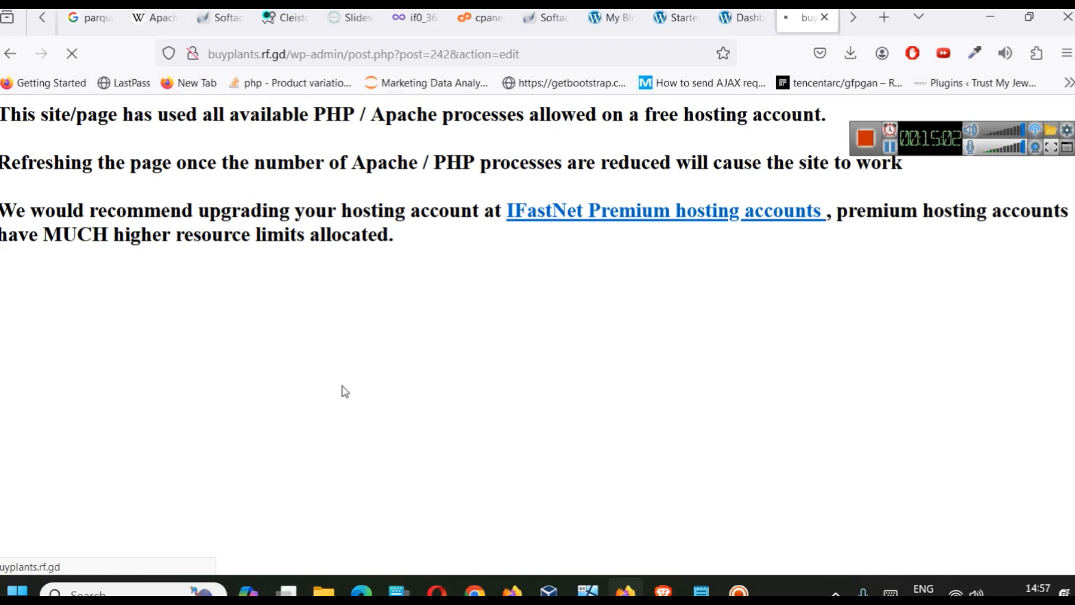
mouse_move(393, 416)
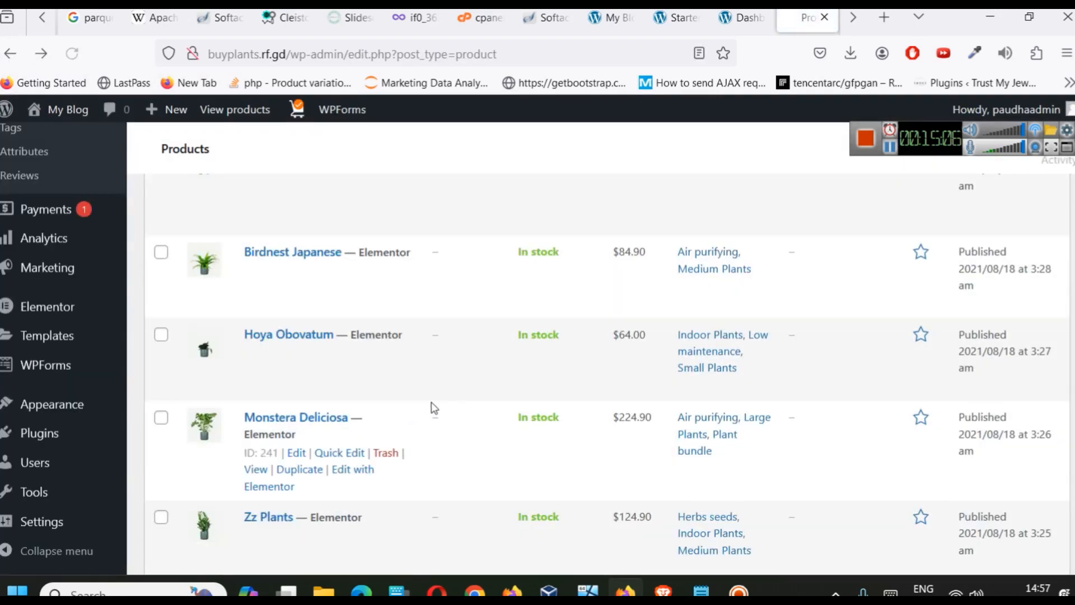
Retry editing Calathea Beauty Star, which again returns the process-limit error page
scroll(down, 3)
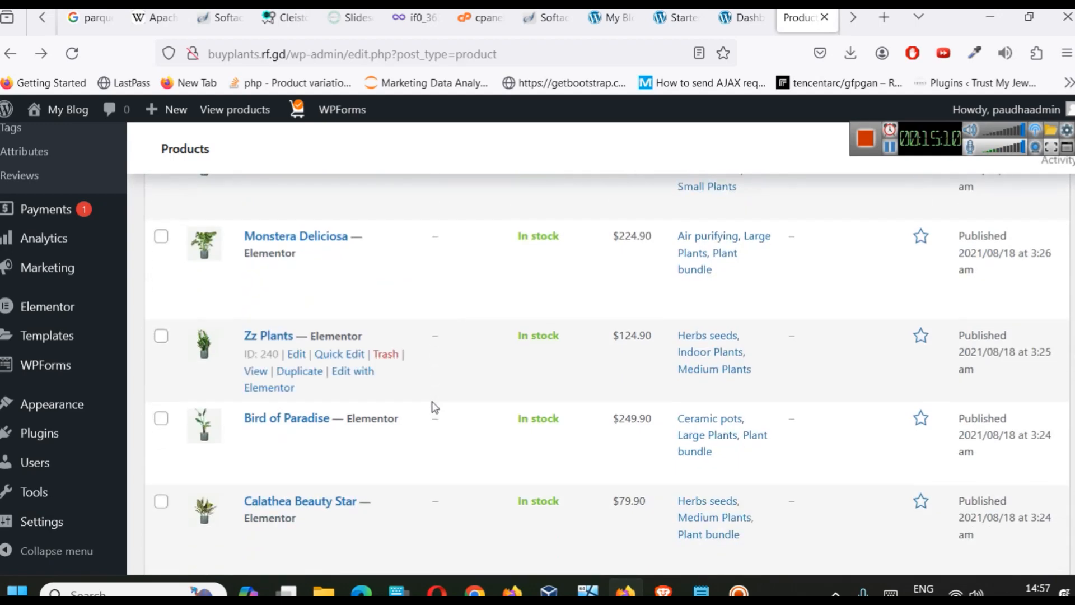
scroll(down, 3)
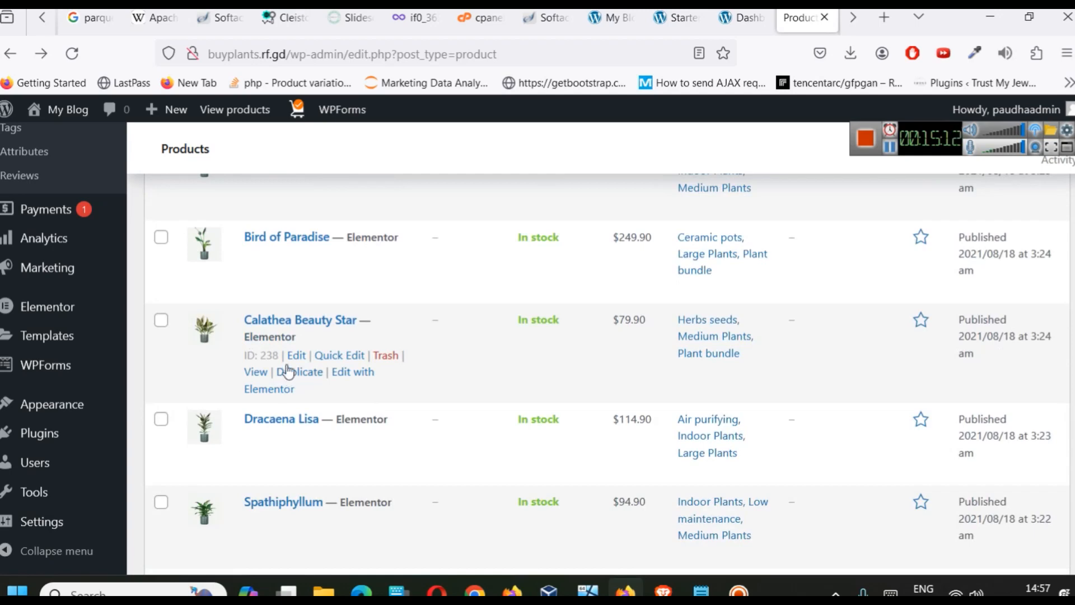
click(295, 355)
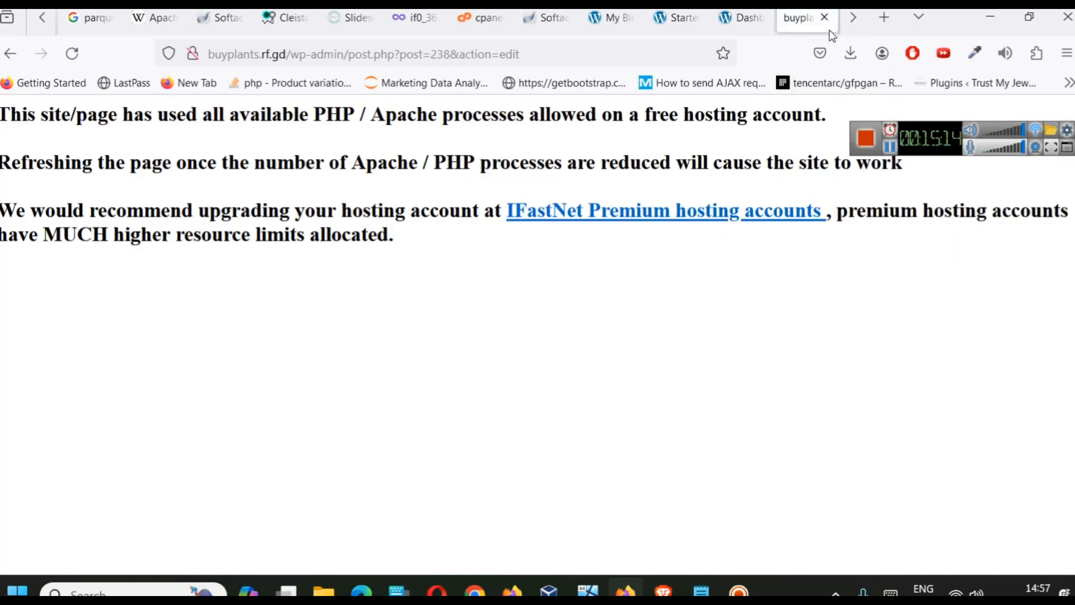
Switch to the coursetraining.in KK Shop Cleistocactus page and start editing that product
click(284, 17)
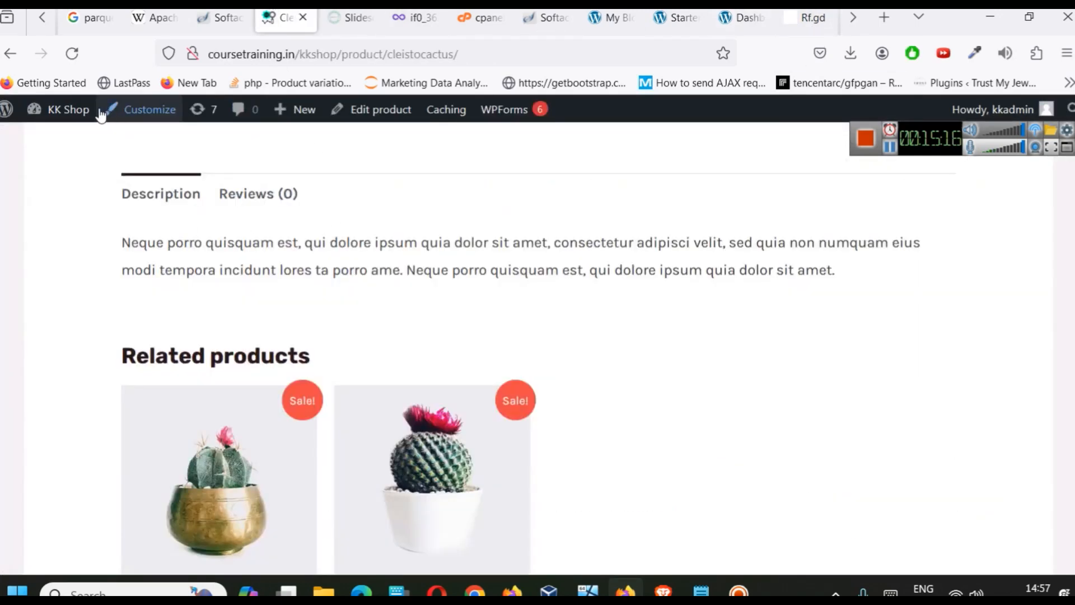
click(379, 108)
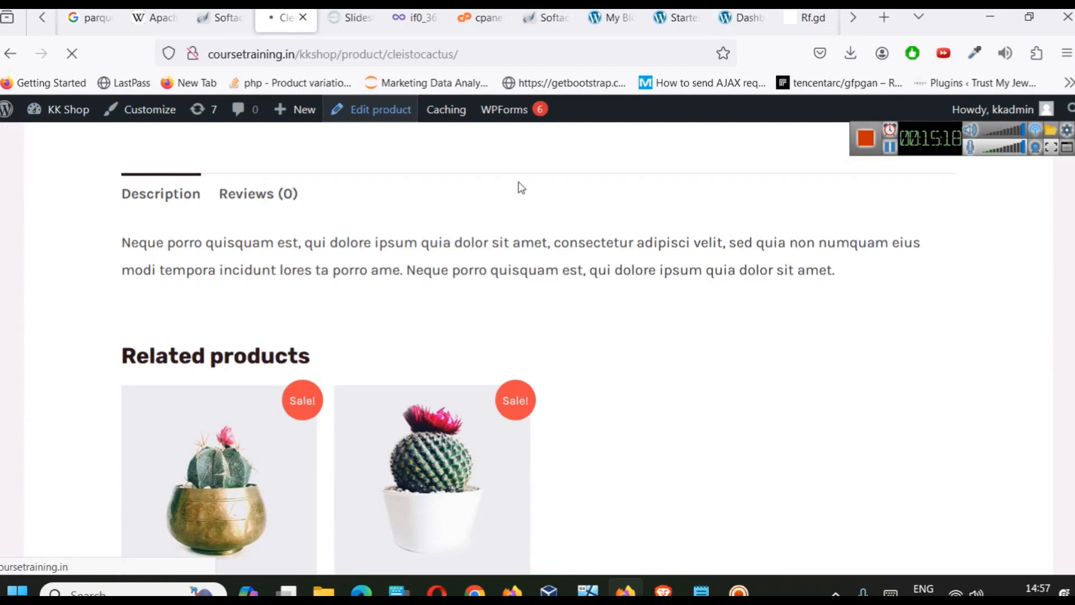
mouse_move(734, 353)
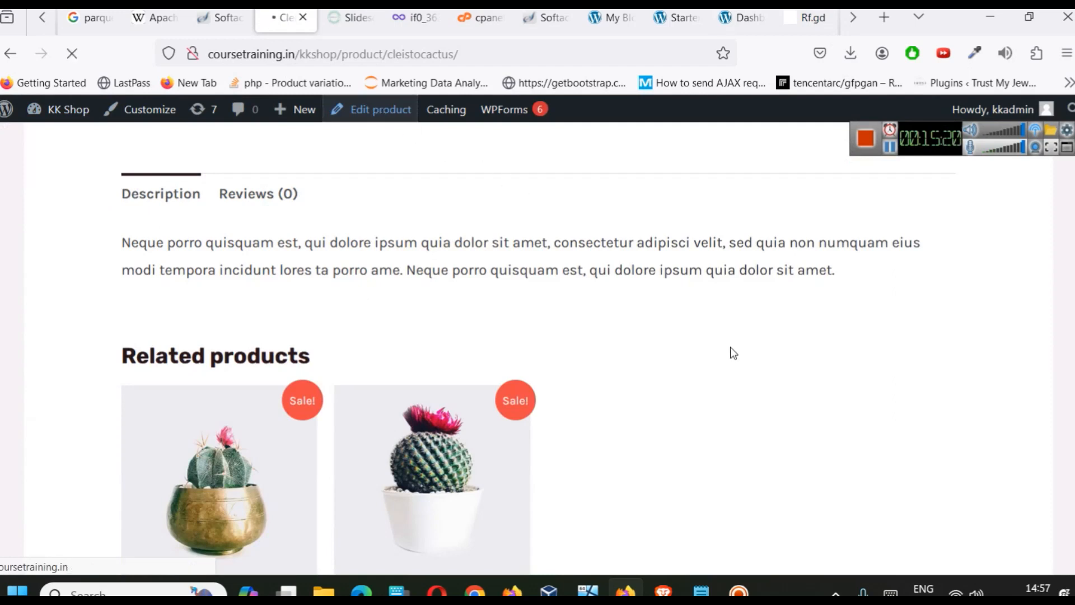
click(380, 109)
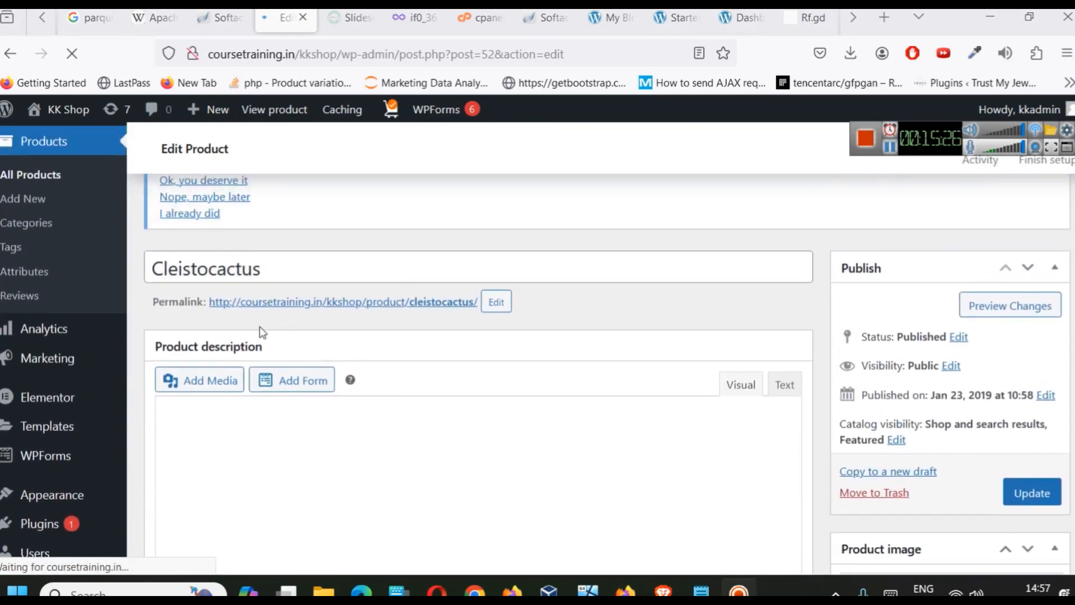
Review the Cleistocactus Inventory, Shipping and Linked Products panels, ending on Attributes
scroll(down, 3)
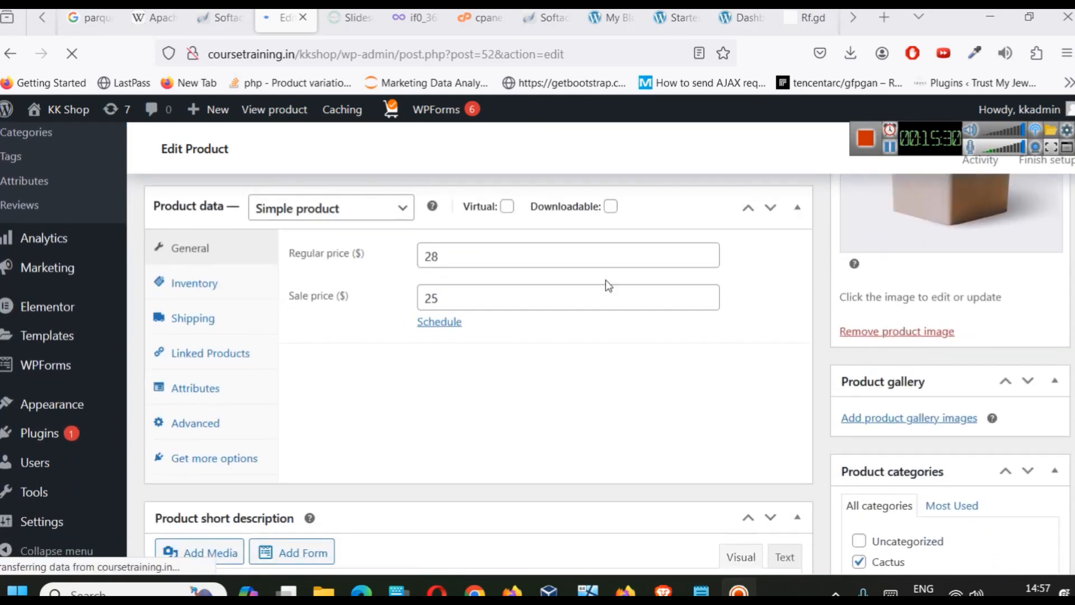
click(194, 283)
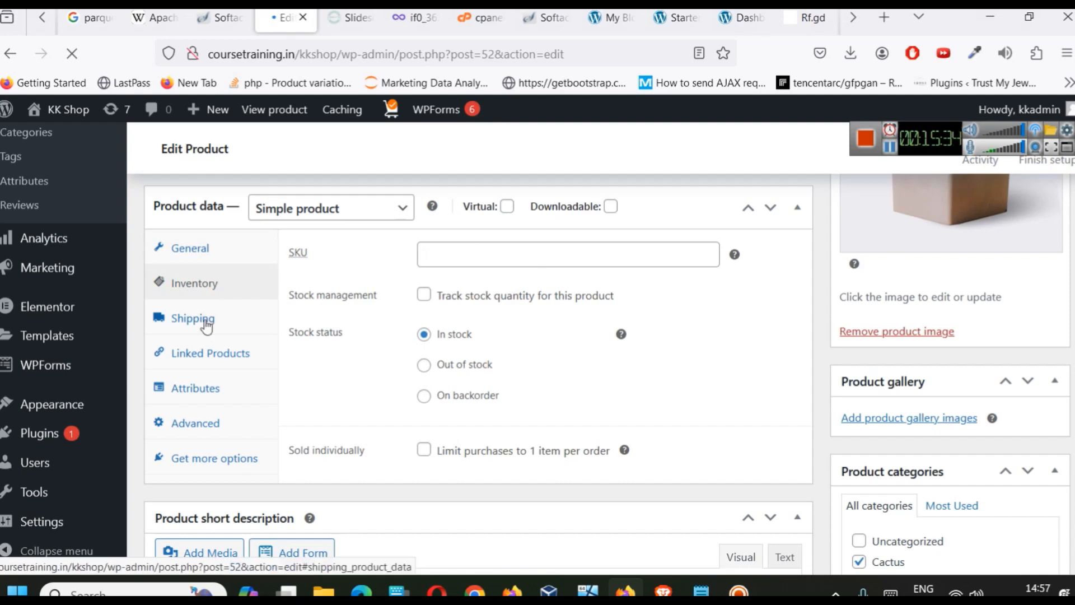
click(194, 317)
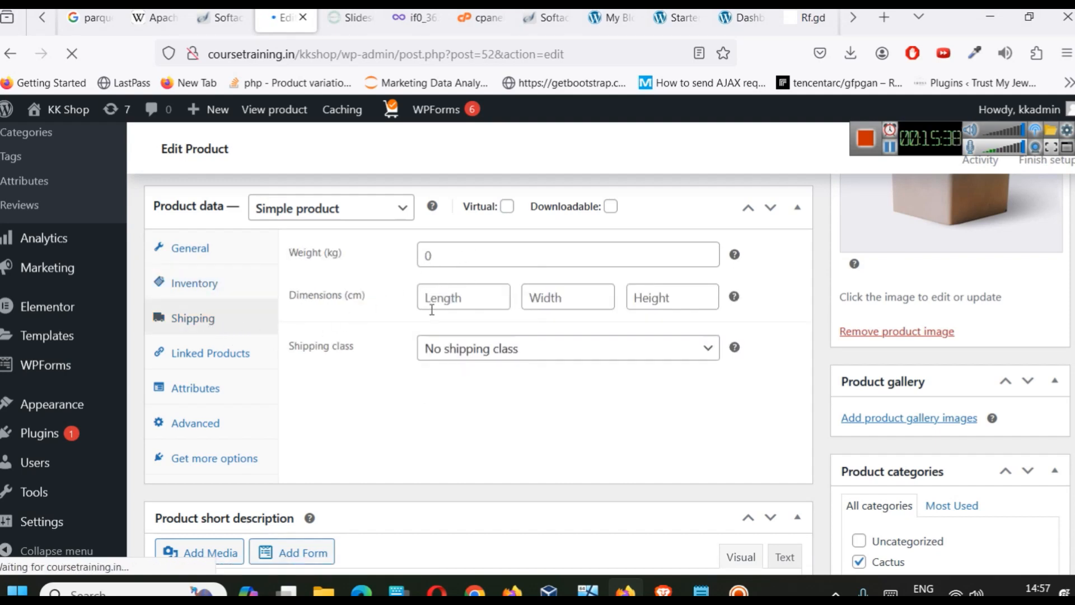
click(210, 352)
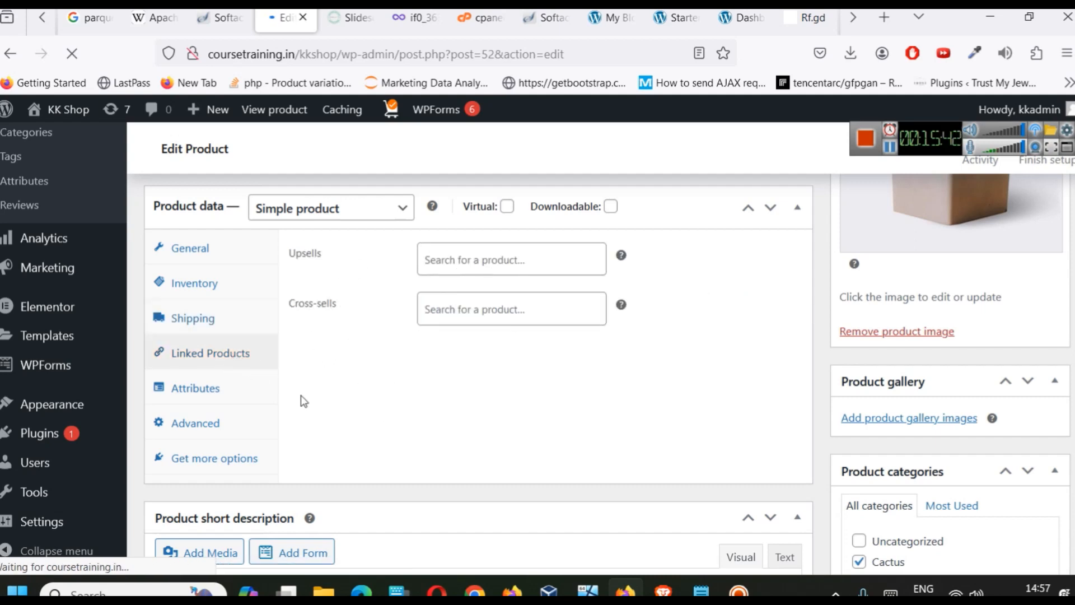
click(195, 387)
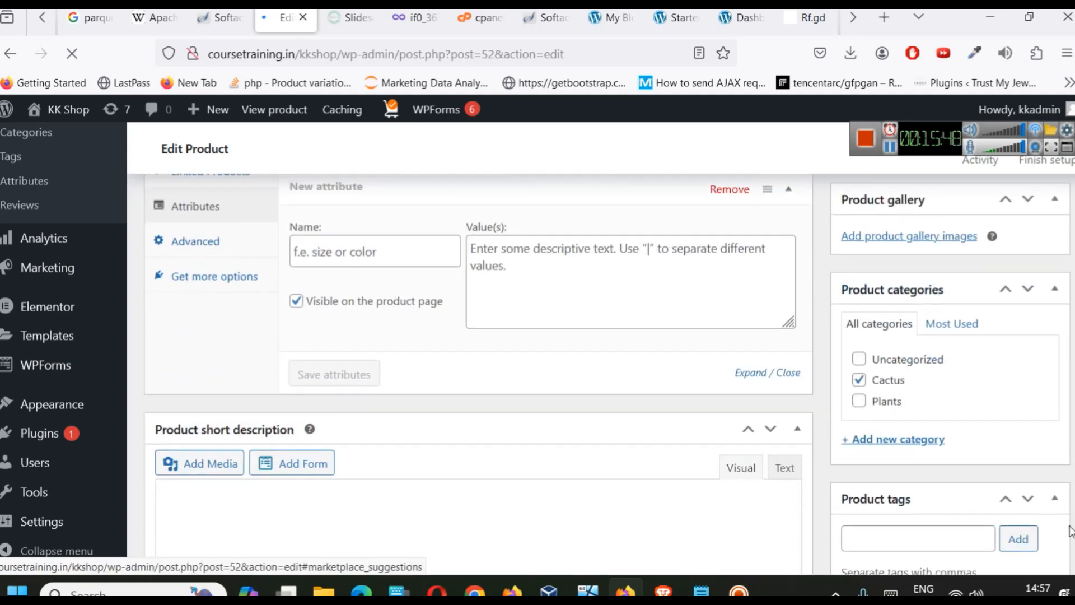
scroll(down, 3)
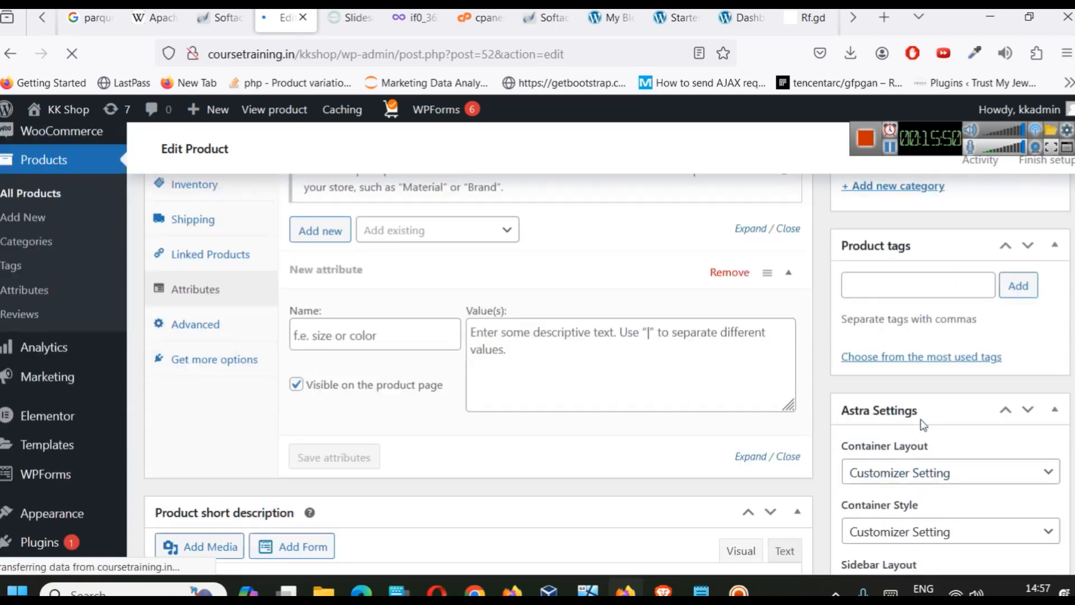